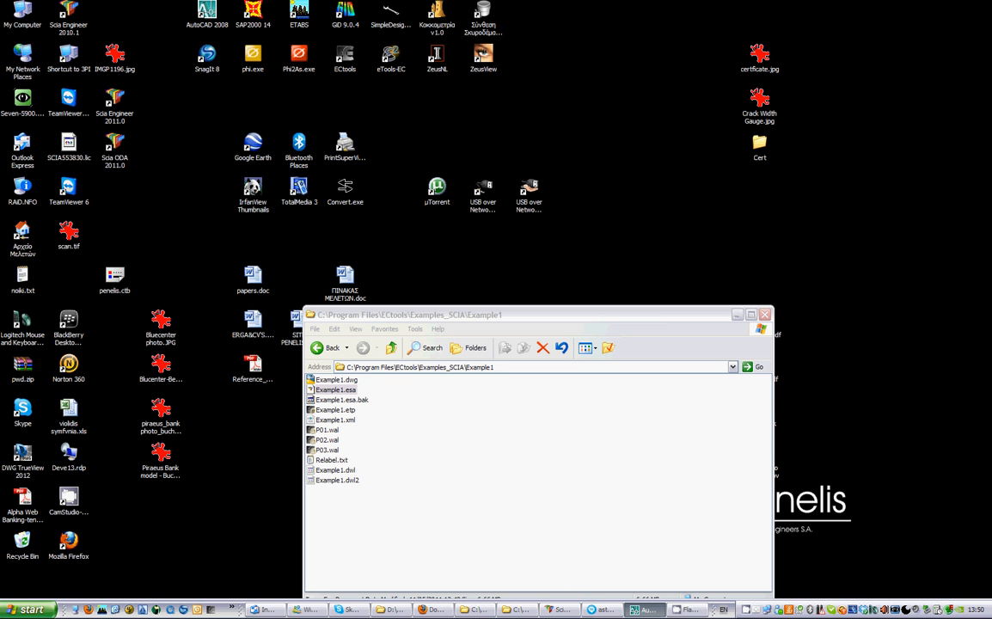
- Open Example1.dwg in AutoCAD 2008 and zoom around the slab plans and materials legend
{"action": "double_click", "coordinate": [335, 380]}
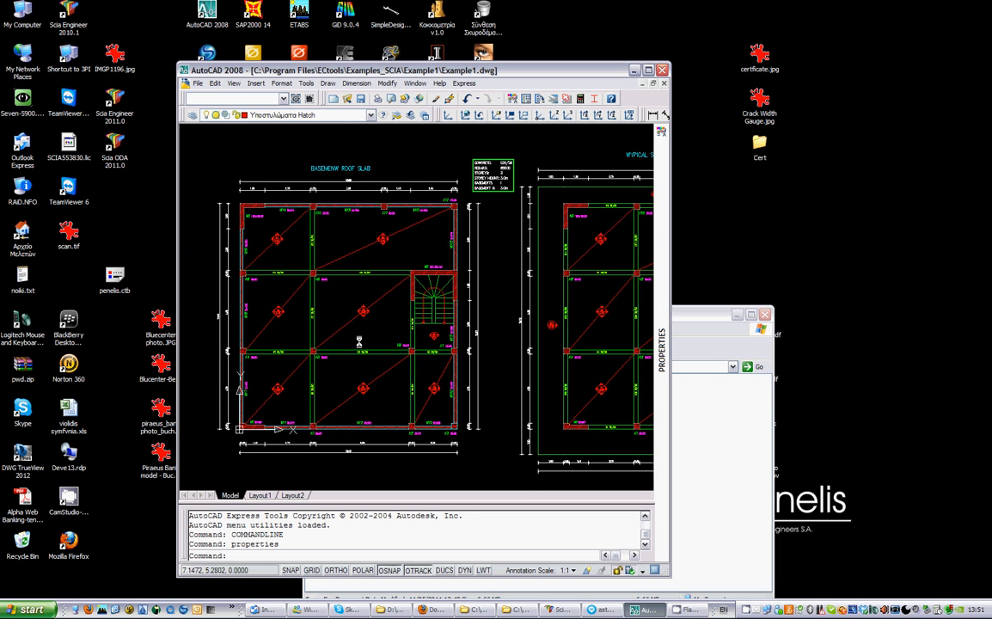
{"action": "mouse_move", "coordinate": [410, 334]}
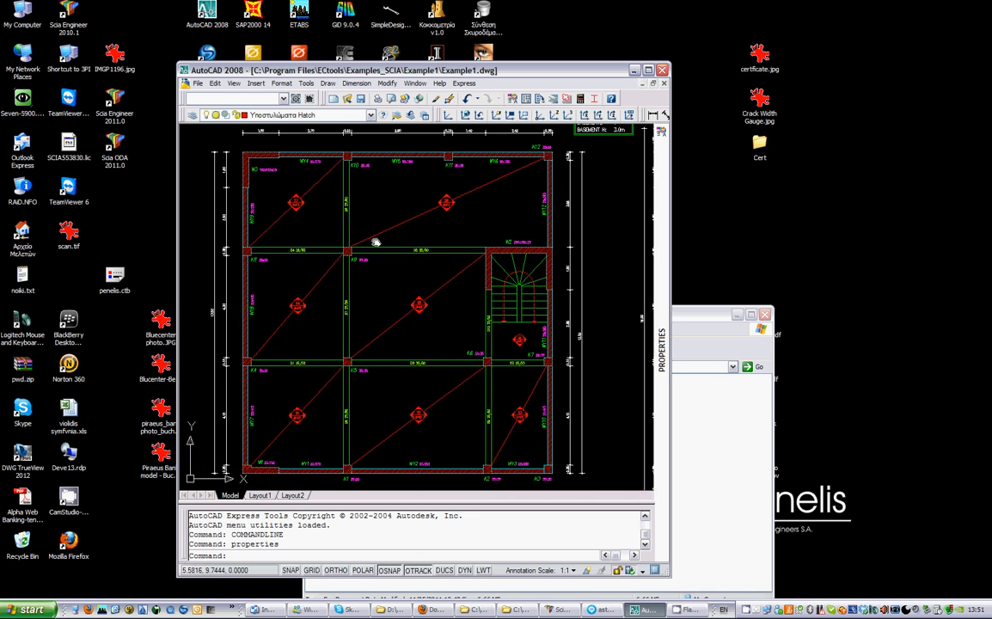
{"action": "mouse_move", "coordinate": [313, 294]}
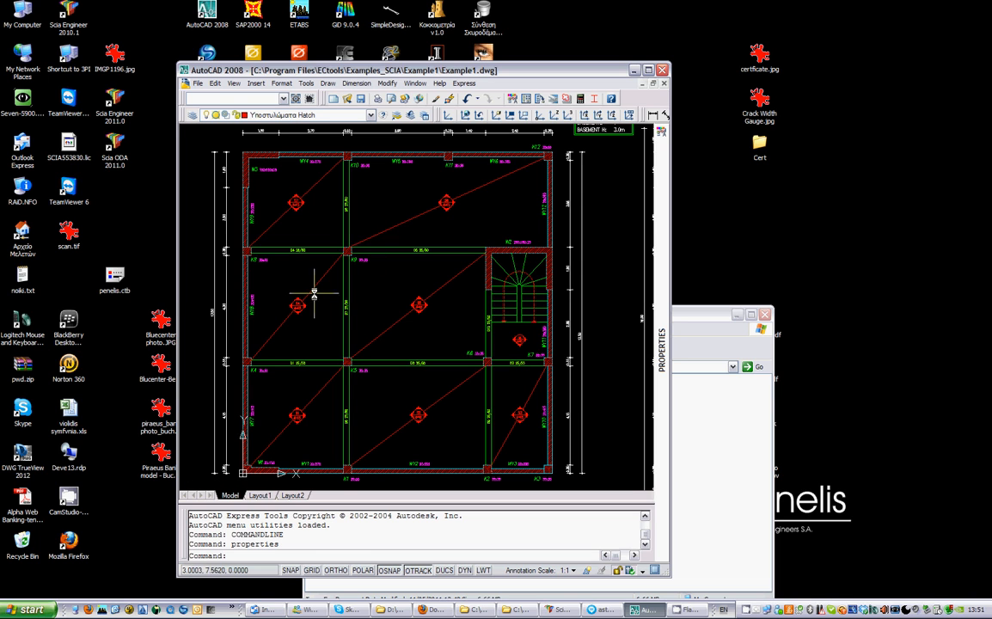
{"action": "mouse_move", "coordinate": [419, 161]}
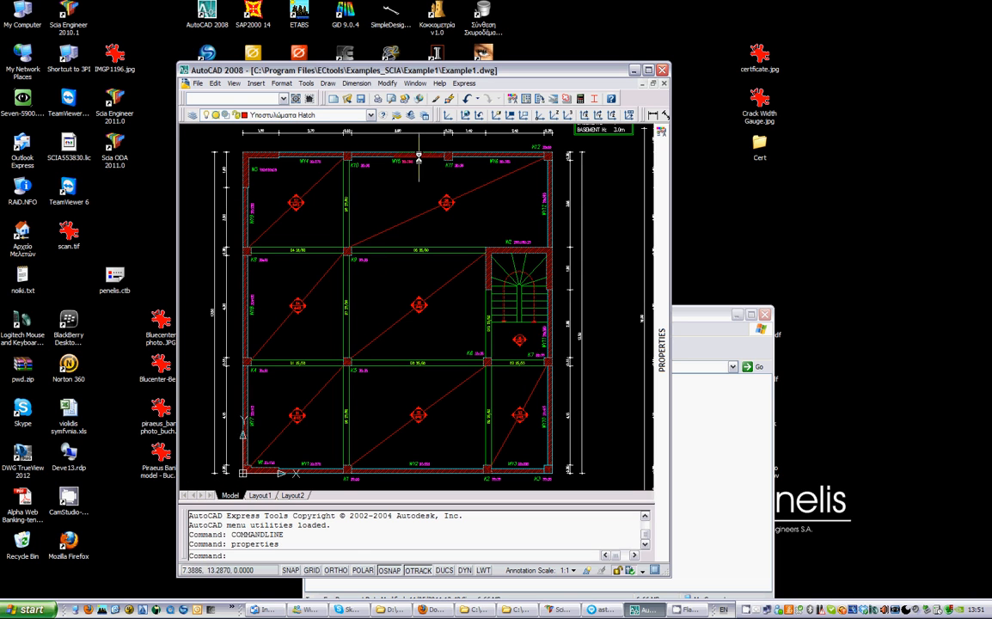
{"action": "mouse_move", "coordinate": [440, 465]}
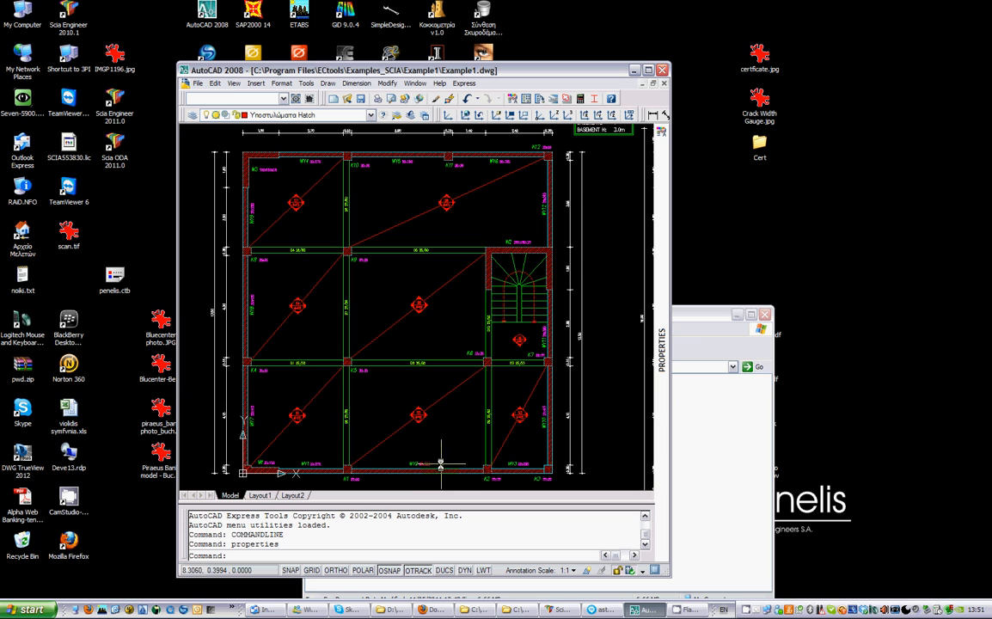
{"action": "mouse_move", "coordinate": [249, 186]}
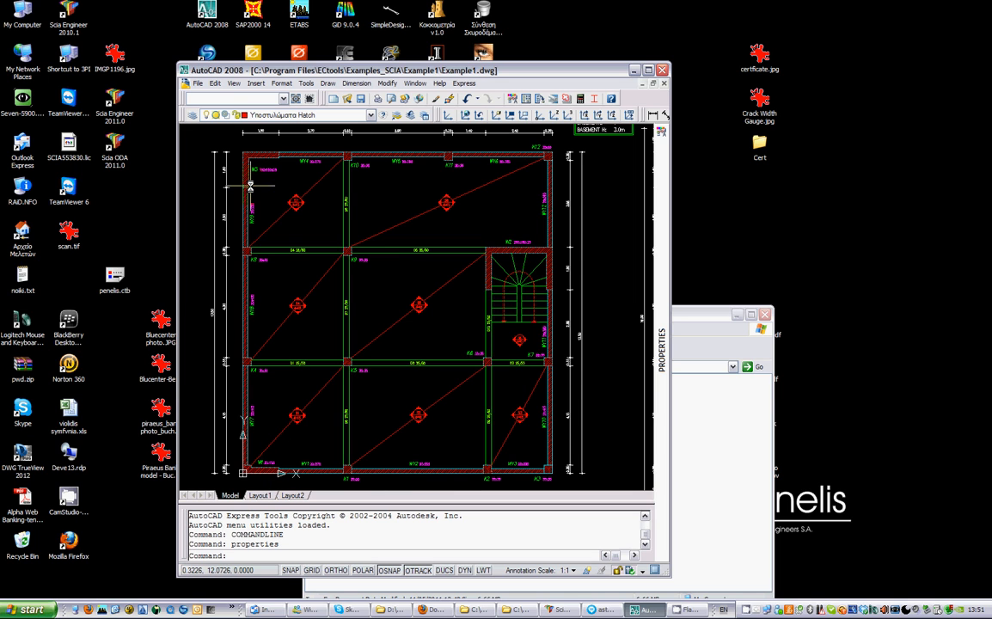
{"action": "mouse_move", "coordinate": [275, 163]}
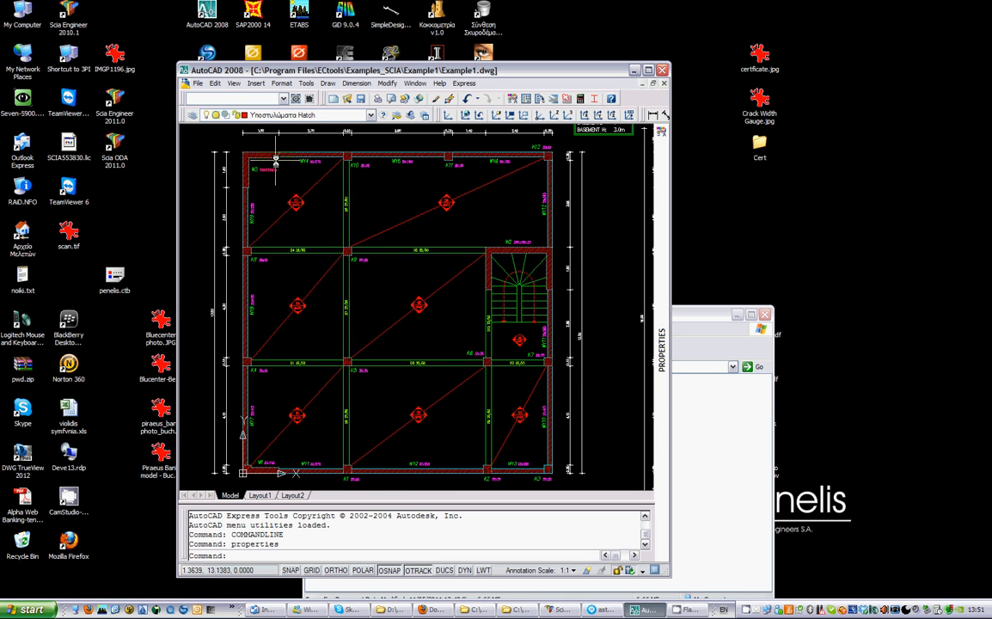
{"action": "mouse_move", "coordinate": [267, 168]}
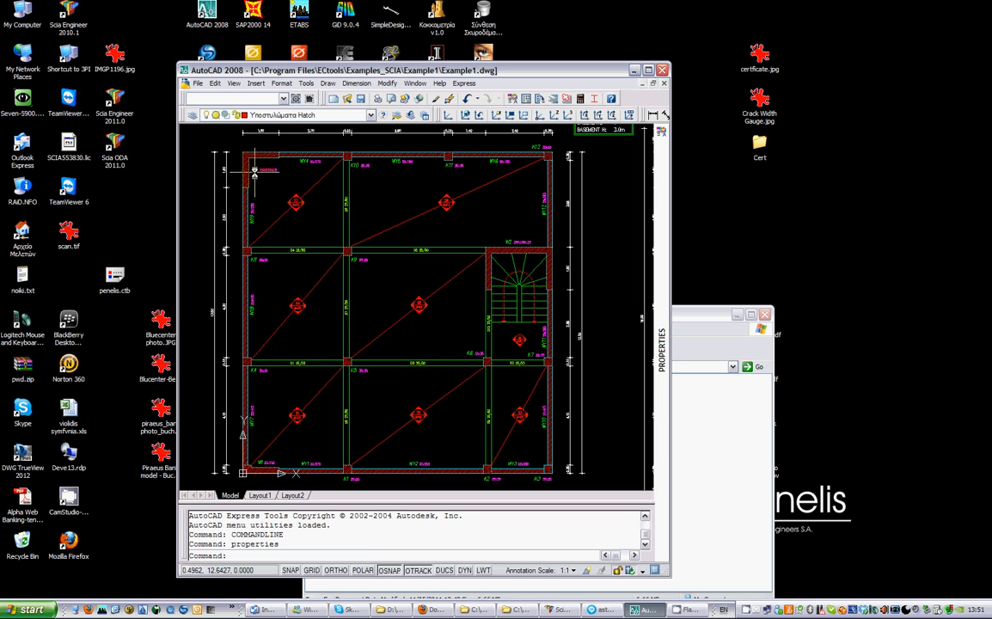
{"action": "mouse_move", "coordinate": [392, 324]}
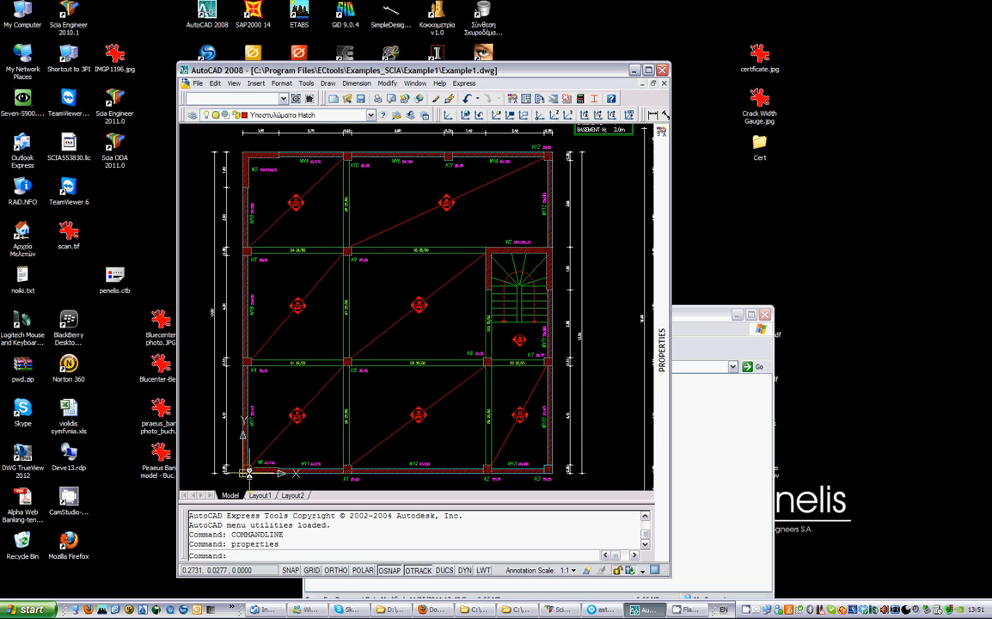
{"action": "mouse_move", "coordinate": [346, 394]}
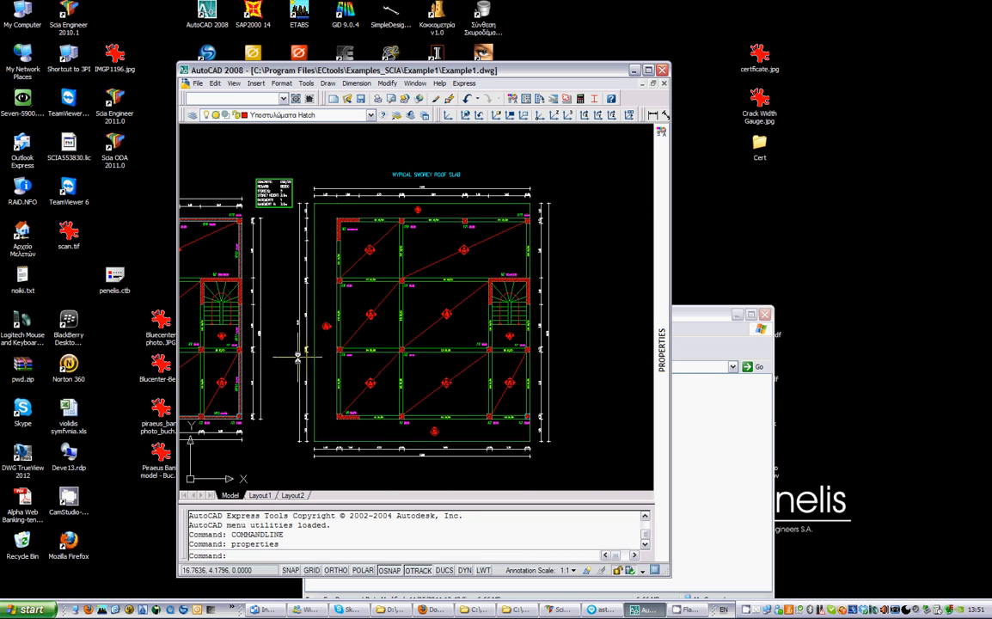
{"action": "scroll", "scroll_direction": "up", "scroll_amount": 3}
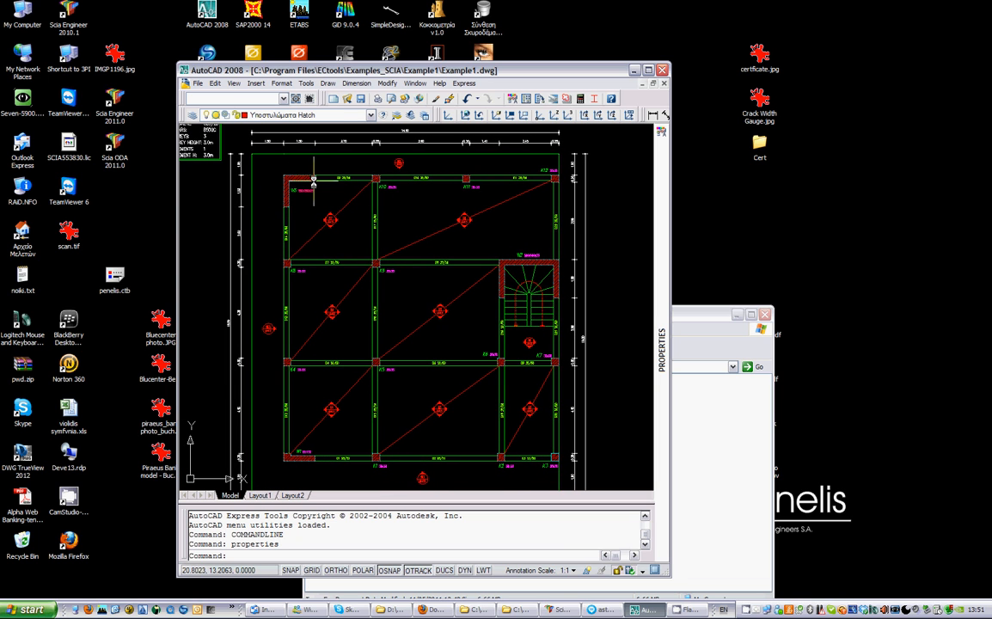
{"action": "mouse_move", "coordinate": [338, 334]}
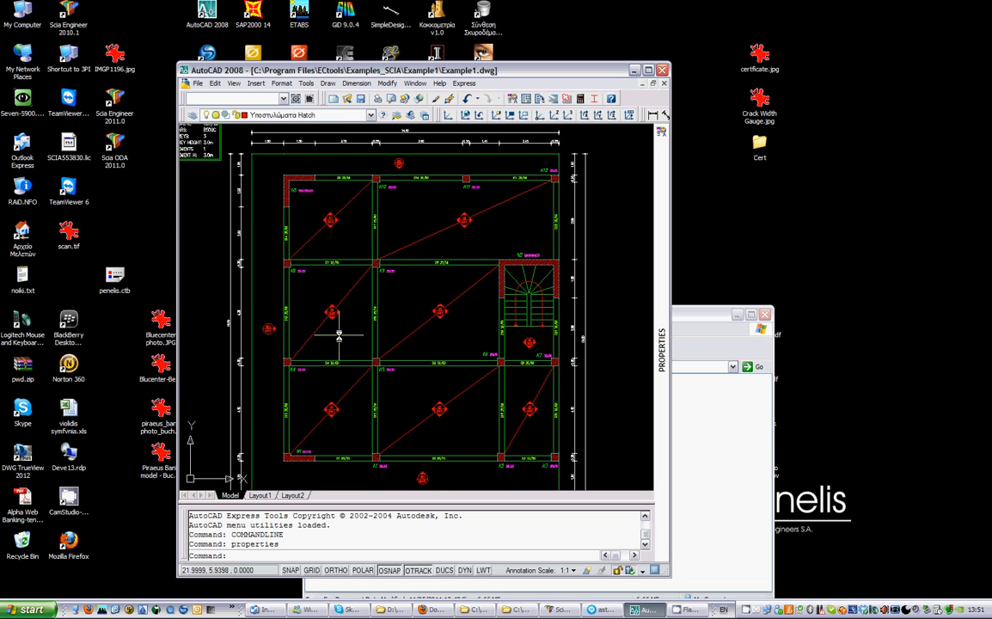
{"action": "mouse_move", "coordinate": [594, 387]}
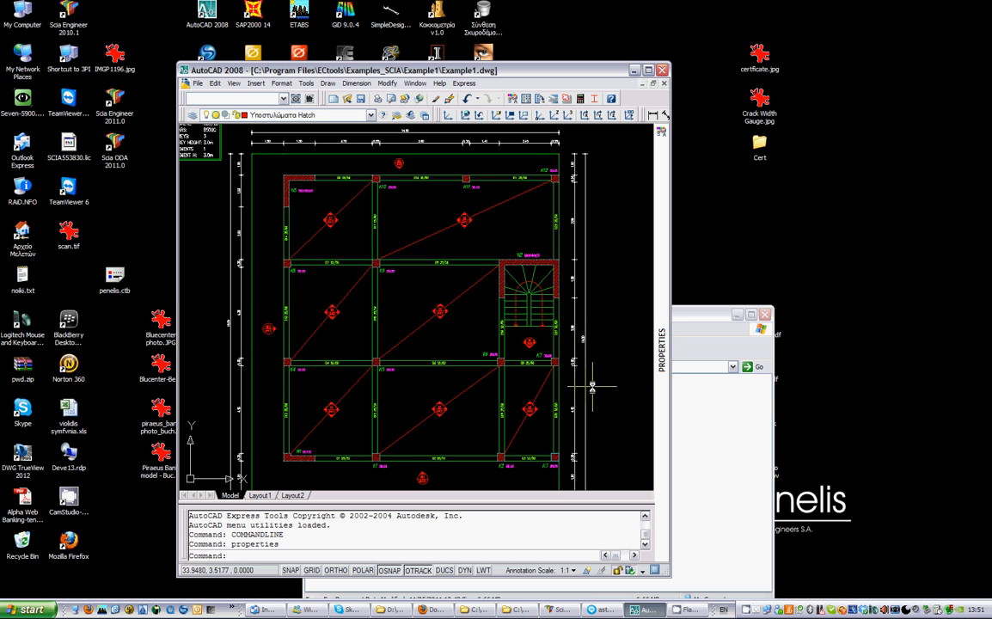
{"action": "mouse_move", "coordinate": [326, 359]}
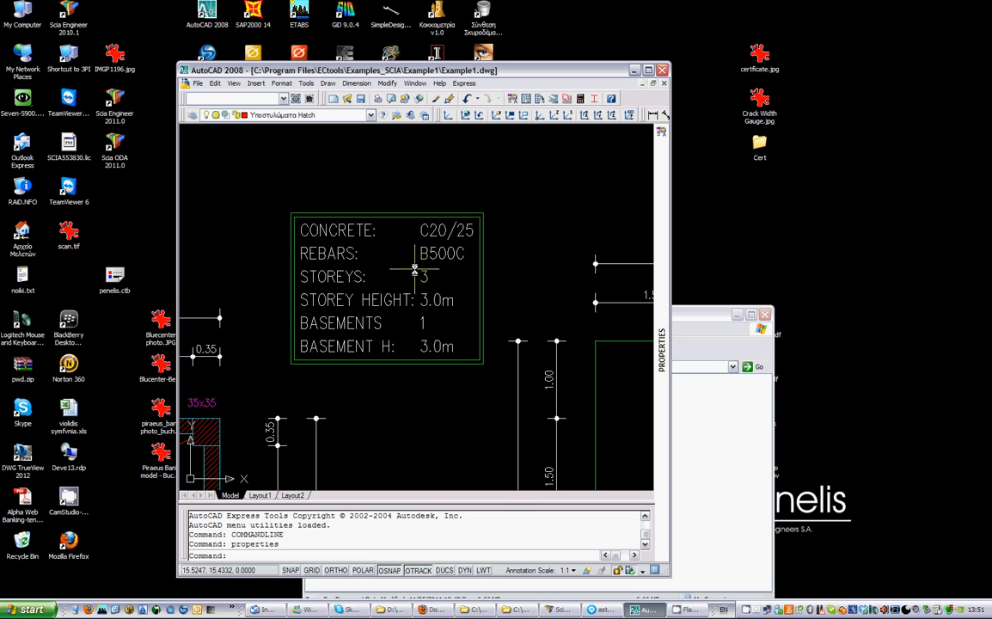
{"action": "mouse_move", "coordinate": [269, 361]}
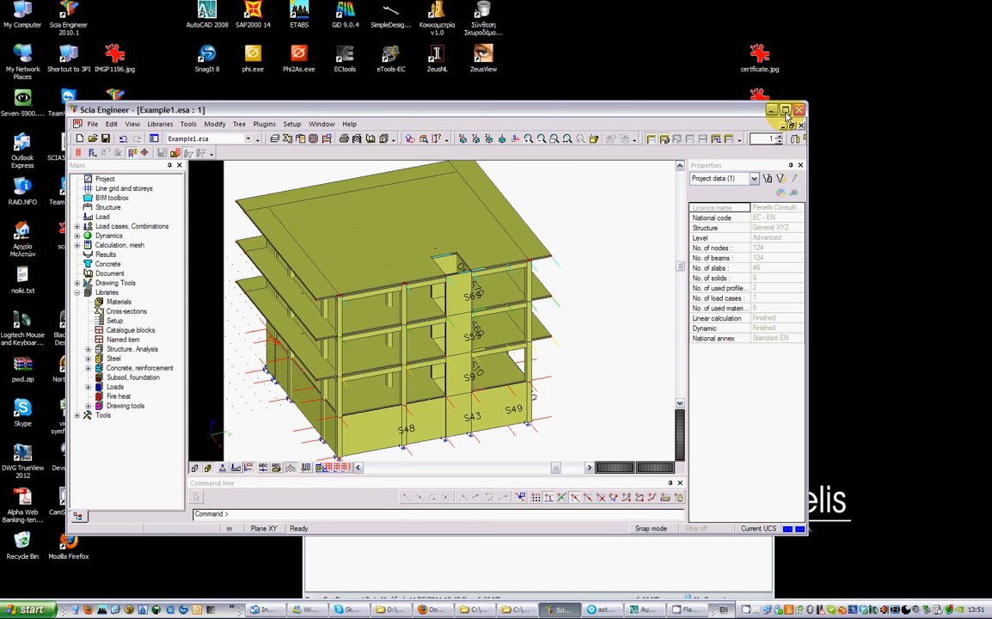
- Maximize the Example1 model window and expand 'Load cases, Combinations' in the Main tree
{"action": "left_click", "coordinate": [785, 109]}
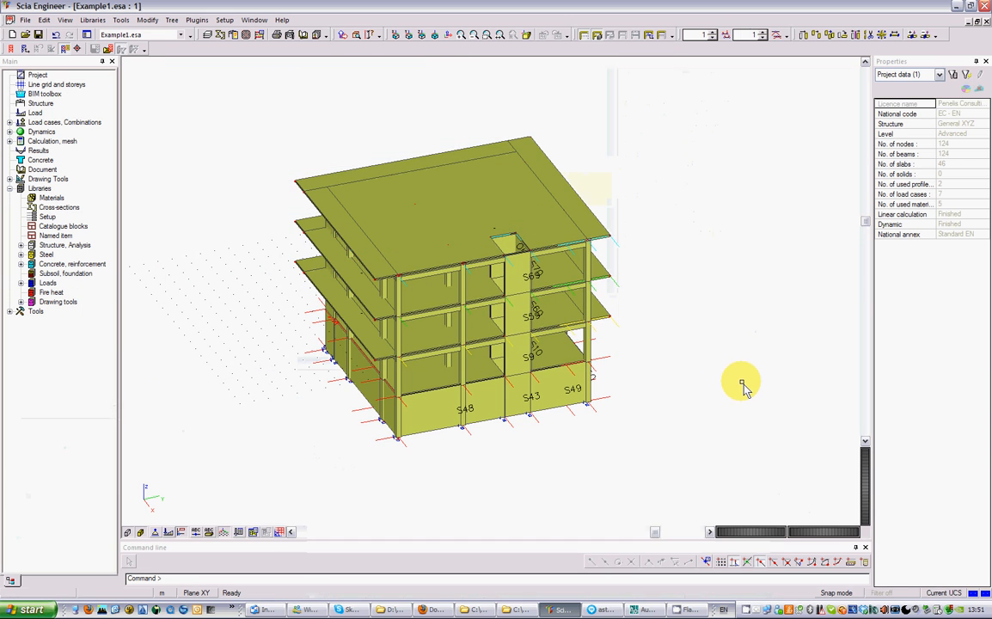
{"action": "scroll", "scroll_direction": "down", "scroll_amount": 3}
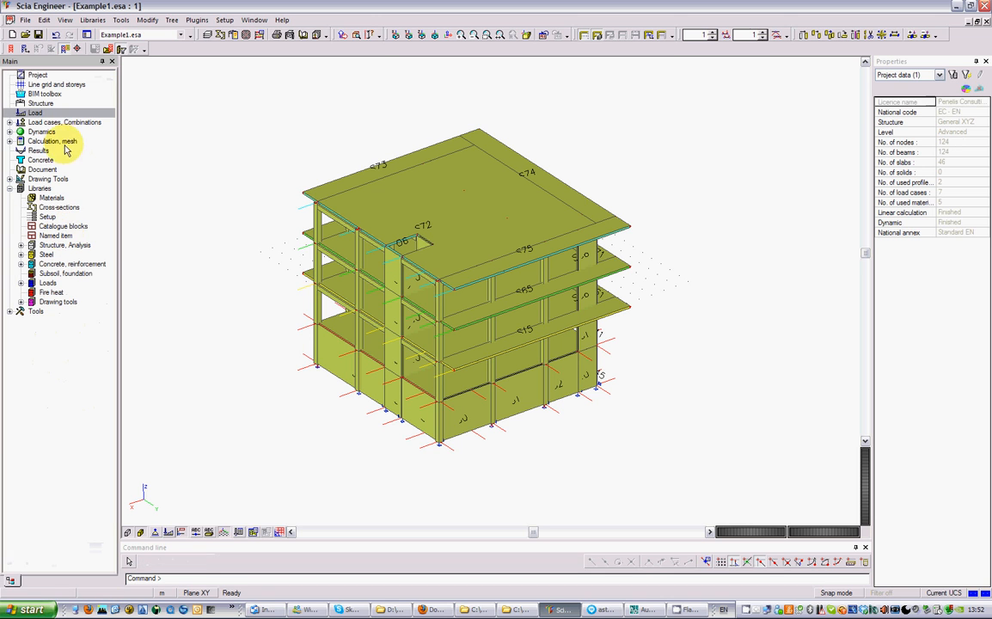
{"action": "left_click", "coordinate": [65, 122]}
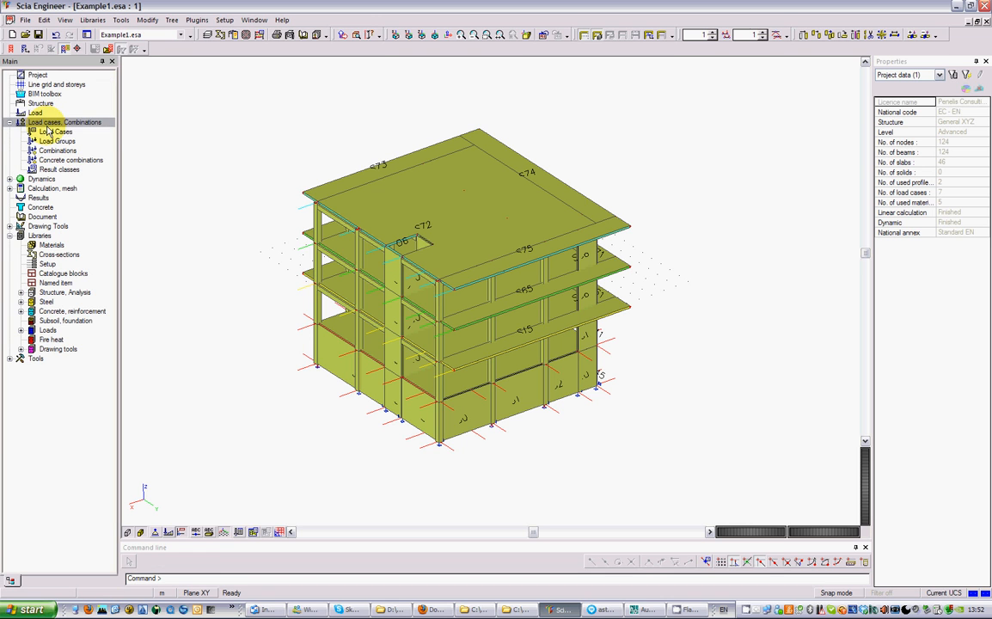
- Open Load Cases, check the EX quake, EY quake, EX_STat and EY_STat properties, then close
{"action": "double_click", "coordinate": [56, 131]}
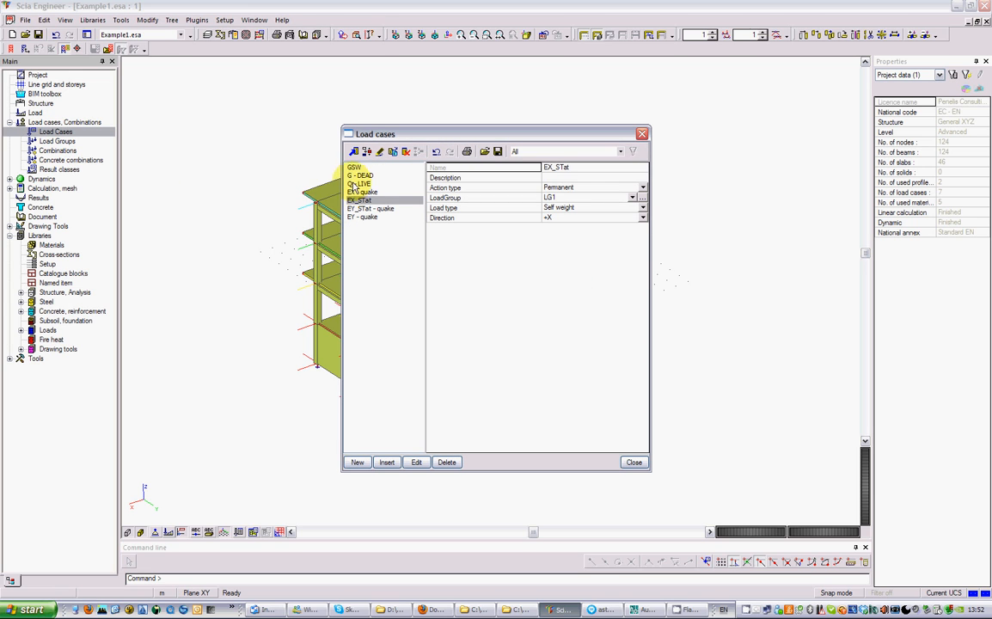
{"action": "mouse_move", "coordinate": [355, 181]}
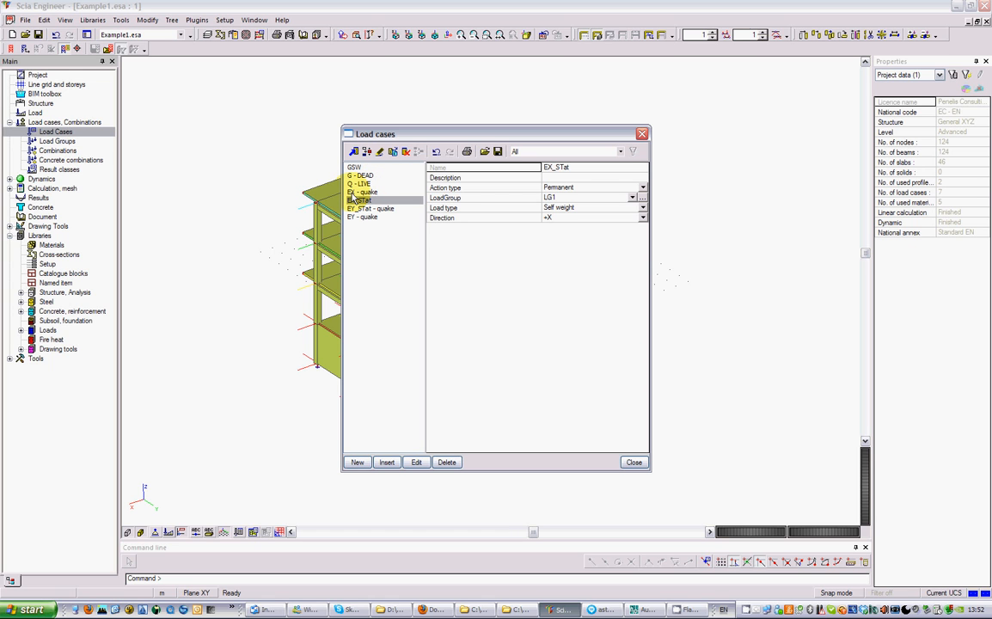
{"action": "left_click", "coordinate": [361, 192]}
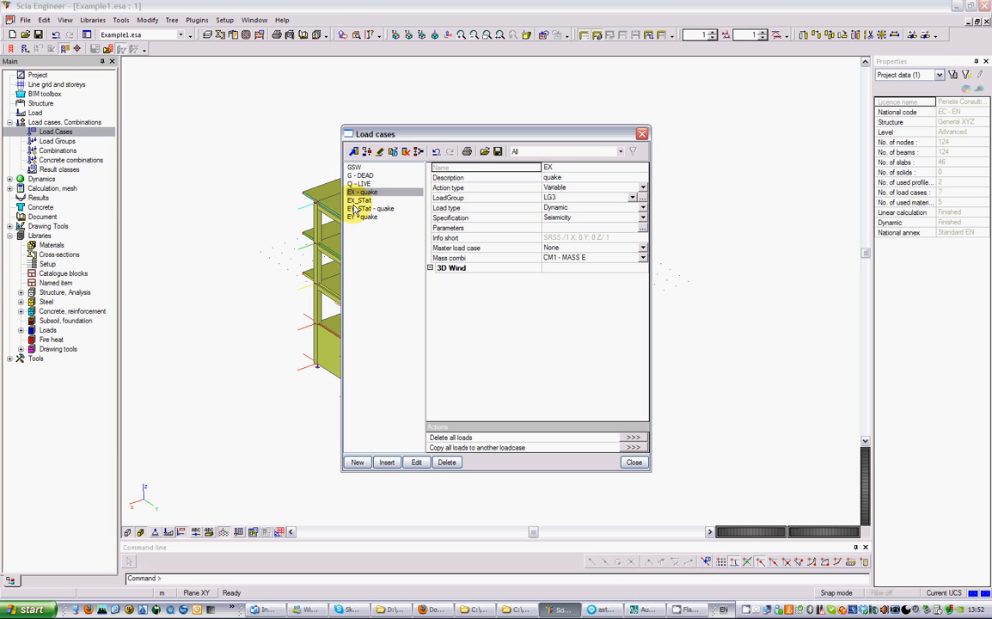
{"action": "left_click", "coordinate": [363, 216]}
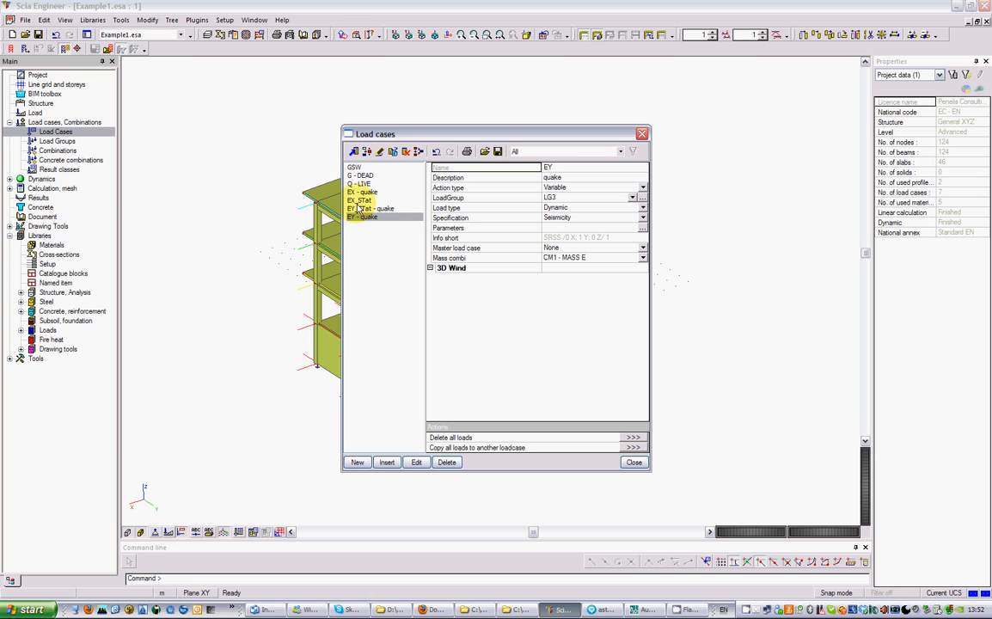
{"action": "left_click", "coordinate": [364, 192]}
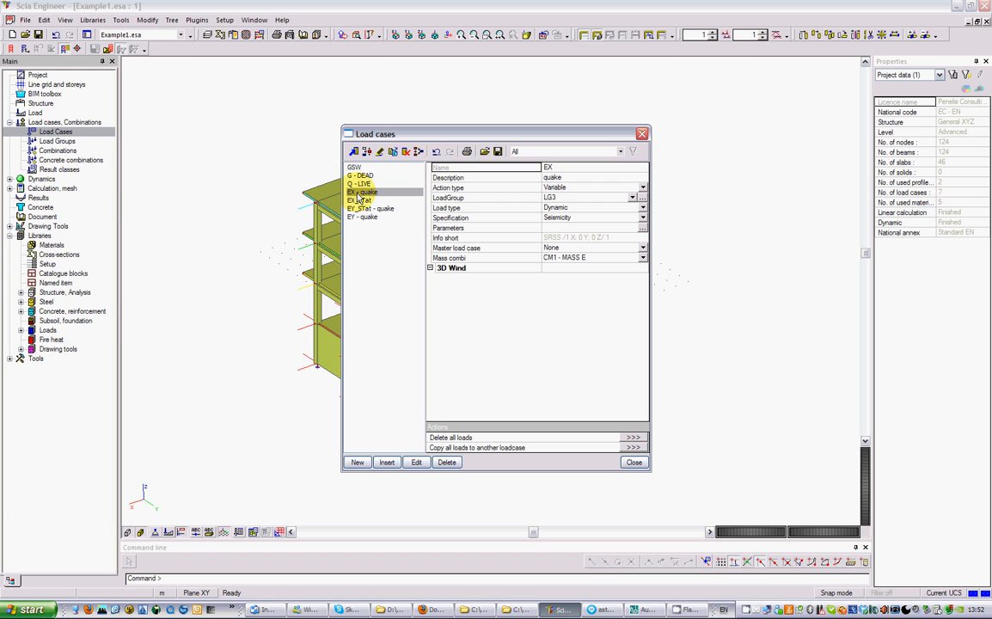
{"action": "left_click", "coordinate": [360, 201]}
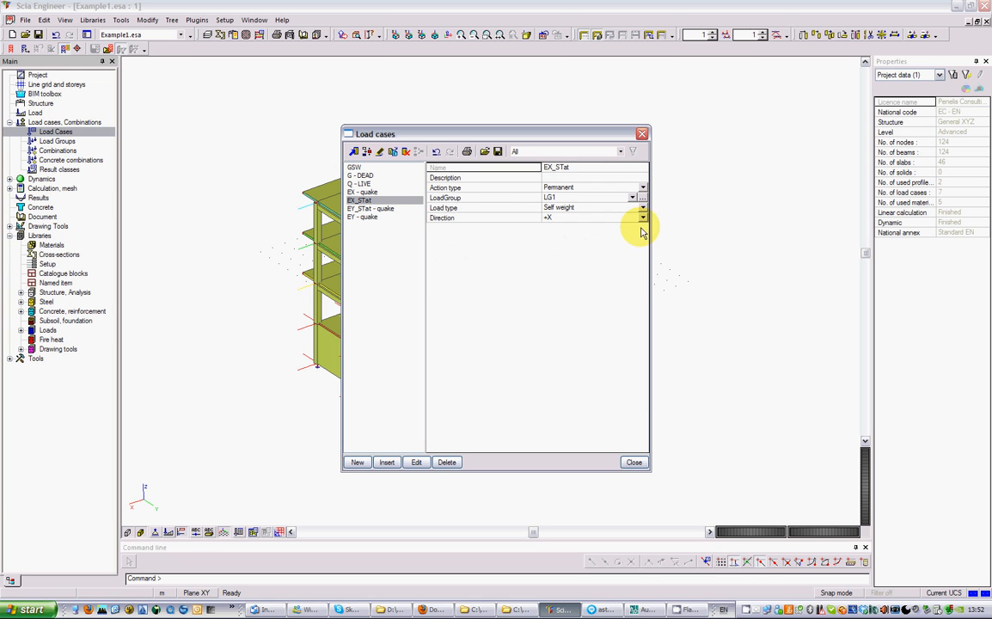
{"action": "mouse_move", "coordinate": [501, 228]}
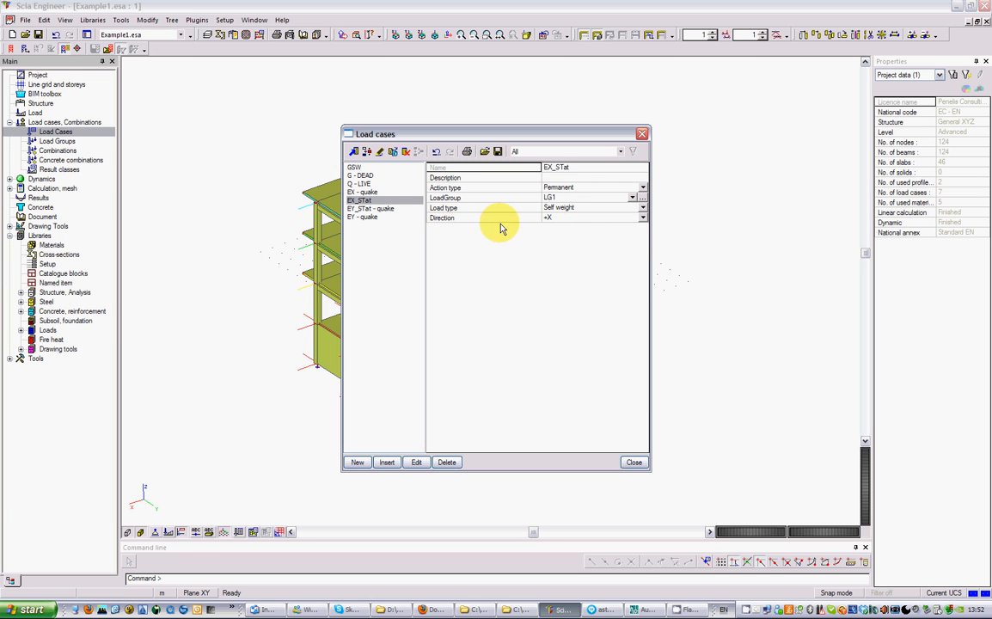
{"action": "mouse_move", "coordinate": [423, 223]}
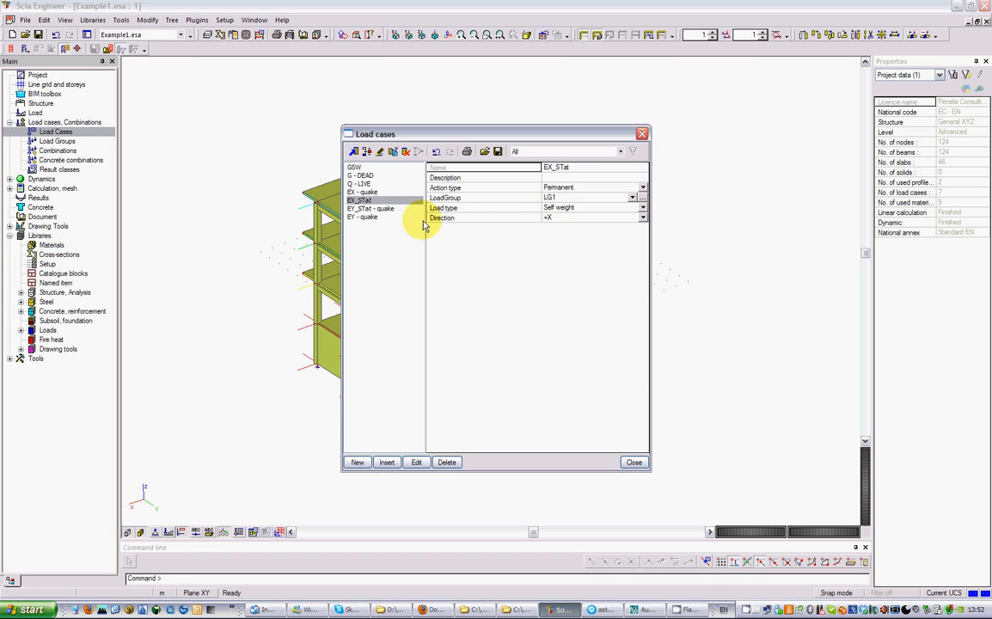
{"action": "left_click", "coordinate": [371, 208]}
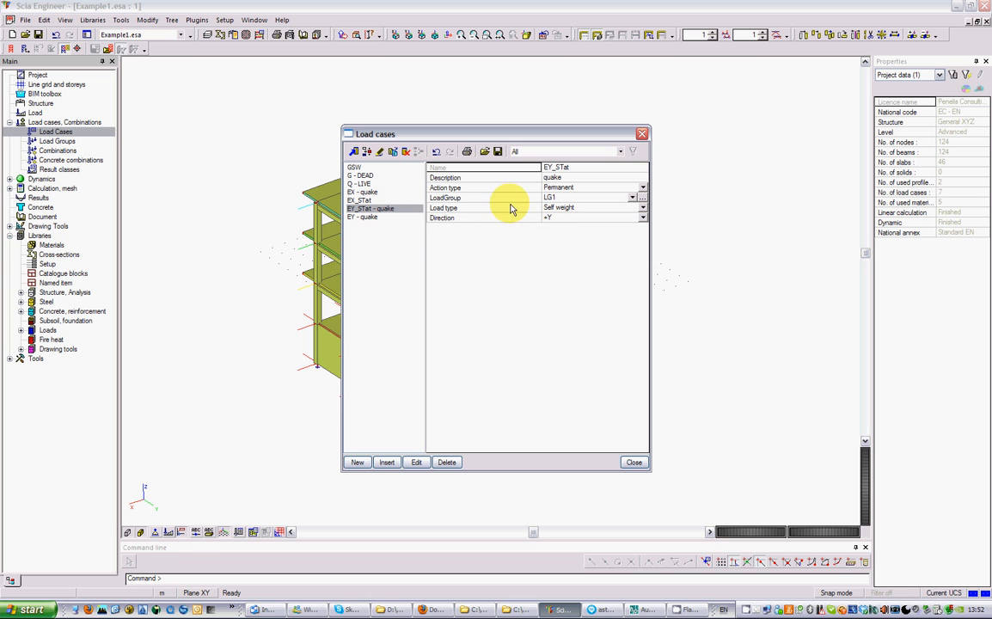
{"action": "mouse_move", "coordinate": [642, 135]}
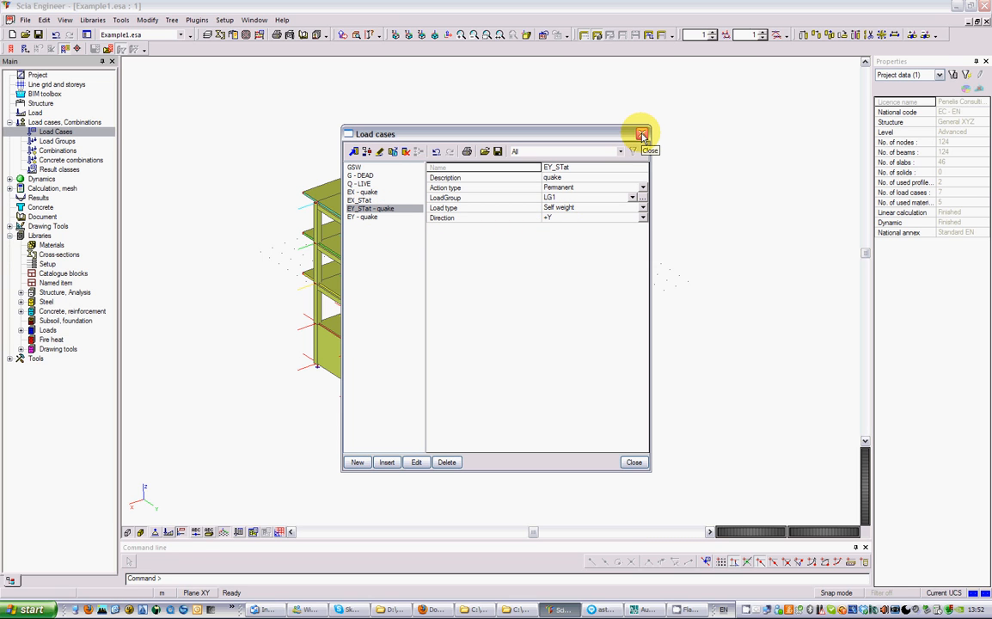
{"action": "left_click", "coordinate": [642, 135]}
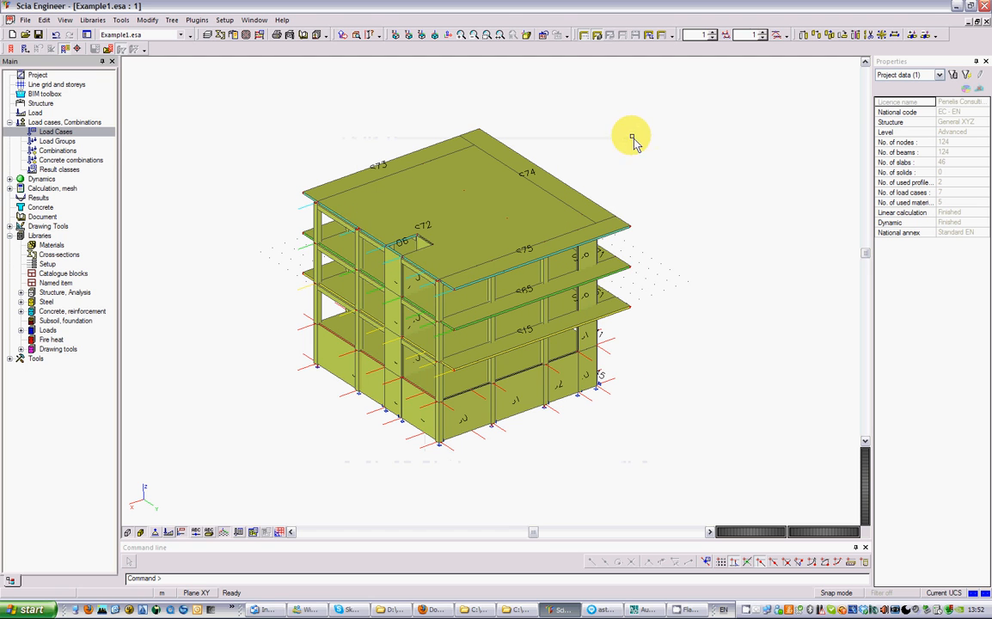
{"action": "mouse_move", "coordinate": [148, 136]}
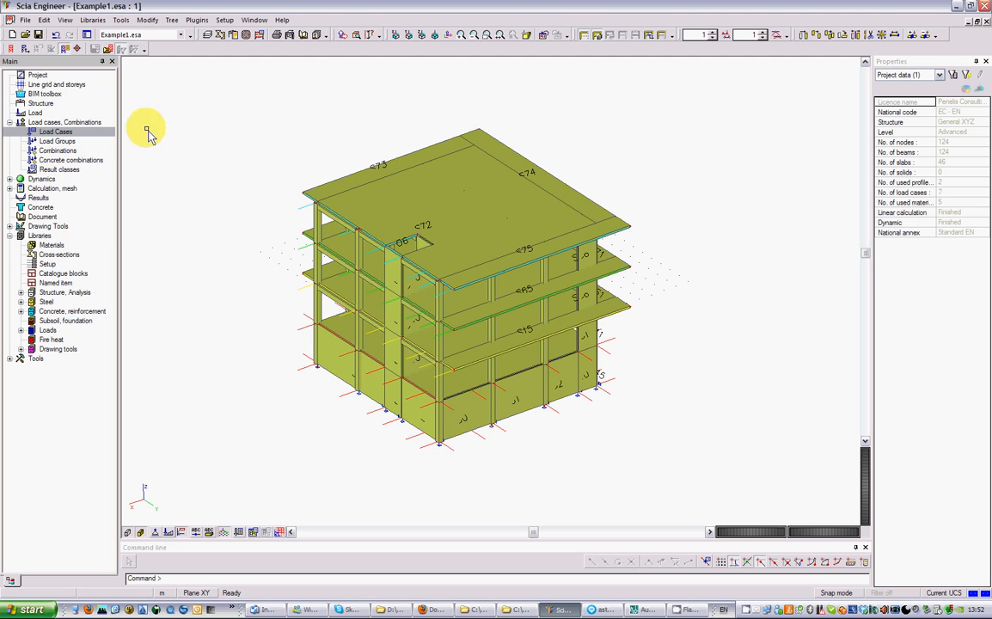
- Cancel the ECtools export Save As dialog and close Scia Engineer without saving
{"action": "left_click", "coordinate": [197, 19]}
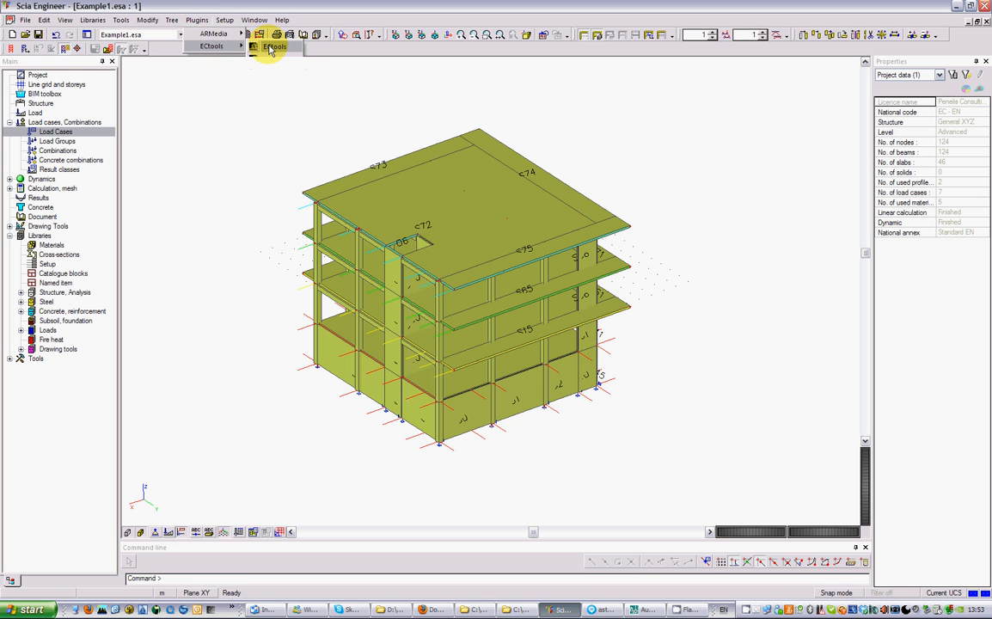
{"action": "left_click", "coordinate": [275, 47]}
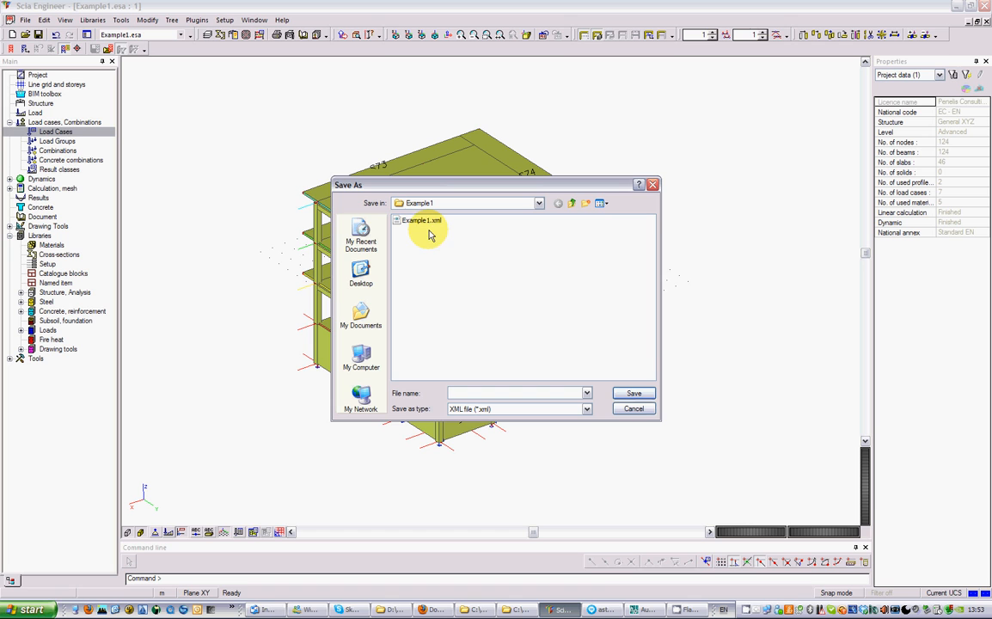
{"action": "mouse_move", "coordinate": [630, 444]}
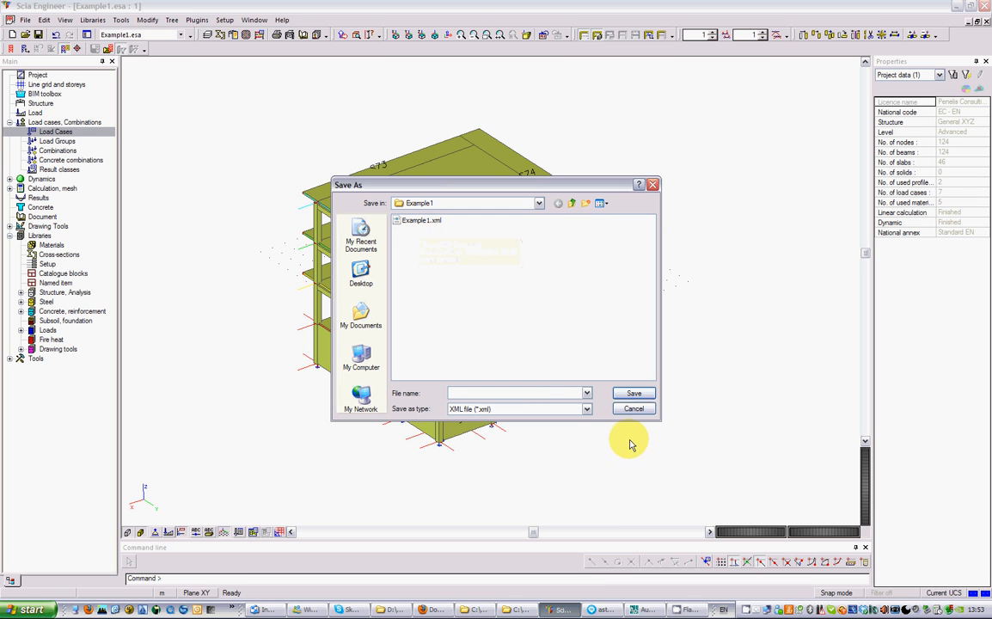
{"action": "left_click", "coordinate": [634, 408]}
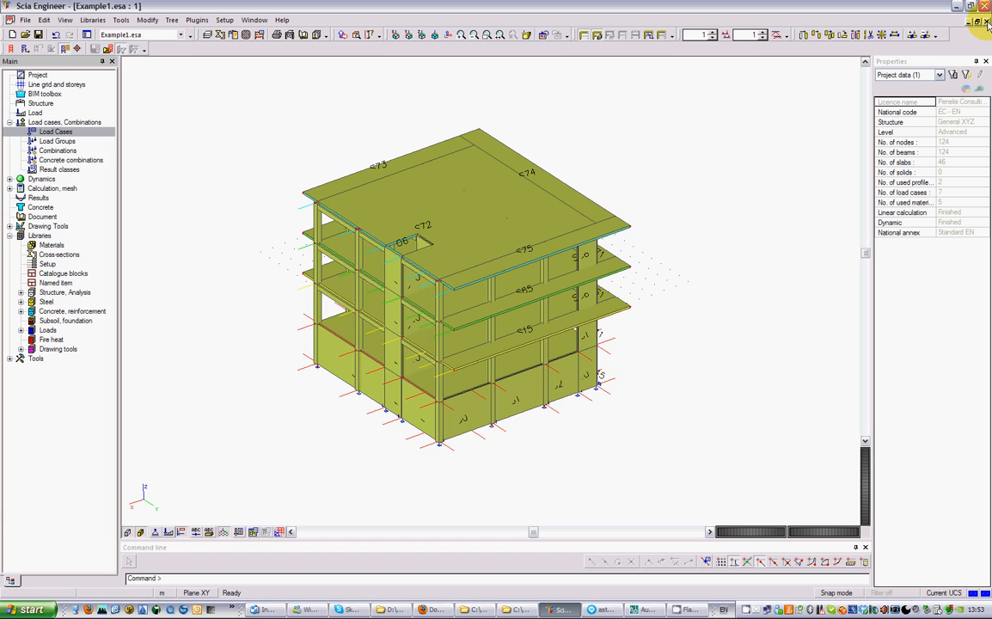
{"action": "left_click", "coordinate": [987, 20]}
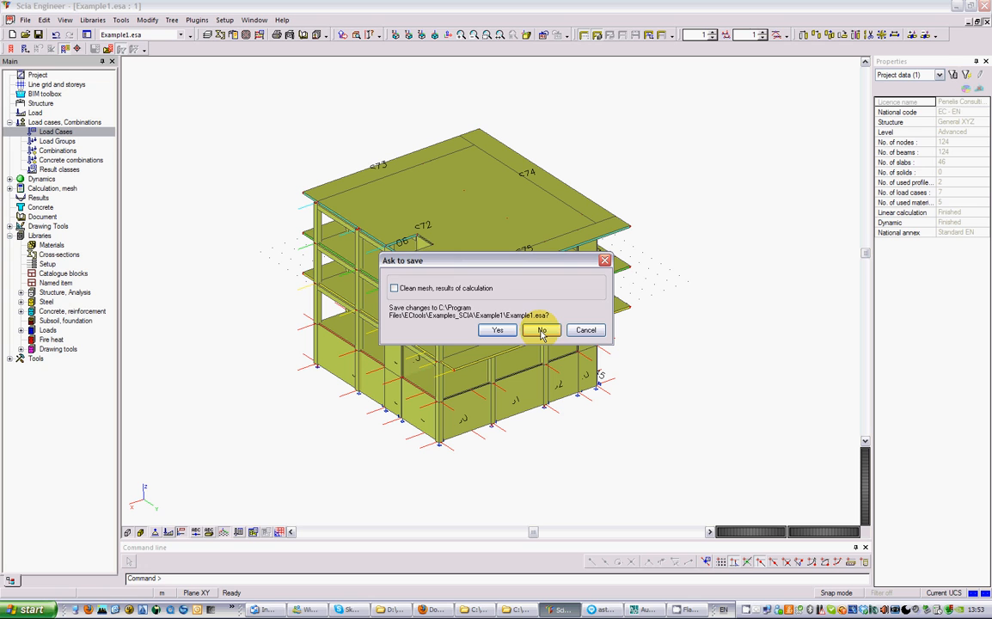
{"action": "left_click", "coordinate": [541, 330]}
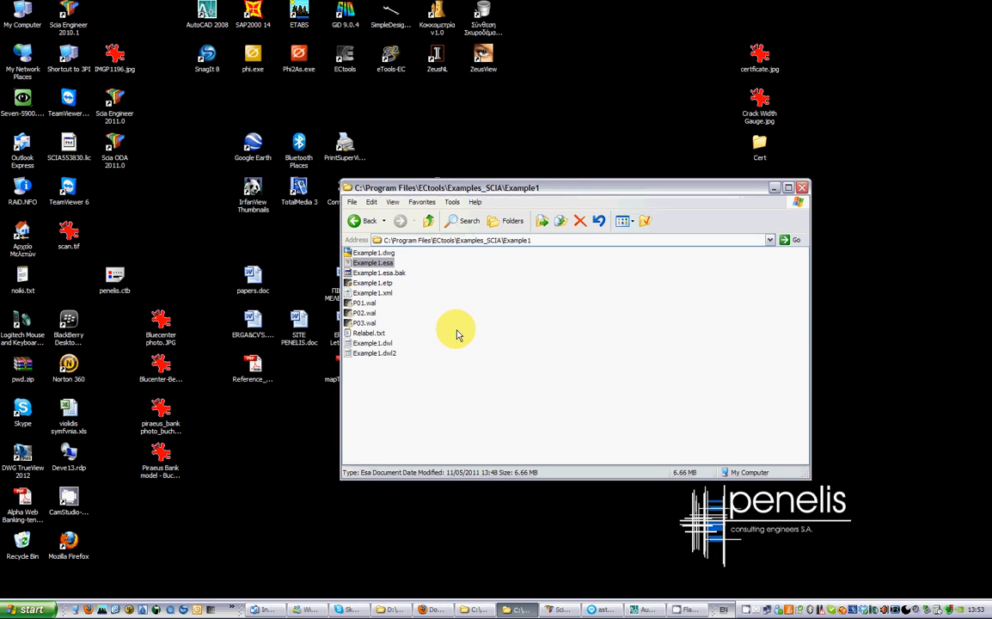
{"action": "mouse_move", "coordinate": [360, 286]}
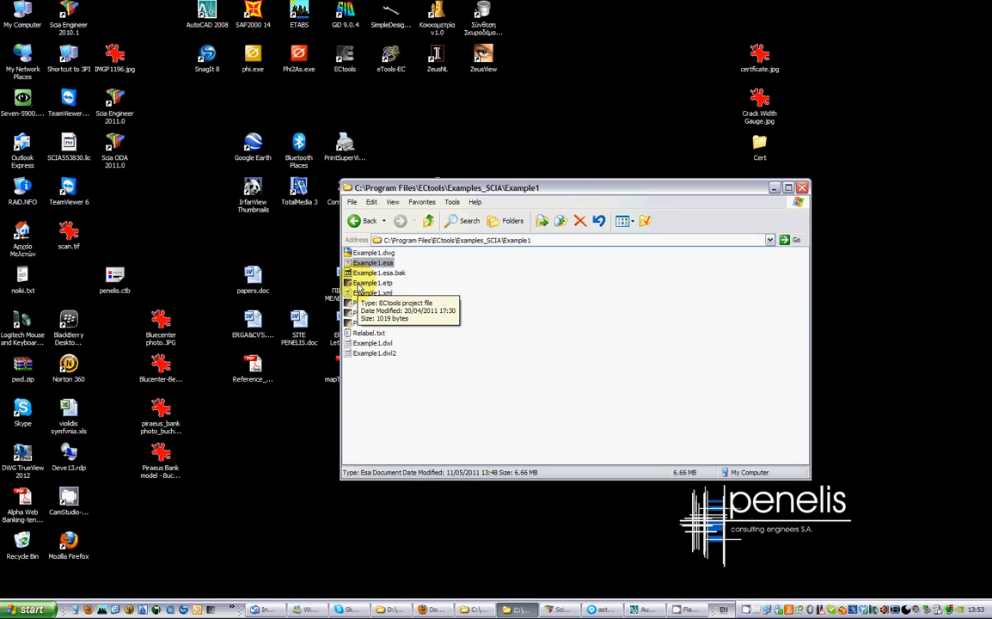
- Launch ECtools with Example1.etp from the Example1 folder
{"action": "left_click", "coordinate": [374, 282]}
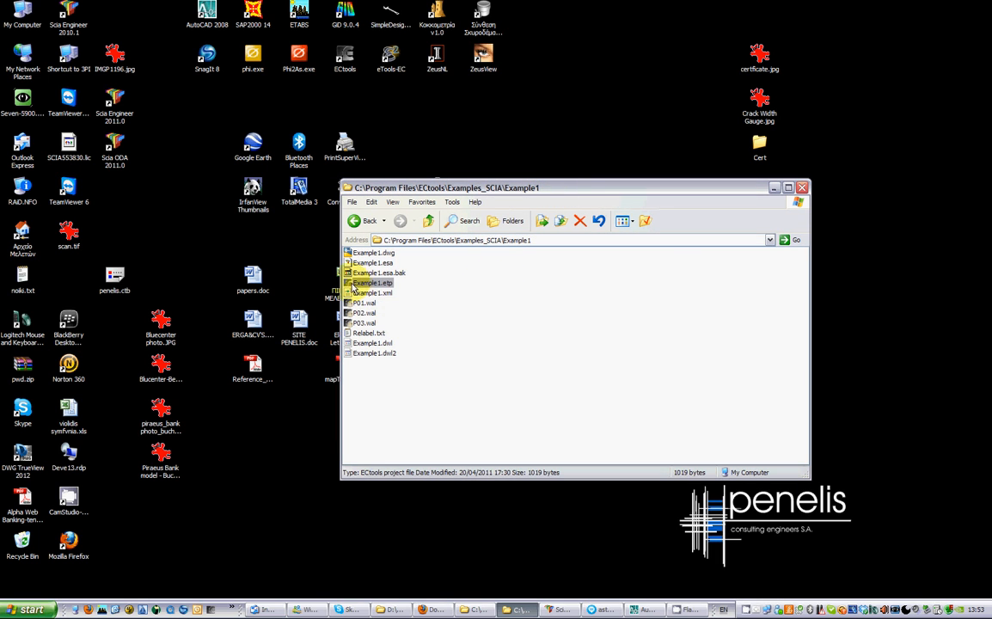
{"action": "left_click", "coordinate": [371, 282]}
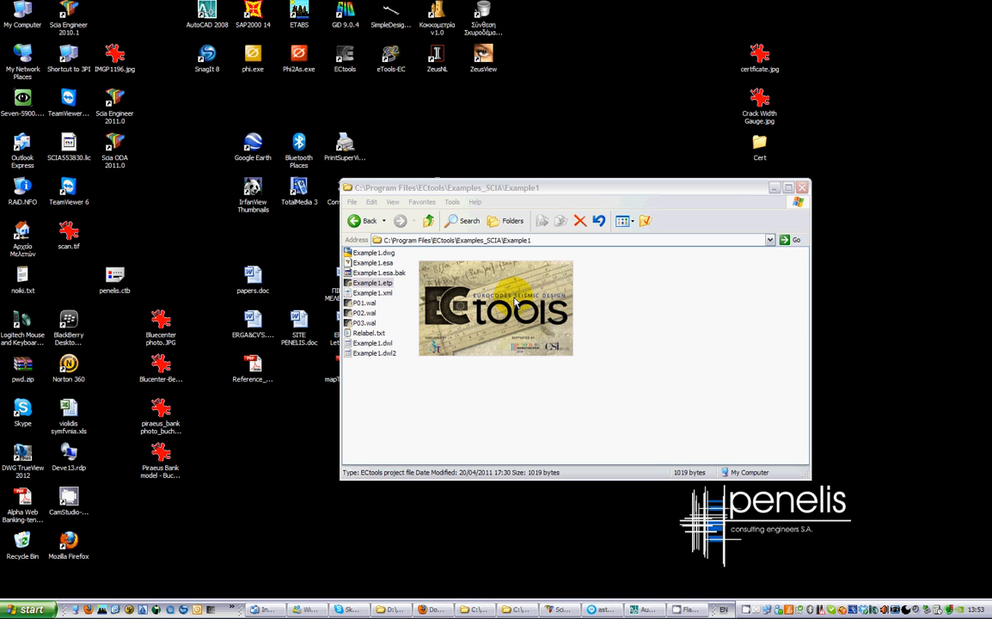
{"action": "double_click", "coordinate": [372, 282]}
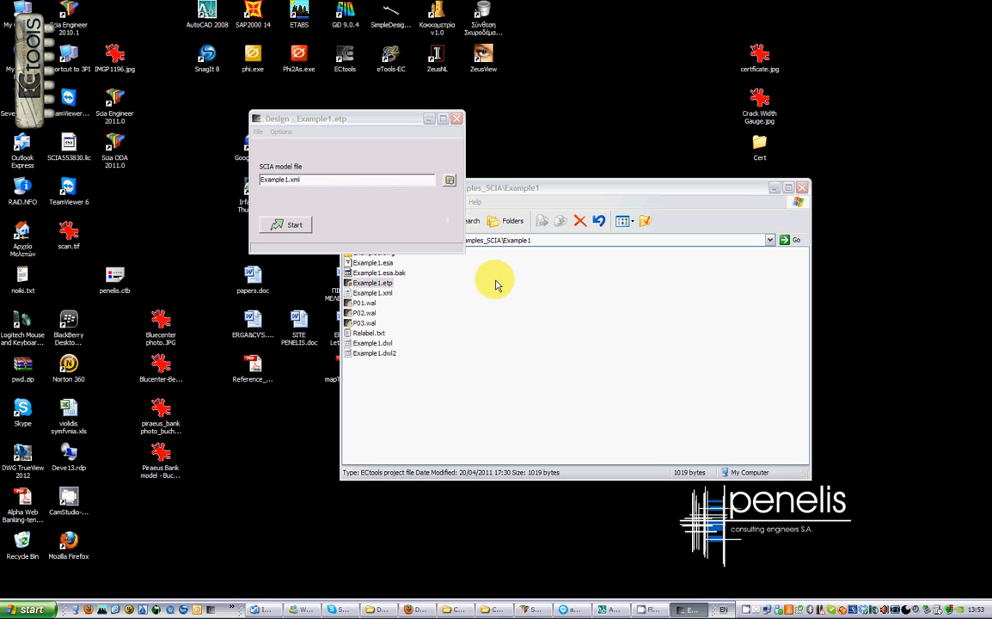
{"action": "mouse_move", "coordinate": [284, 140]}
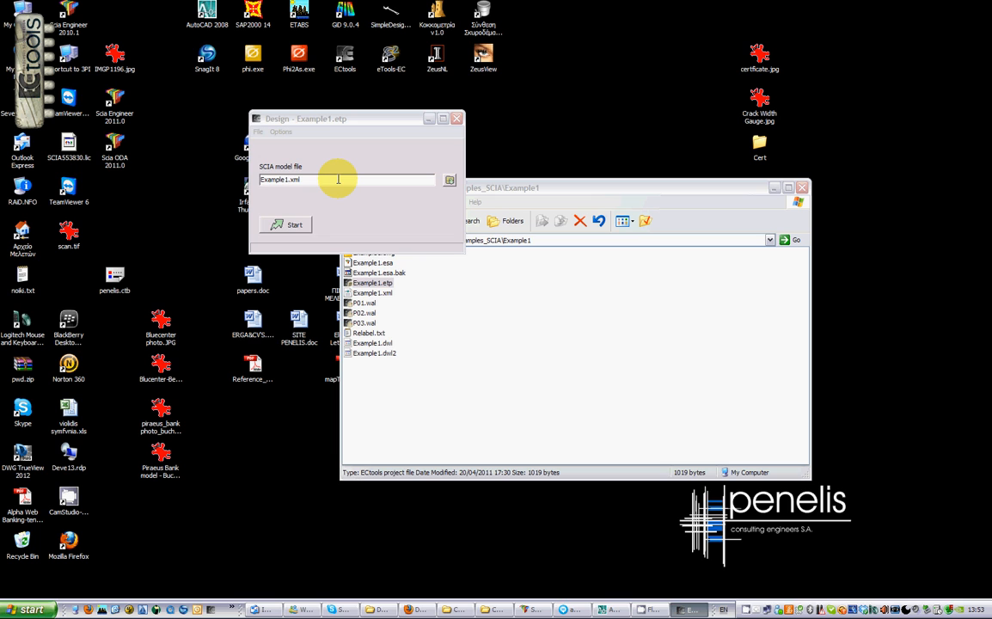
{"action": "mouse_move", "coordinate": [297, 144]}
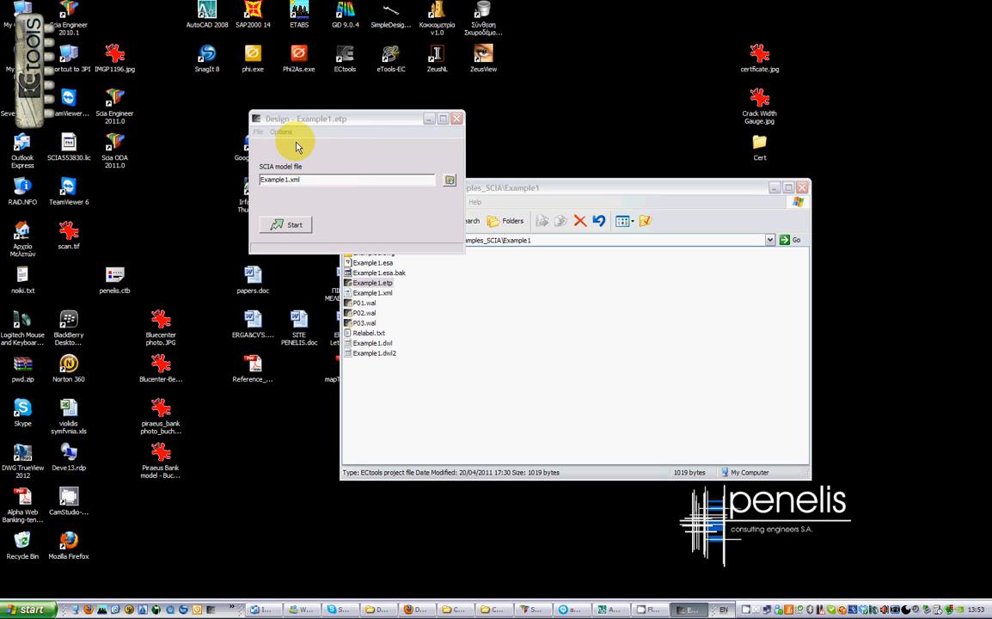
{"action": "left_click", "coordinate": [281, 132]}
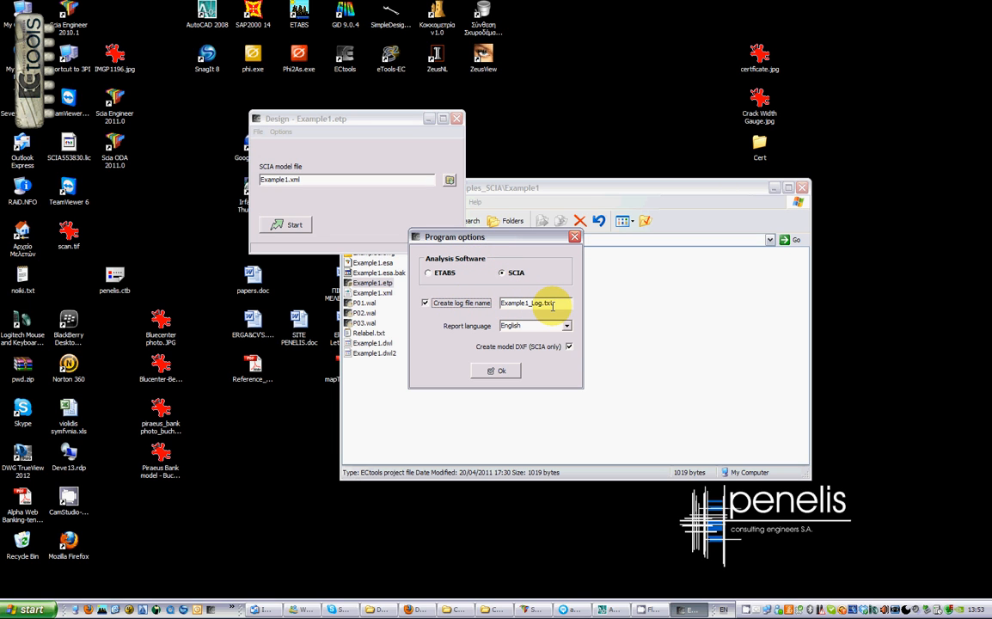
{"action": "left_click", "coordinate": [566, 325]}
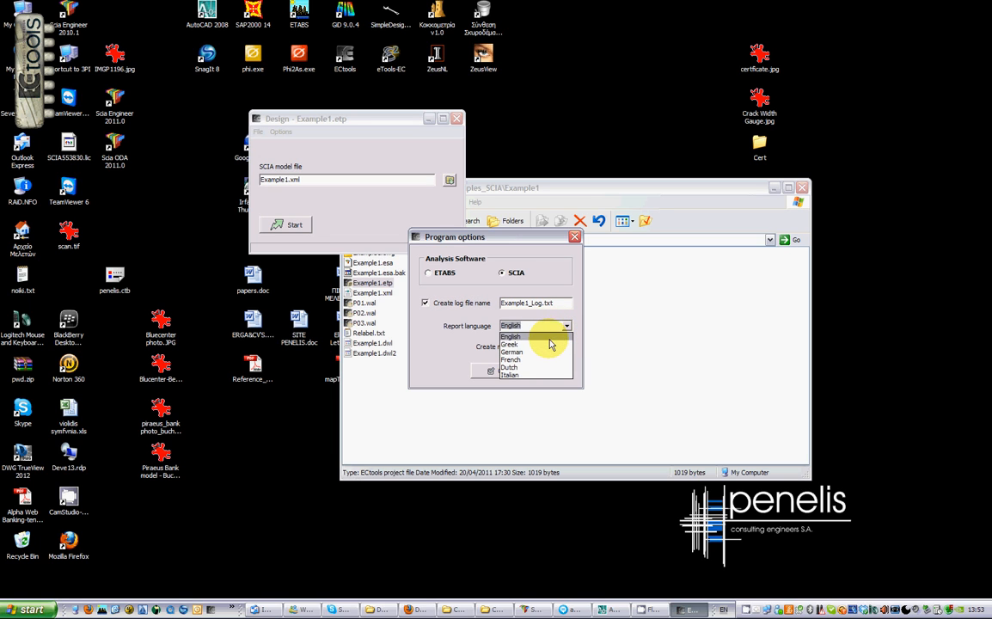
{"action": "mouse_move", "coordinate": [546, 352]}
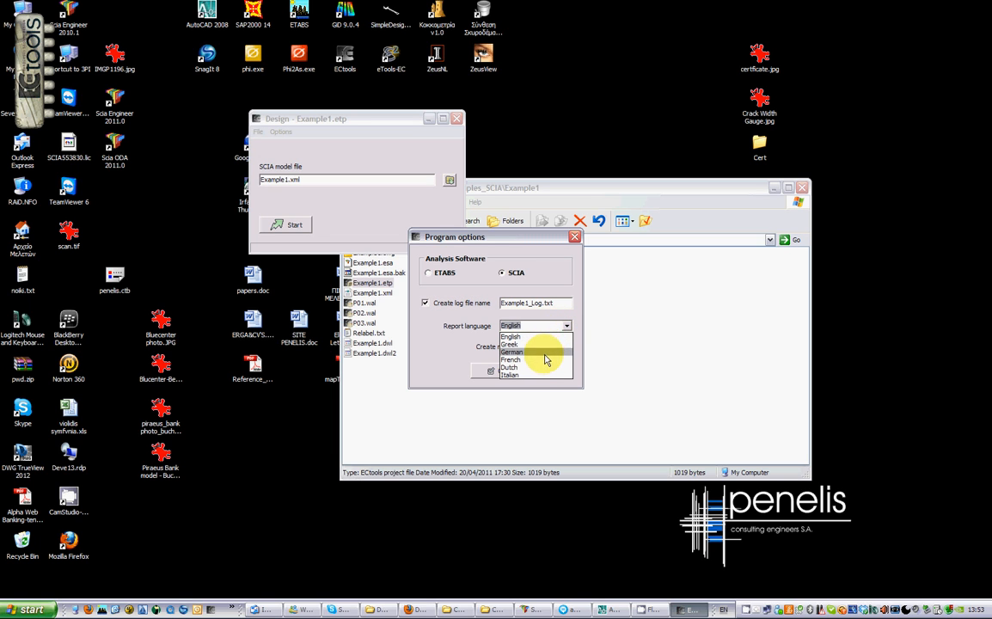
{"action": "left_click", "coordinate": [511, 335]}
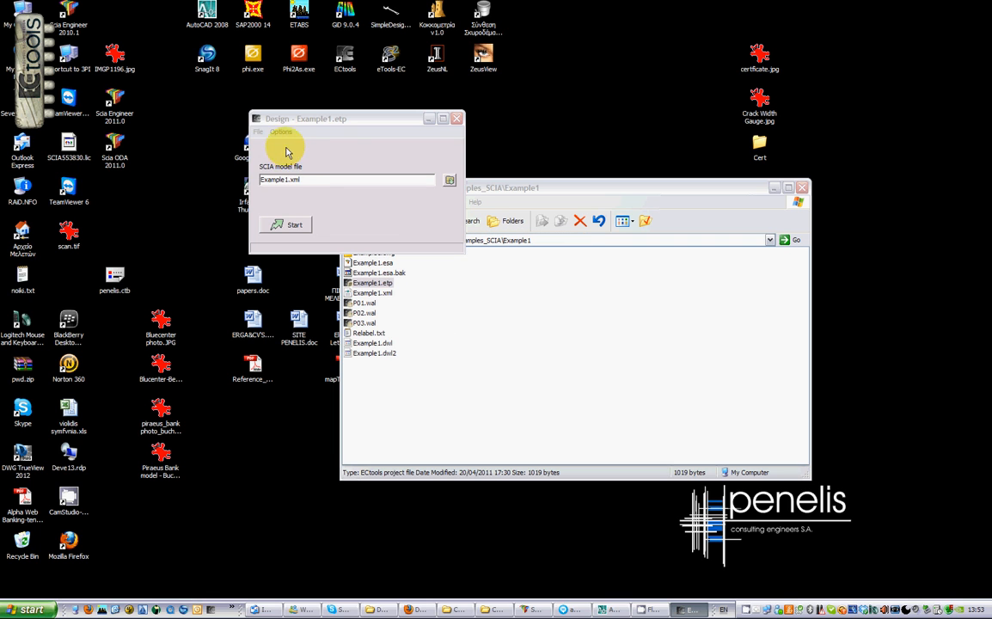
- Review Design options with code EN1992+EN1998 and medium ductility, and show the National Annex list
{"action": "left_click", "coordinate": [281, 132]}
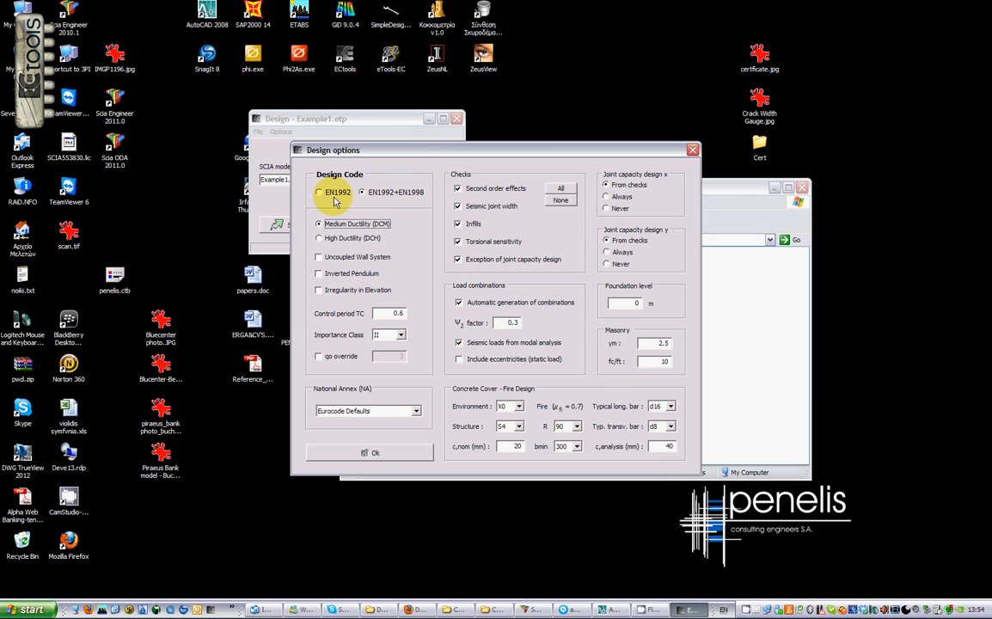
{"action": "left_click", "coordinate": [362, 192]}
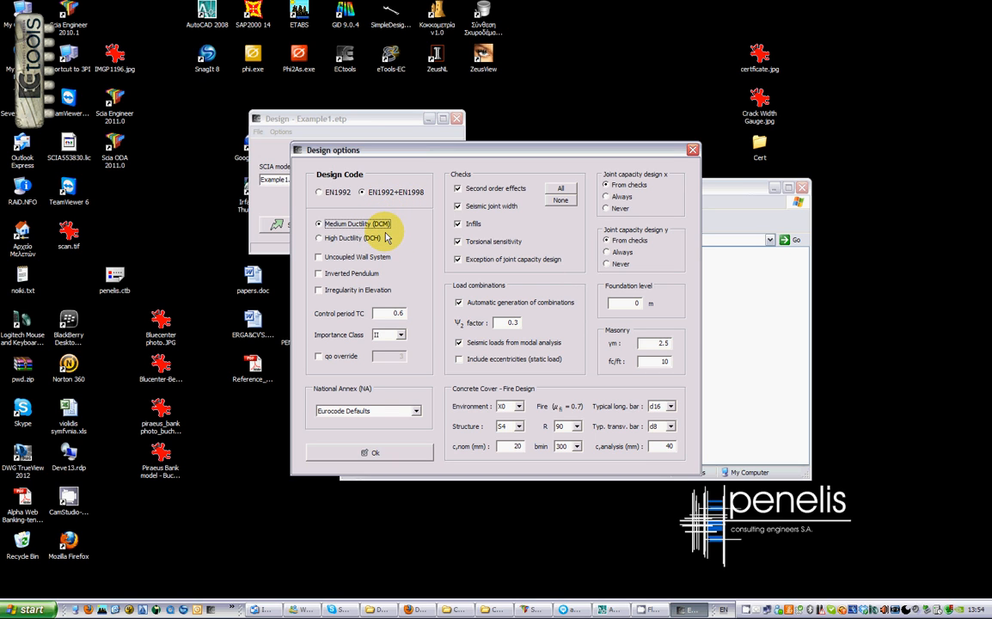
{"action": "mouse_move", "coordinate": [348, 277]}
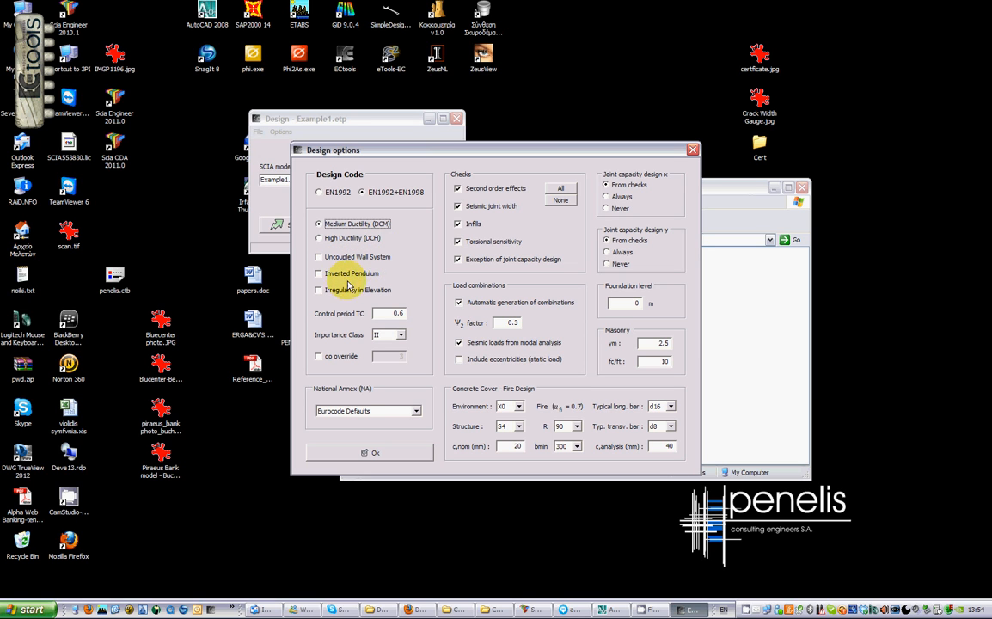
{"action": "mouse_move", "coordinate": [327, 295]}
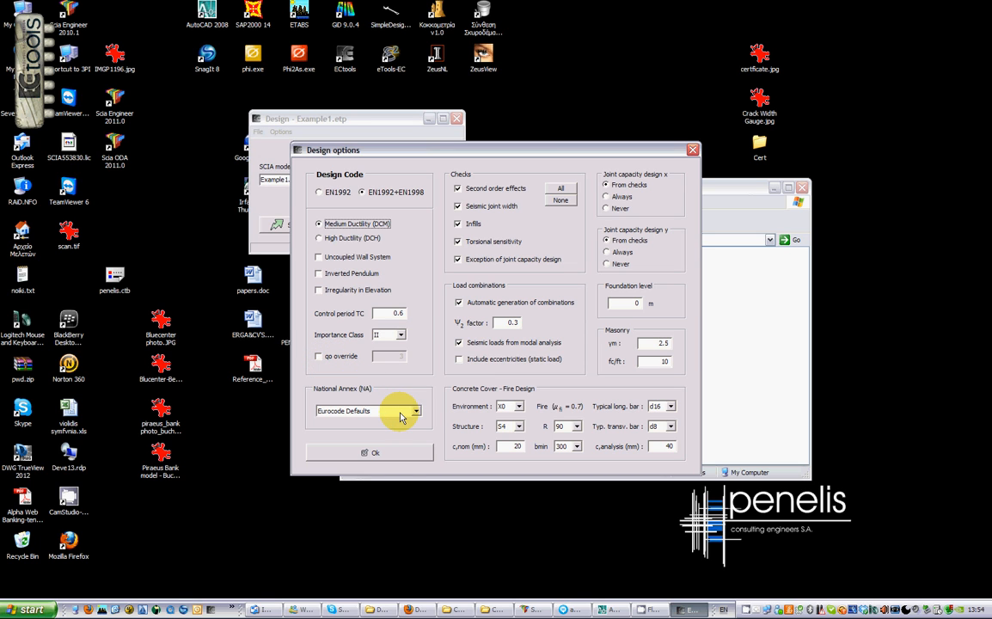
{"action": "left_click", "coordinate": [417, 410]}
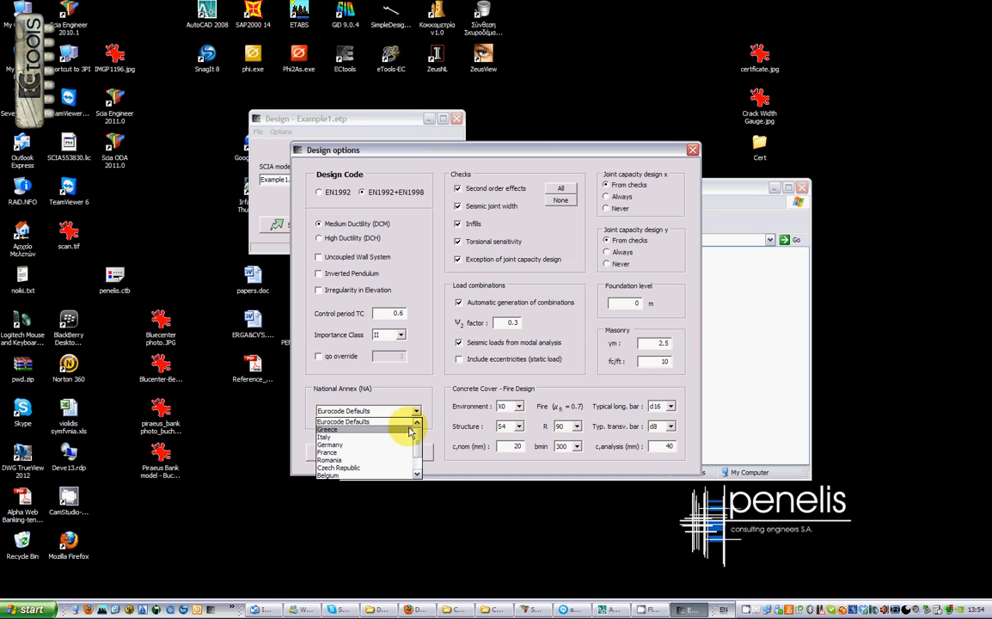
{"action": "mouse_move", "coordinate": [378, 421]}
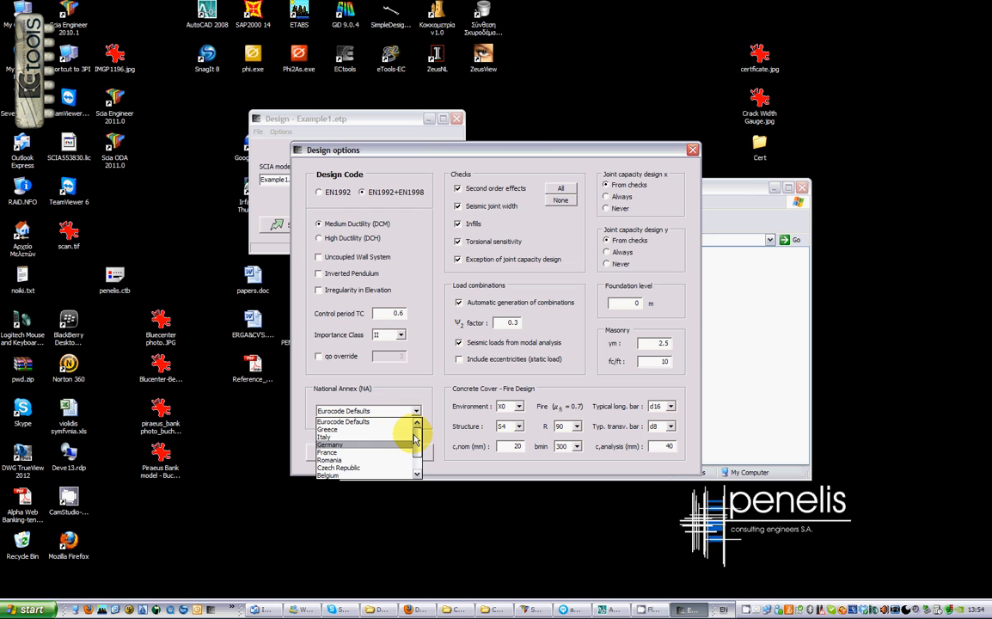
- Apply Eurocode Defaults, bmin 200 and class S2, then accept the allowed rebar sizes
{"action": "left_click", "coordinate": [342, 421]}
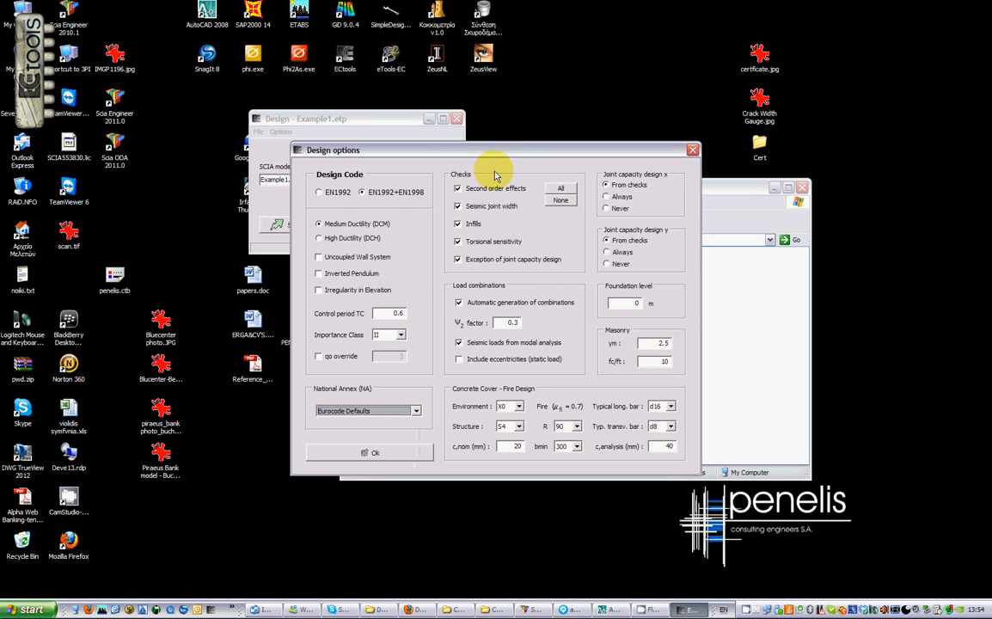
{"action": "mouse_move", "coordinate": [513, 200]}
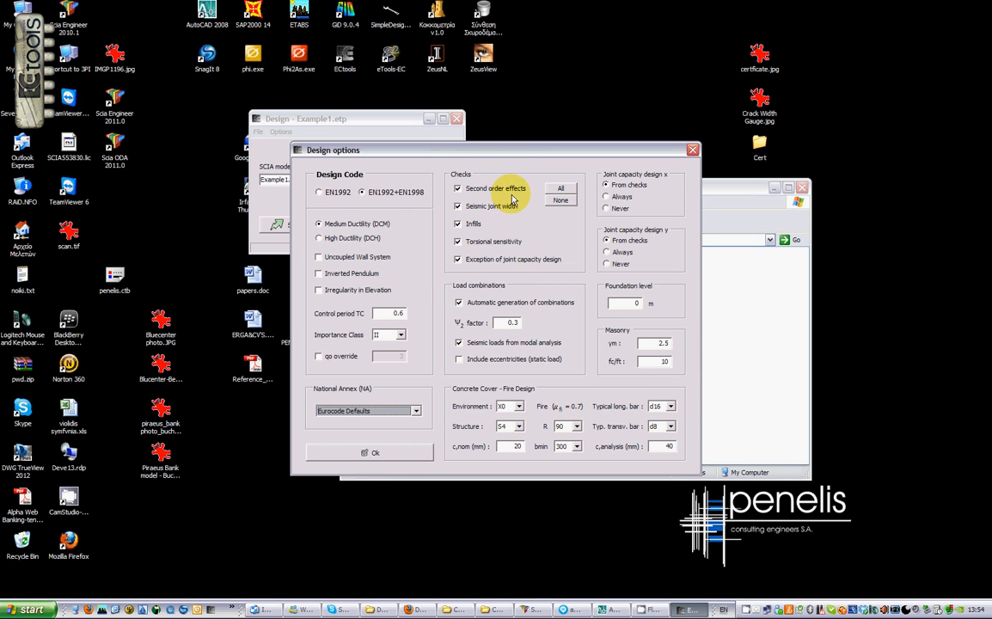
{"action": "mouse_move", "coordinate": [477, 232]}
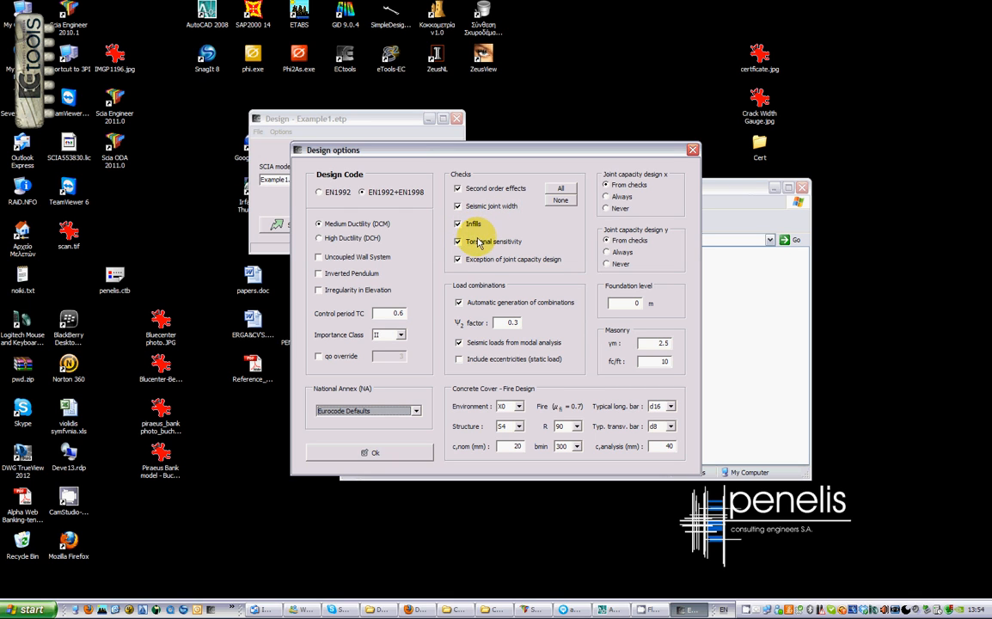
{"action": "mouse_move", "coordinate": [509, 265]}
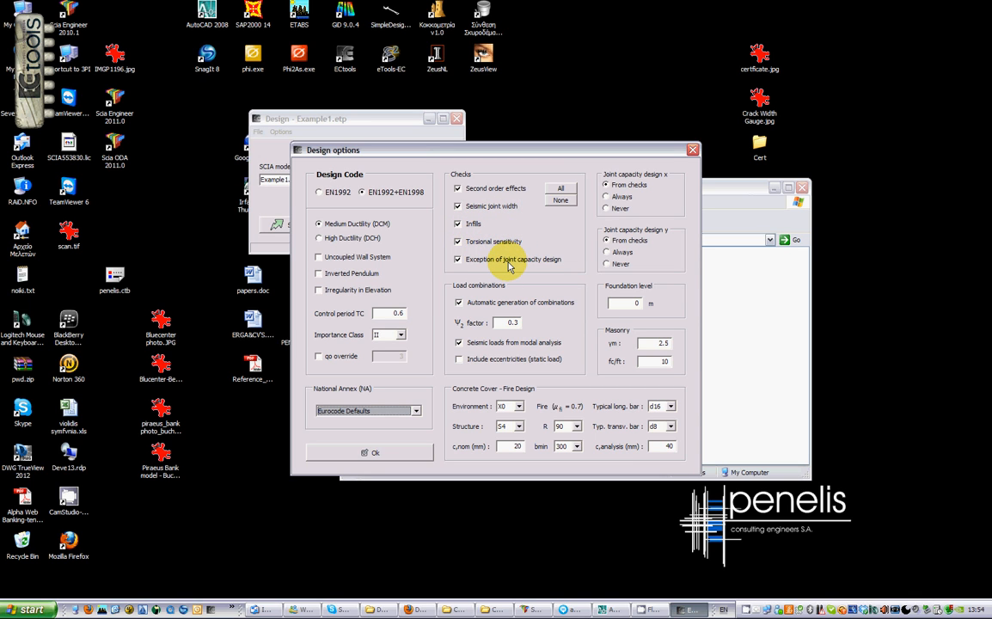
{"action": "mouse_move", "coordinate": [494, 277]}
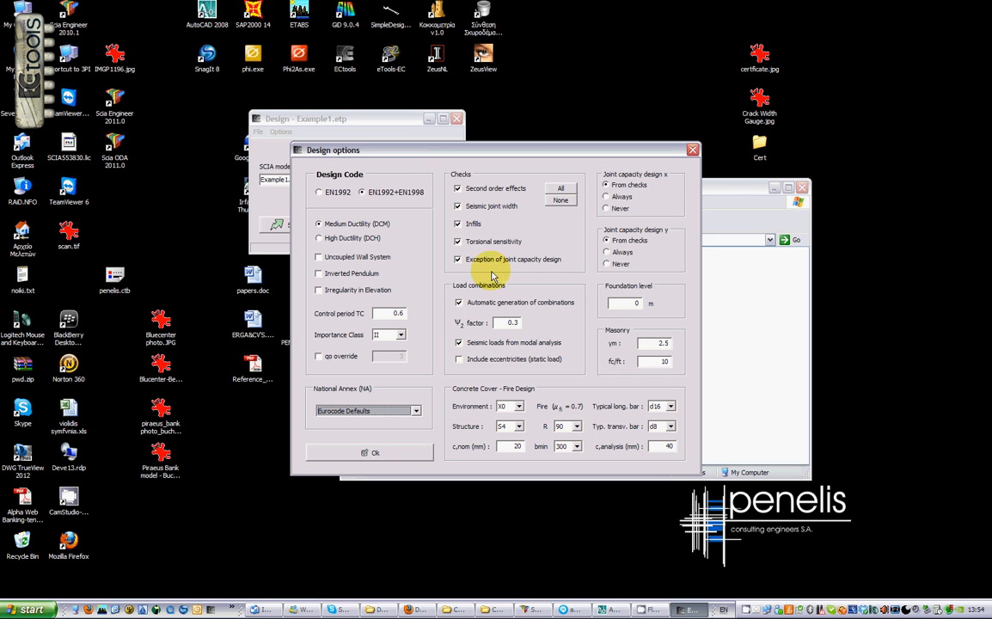
{"action": "mouse_move", "coordinate": [501, 311]}
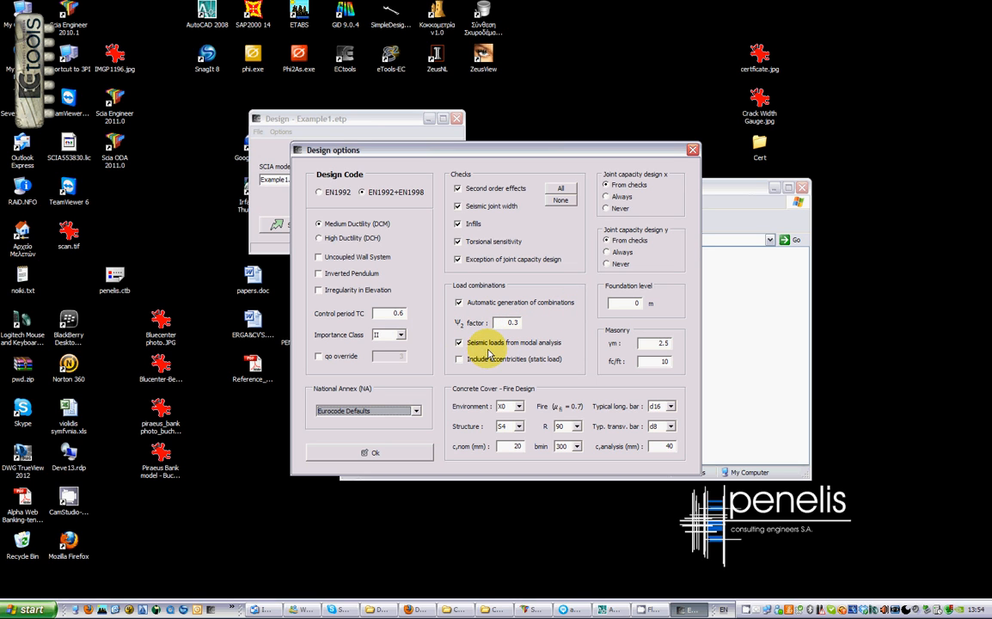
{"action": "mouse_move", "coordinate": [541, 355]}
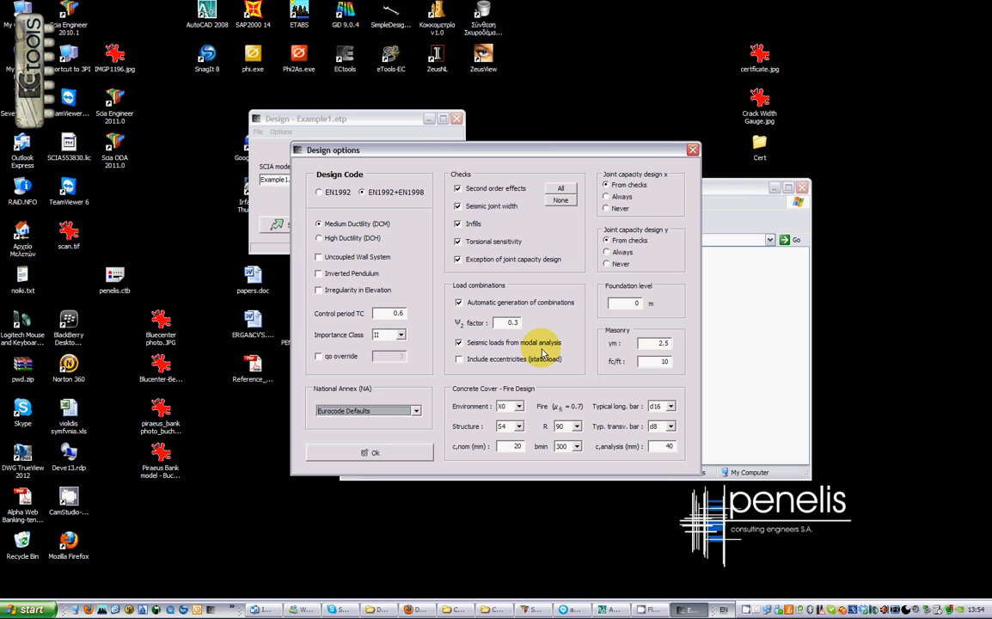
{"action": "mouse_move", "coordinate": [633, 179]}
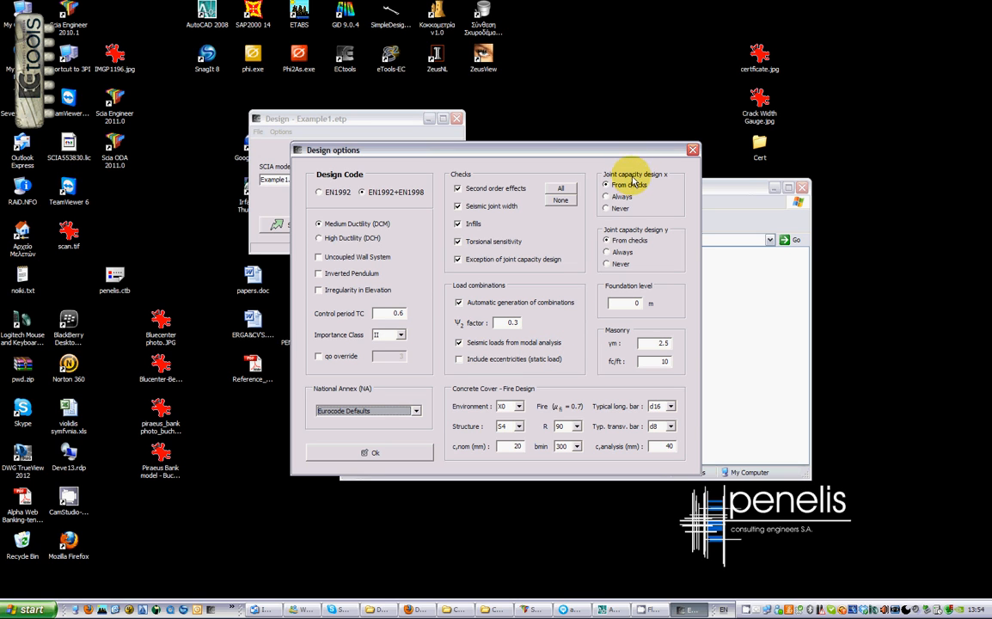
{"action": "mouse_move", "coordinate": [651, 248]}
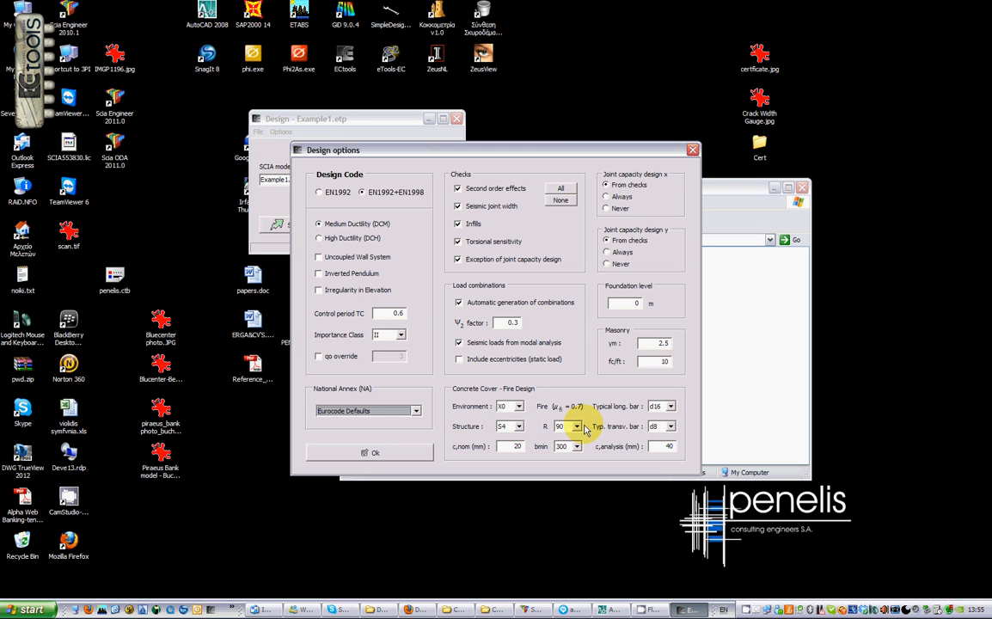
{"action": "left_click", "coordinate": [576, 426]}
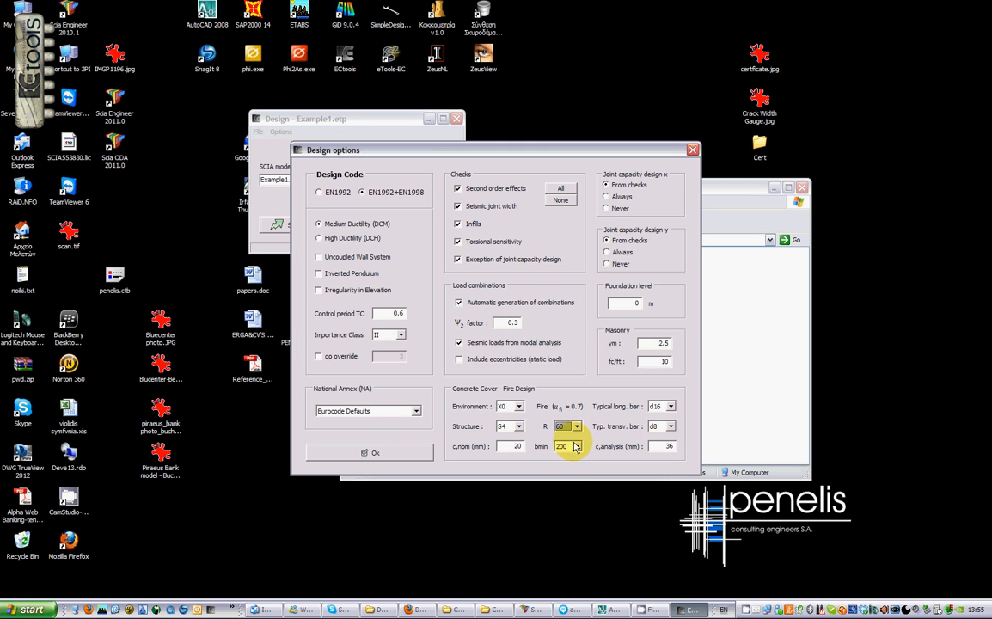
{"action": "mouse_move", "coordinate": [521, 428]}
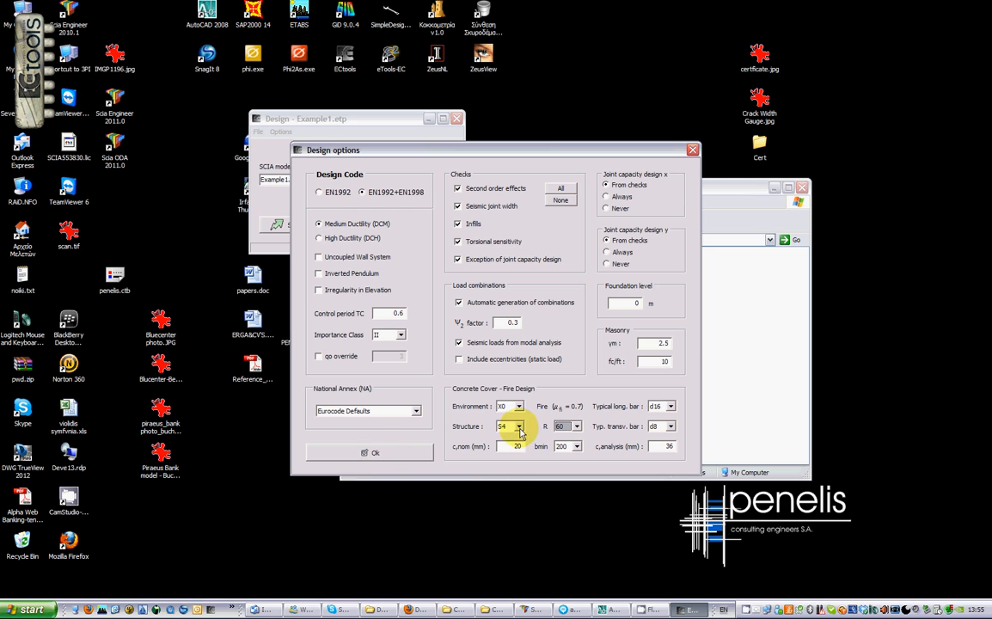
{"action": "left_click", "coordinate": [508, 426]}
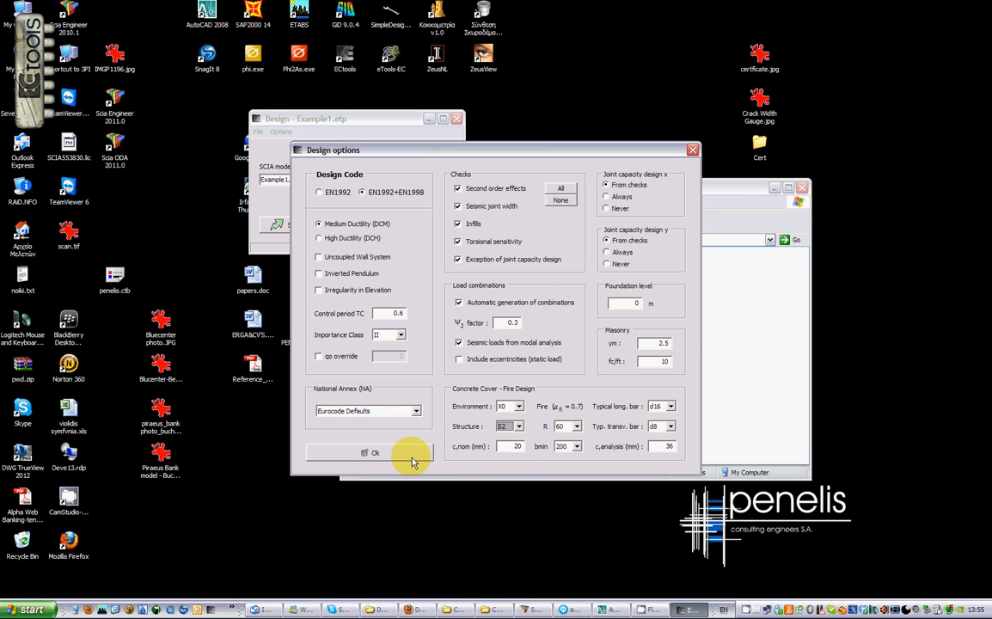
{"action": "mouse_move", "coordinate": [390, 459]}
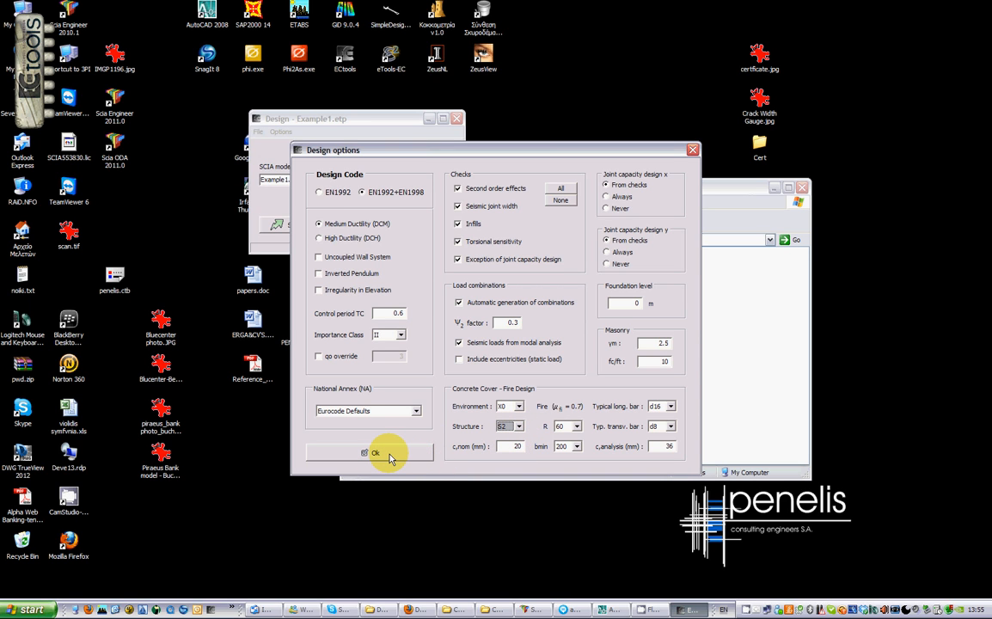
{"action": "left_click", "coordinate": [374, 452]}
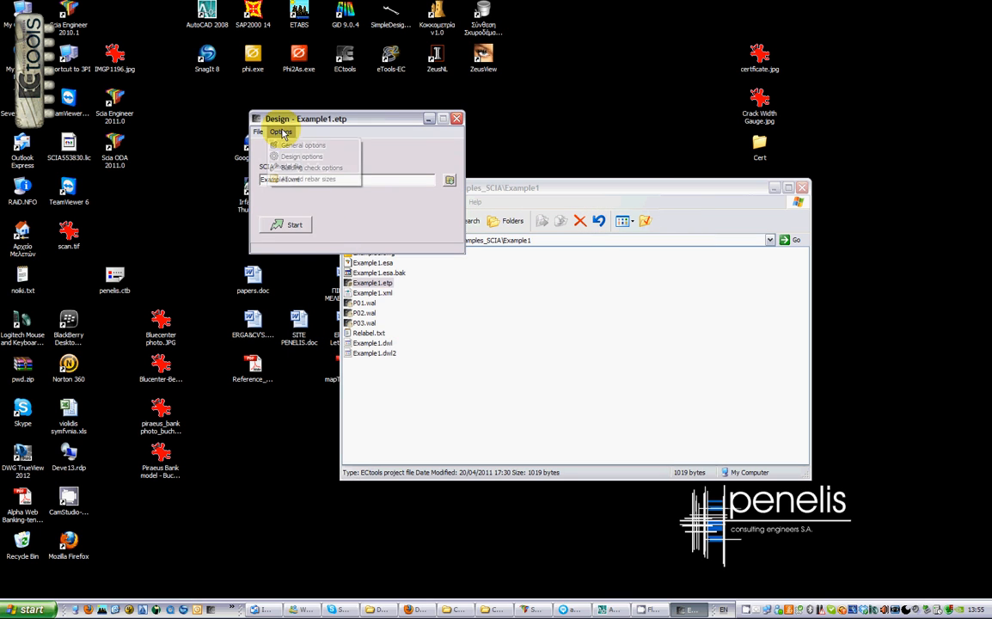
{"action": "left_click", "coordinate": [300, 178]}
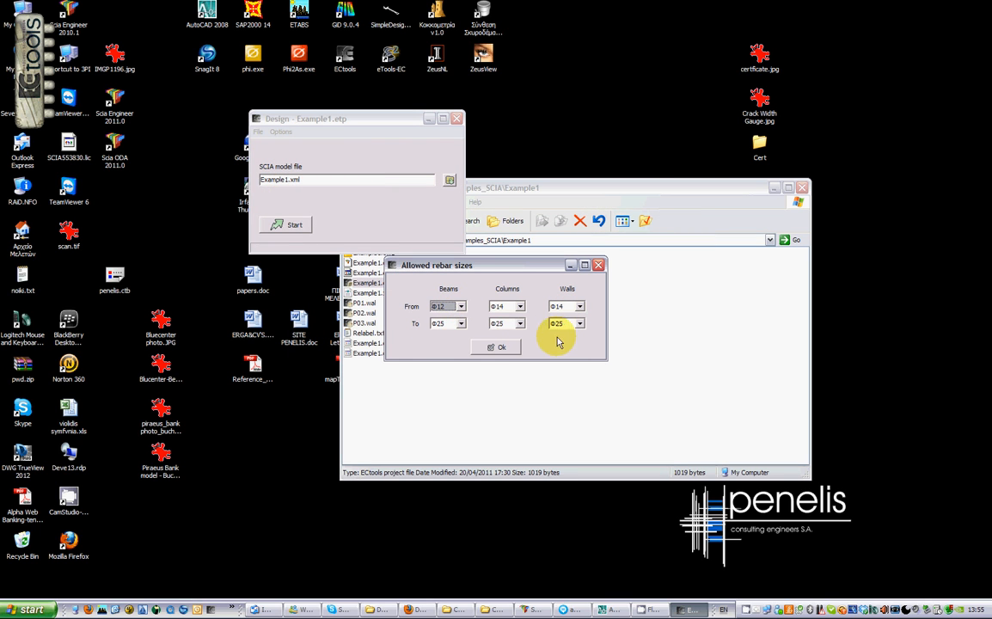
{"action": "left_click", "coordinate": [496, 346]}
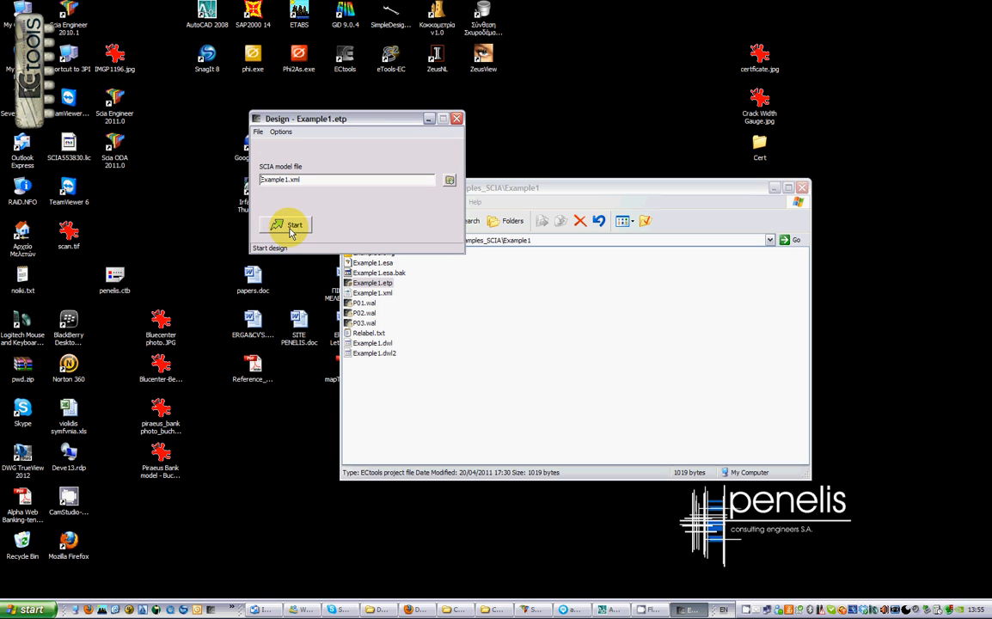
- Launch the design run so the SCIA translator processes the Example1 model
{"action": "left_click", "coordinate": [288, 225]}
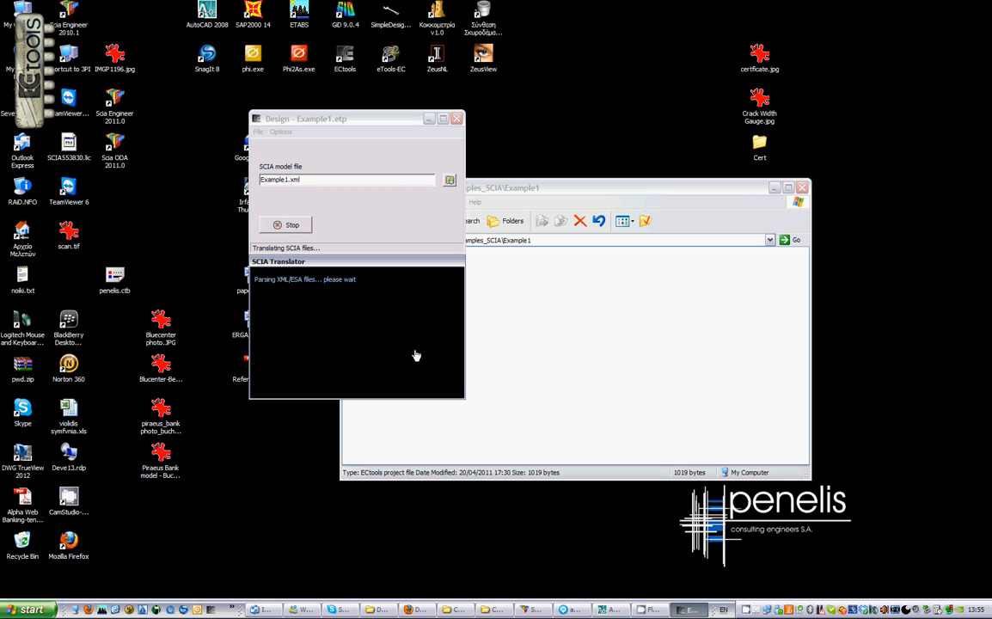
{"action": "mouse_move", "coordinate": [565, 368]}
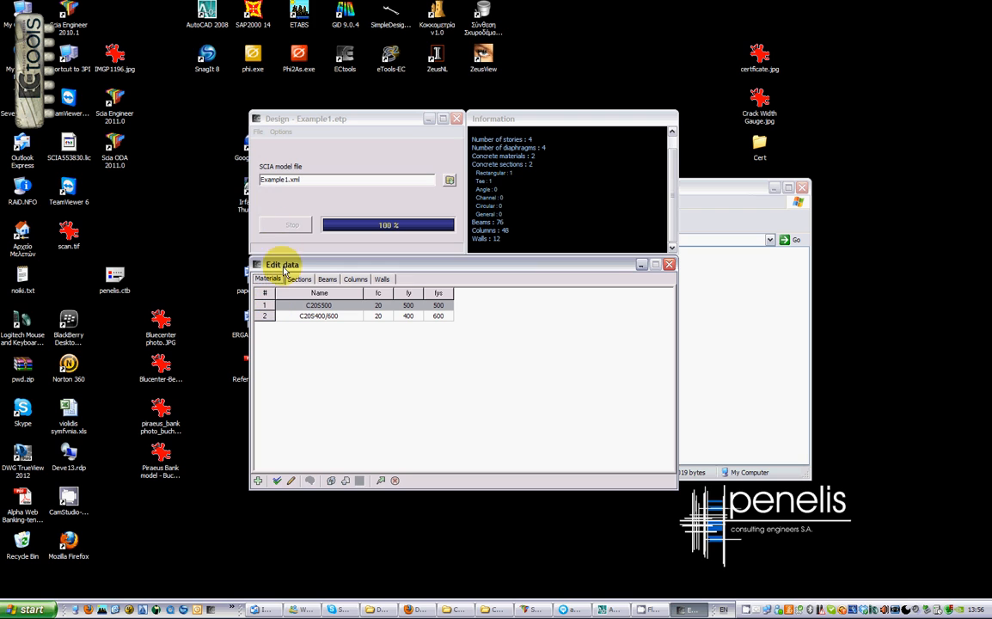
{"action": "mouse_move", "coordinate": [288, 275]}
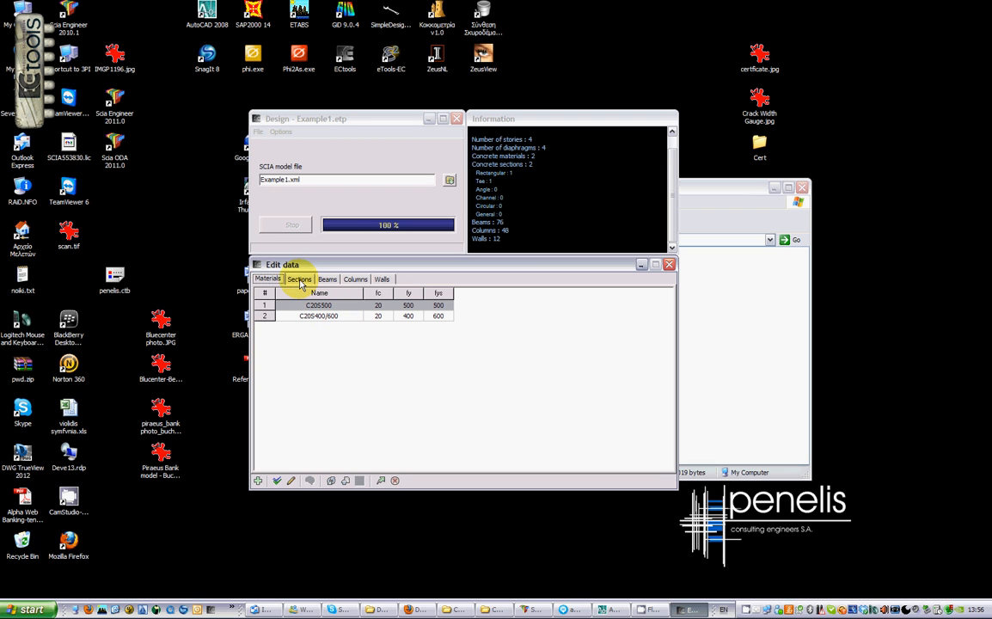
- After 100% translation, list the rectangular, Tee and P01-P03 wall sections
{"action": "left_click", "coordinate": [299, 279]}
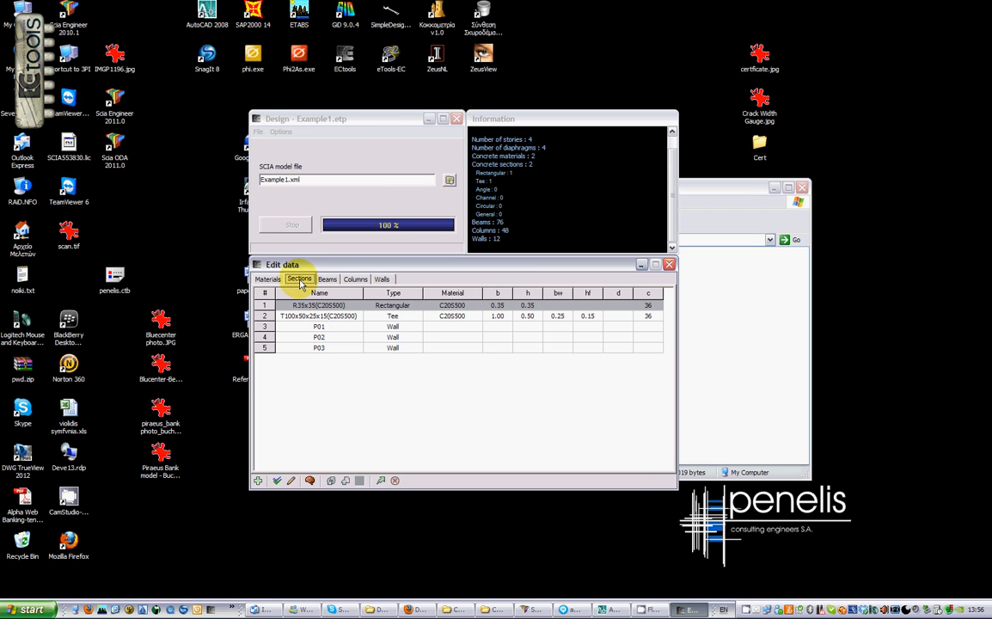
{"action": "mouse_move", "coordinate": [399, 322]}
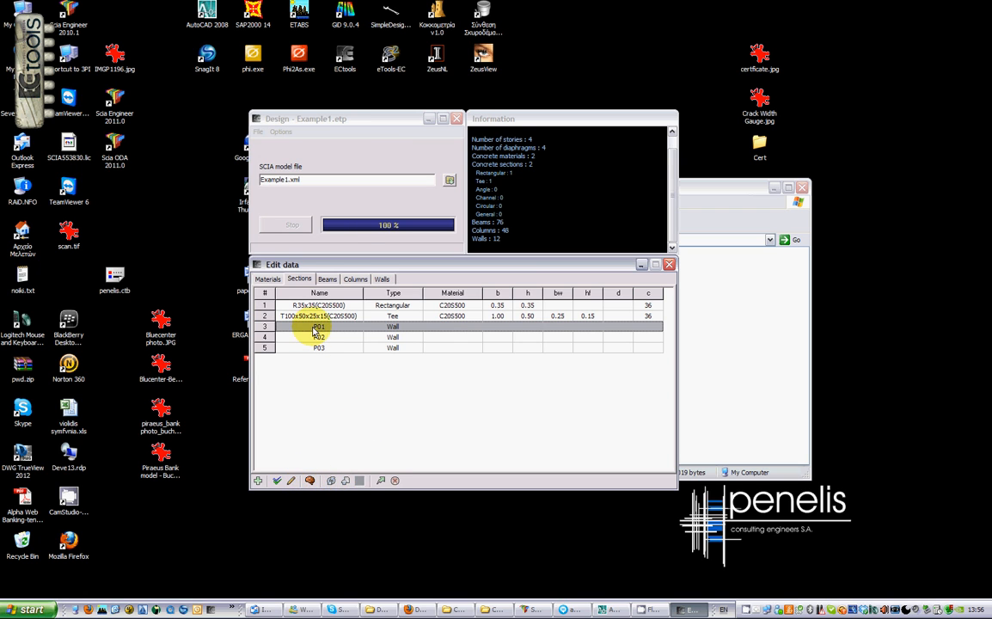
{"action": "double_click", "coordinate": [319, 326]}
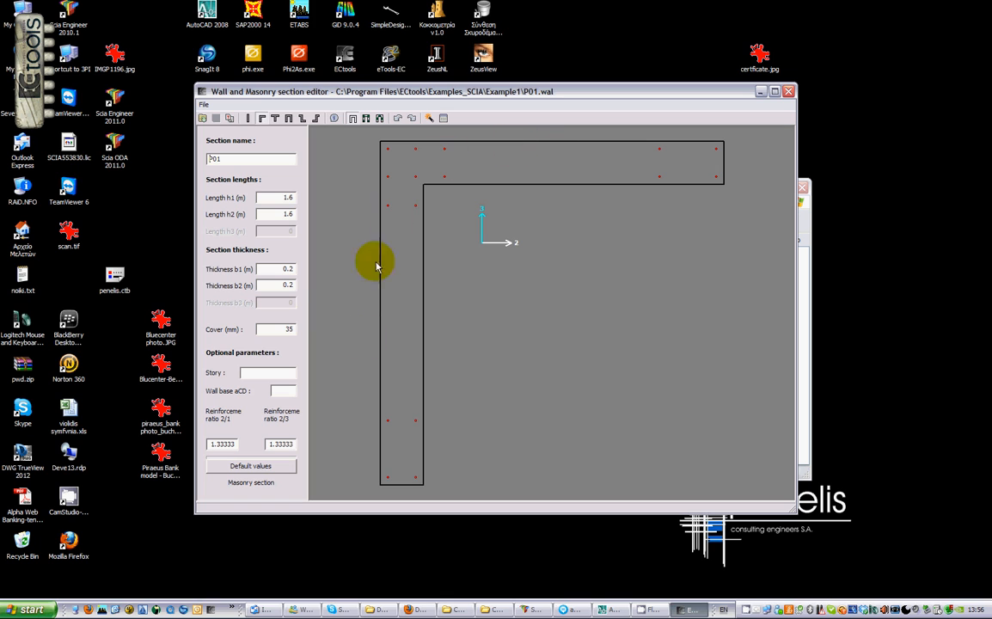
{"action": "mouse_move", "coordinate": [266, 129]}
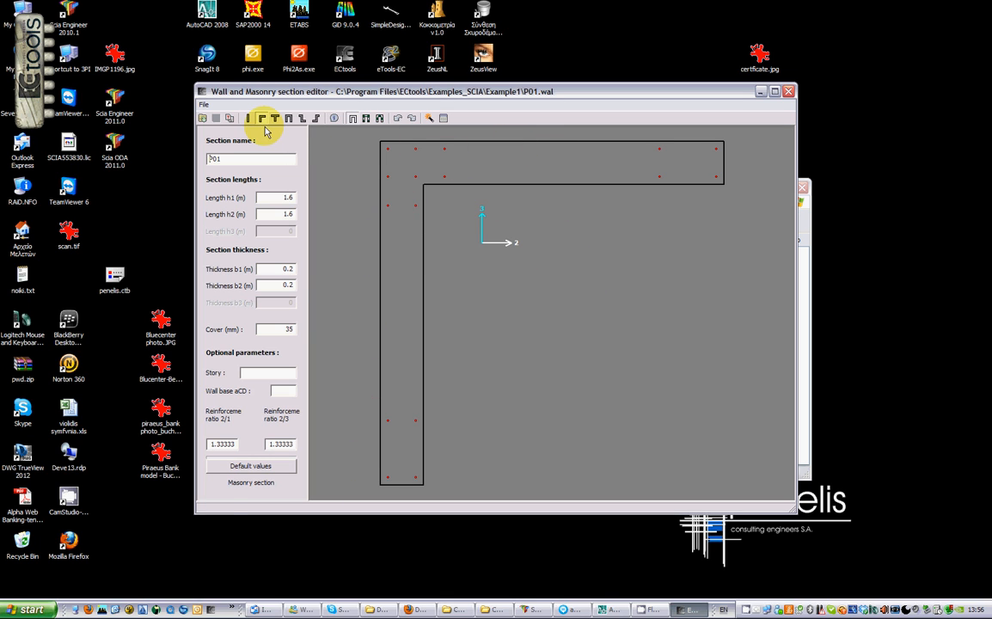
{"action": "left_click", "coordinate": [247, 118]}
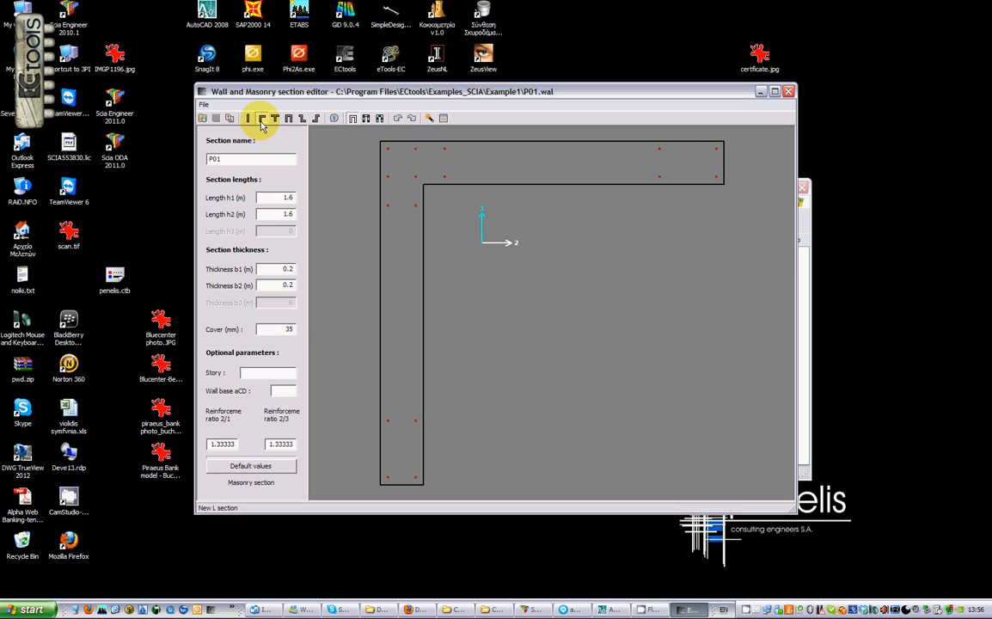
{"action": "left_click", "coordinate": [274, 118]}
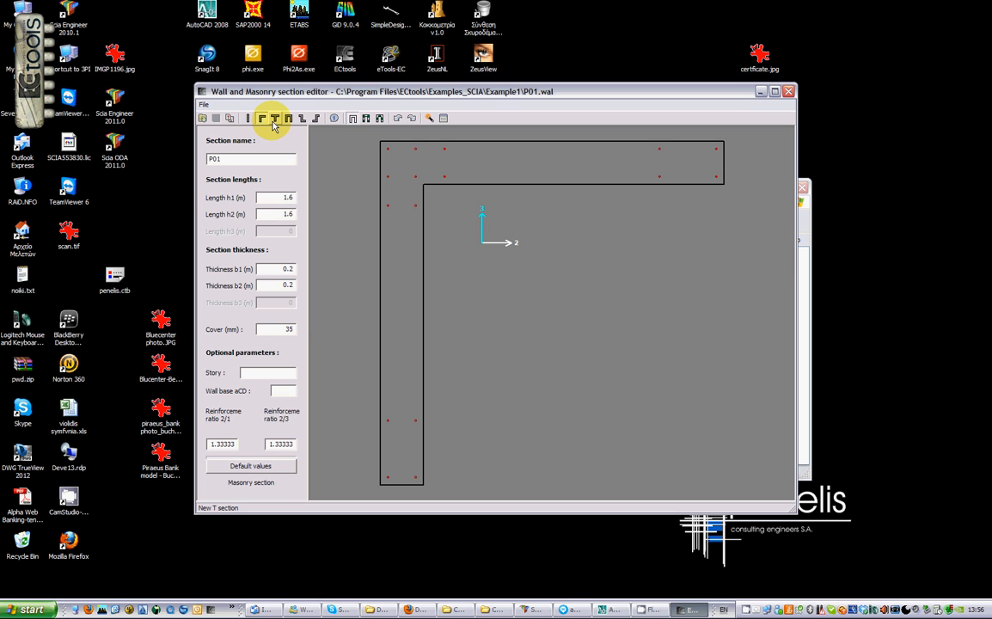
{"action": "left_click", "coordinate": [288, 118]}
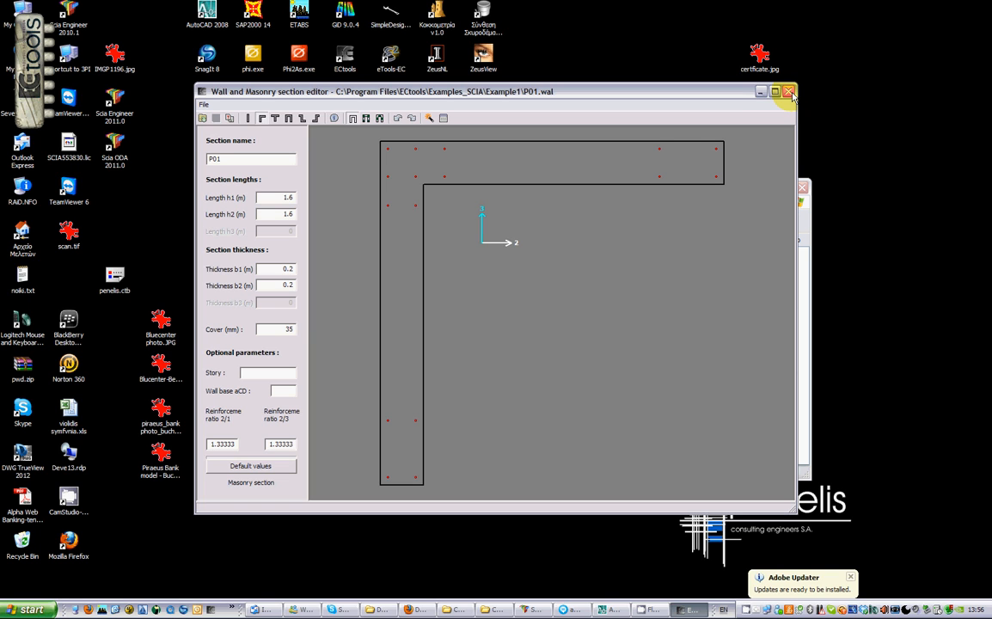
{"action": "left_click", "coordinate": [789, 91]}
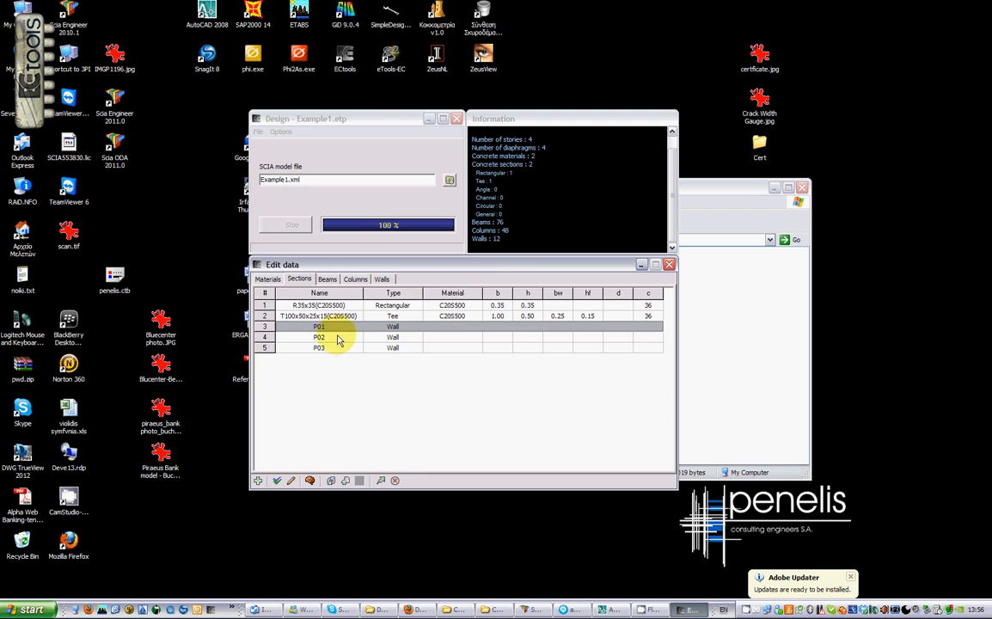
- Switch between the Beams, Columns and Walls tables, then return to the Example1 folder
{"action": "double_click", "coordinate": [319, 336]}
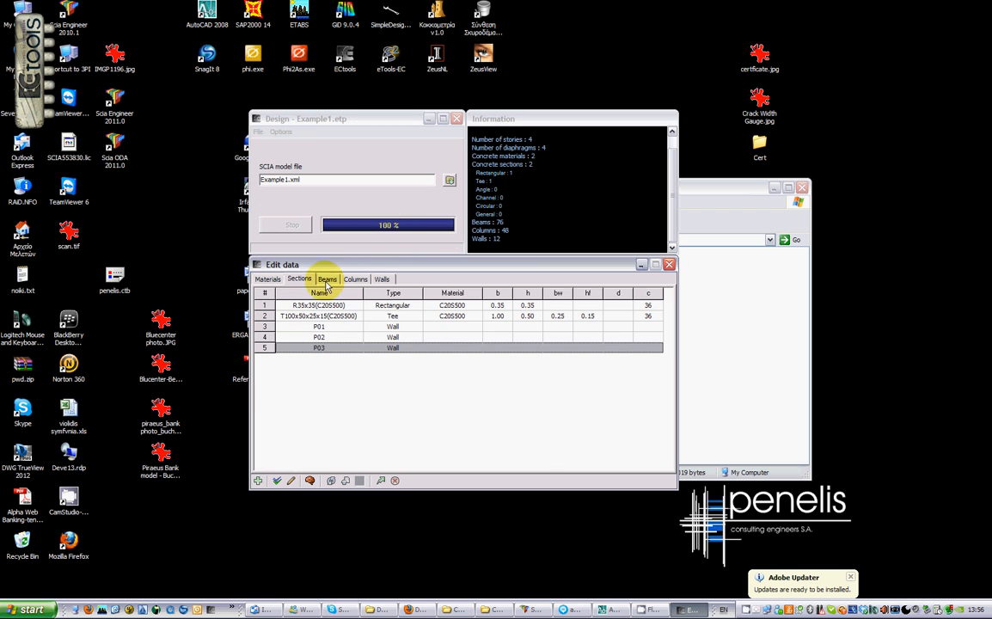
{"action": "left_click", "coordinate": [327, 279]}
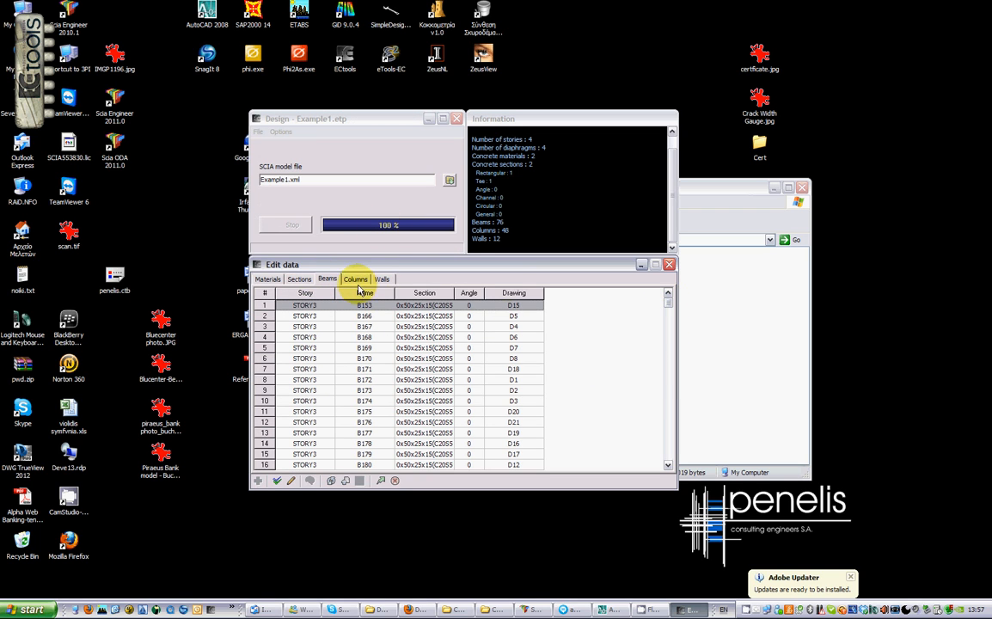
{"action": "left_click", "coordinate": [355, 279]}
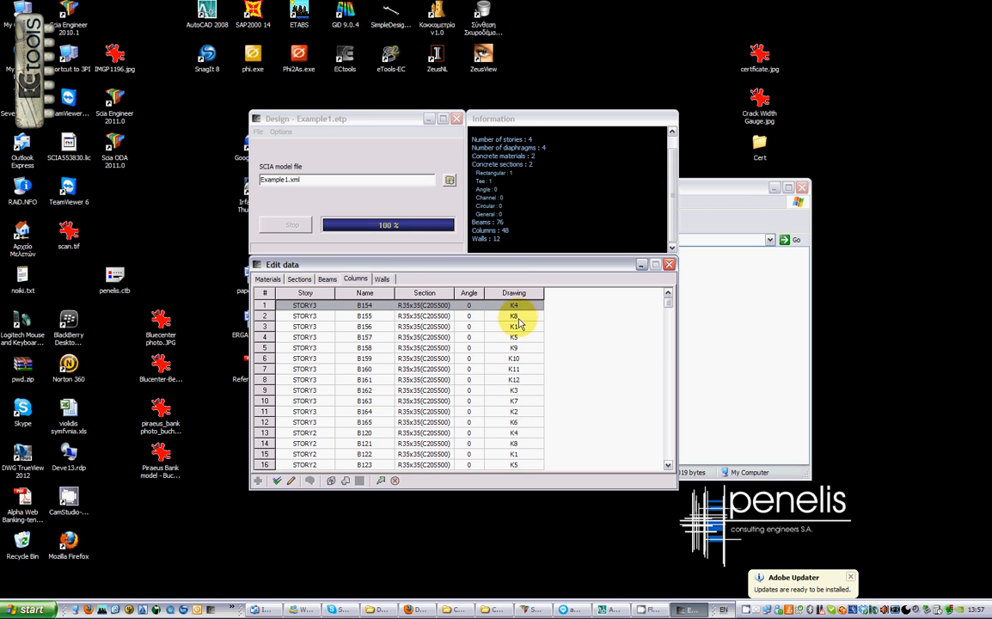
{"action": "left_click", "coordinate": [382, 278]}
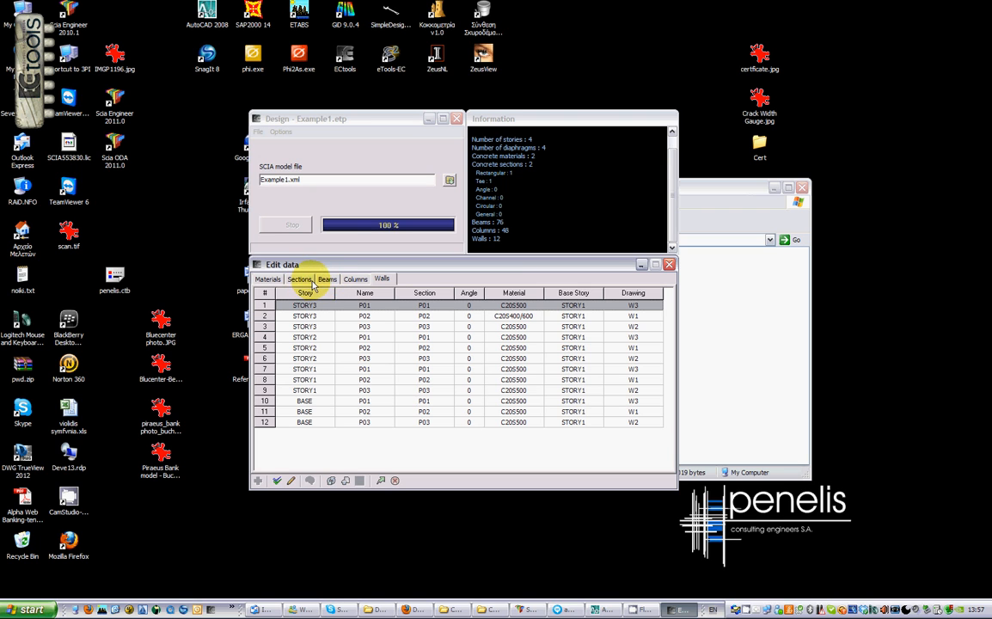
{"action": "left_click", "coordinate": [327, 278]}
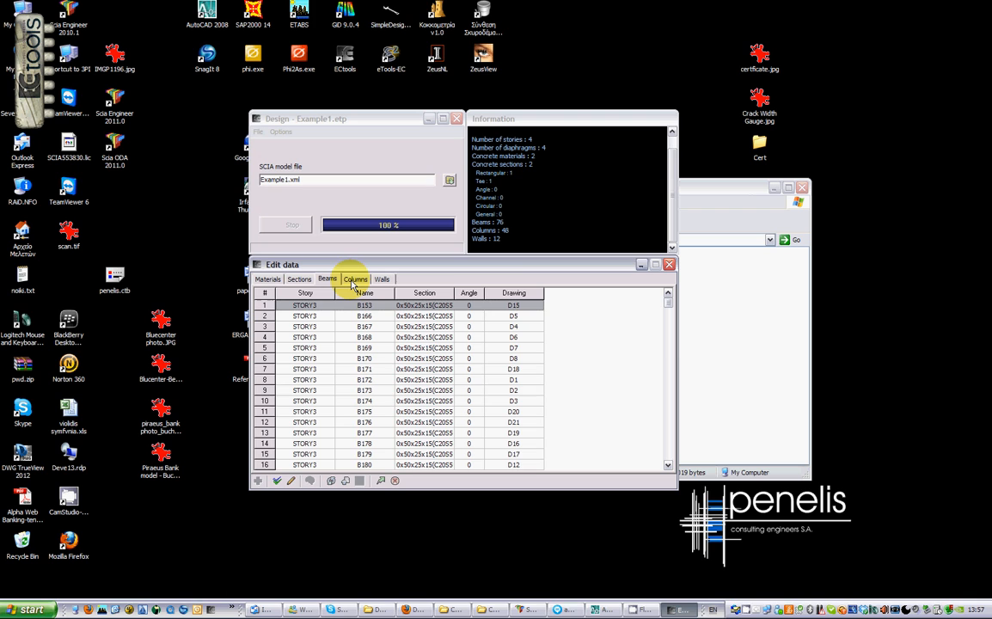
{"action": "left_click", "coordinate": [355, 279]}
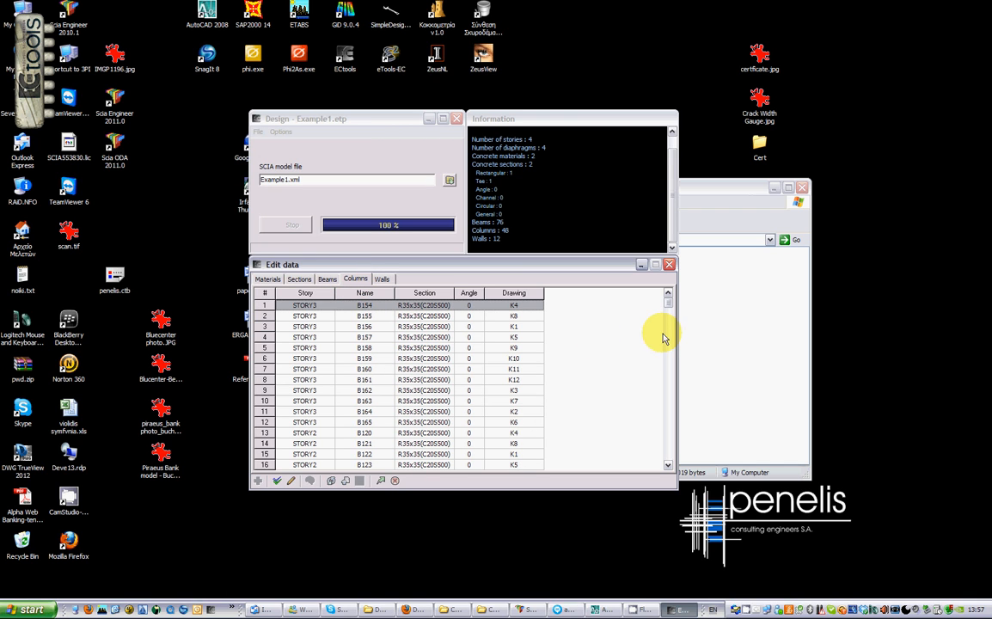
{"action": "mouse_move", "coordinate": [675, 335]}
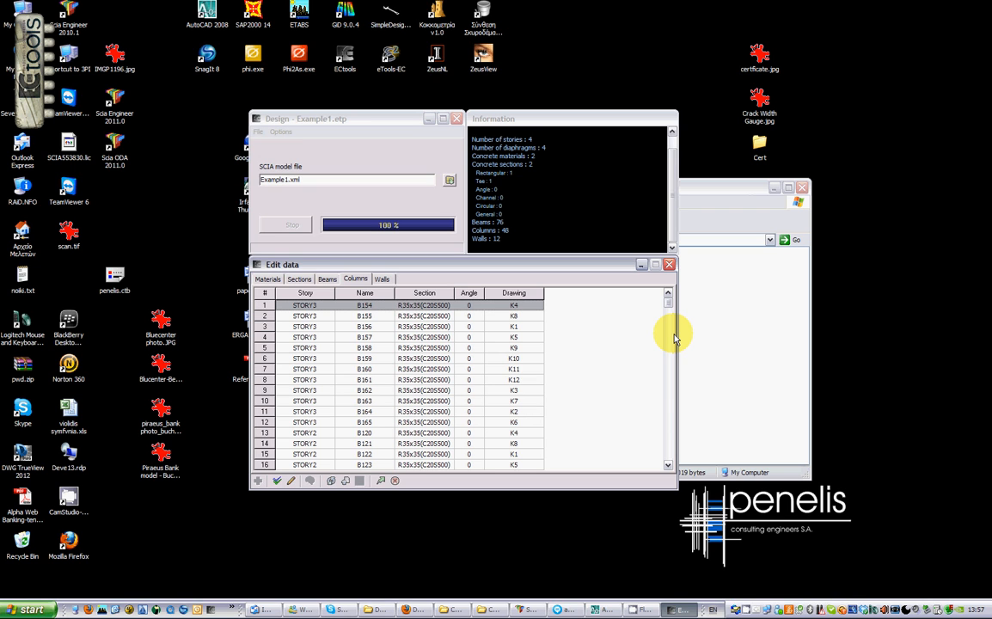
{"action": "mouse_move", "coordinate": [653, 308]}
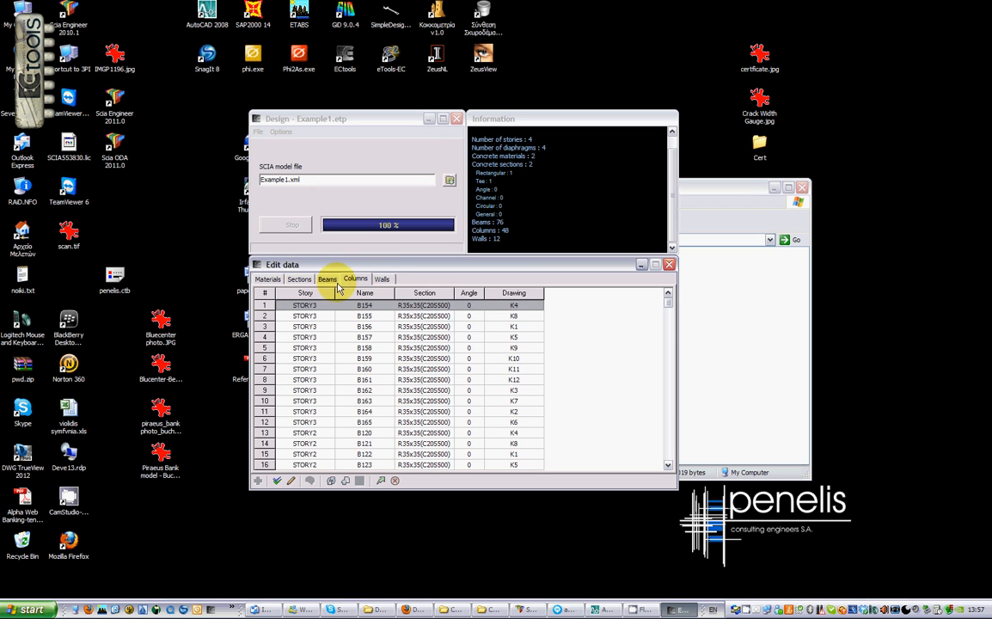
{"action": "left_click", "coordinate": [300, 279]}
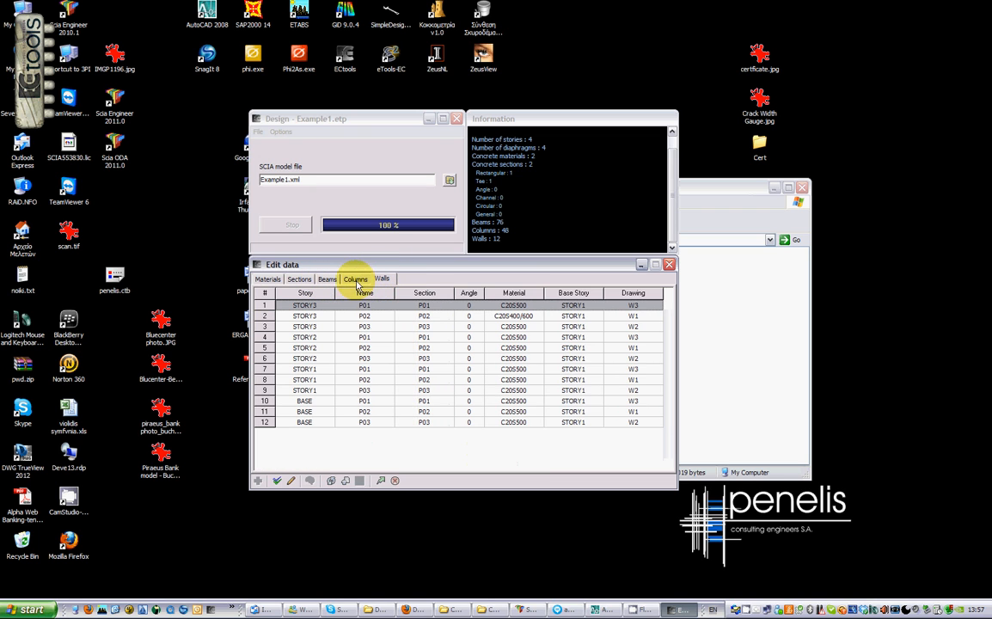
{"action": "left_click", "coordinate": [326, 278]}
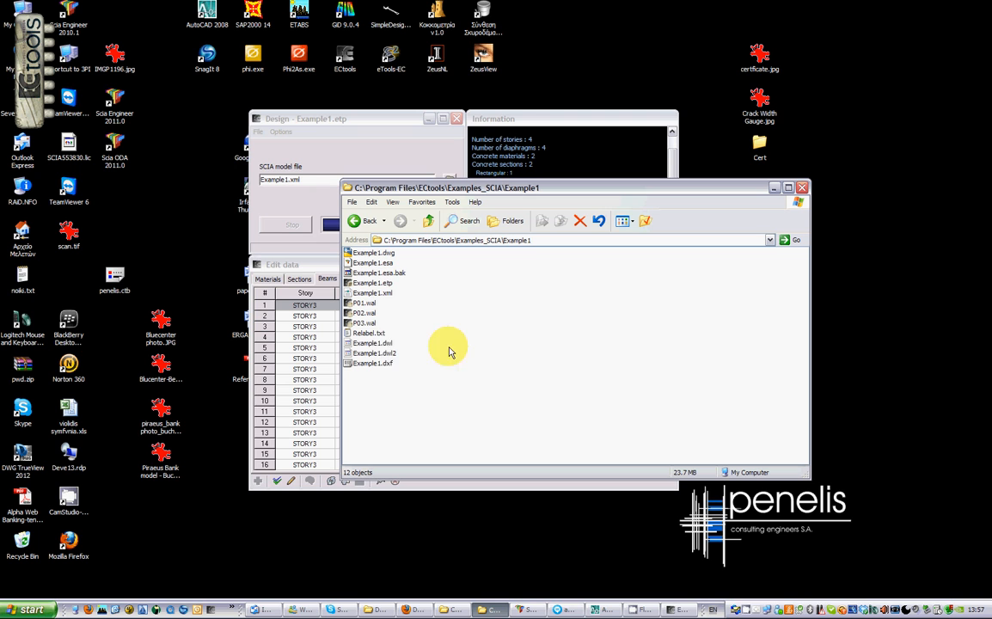
- Open Relabel.txt from the Example1 folder in UltraEdit-32 through its right-click menu
{"action": "right_click", "coordinate": [369, 333]}
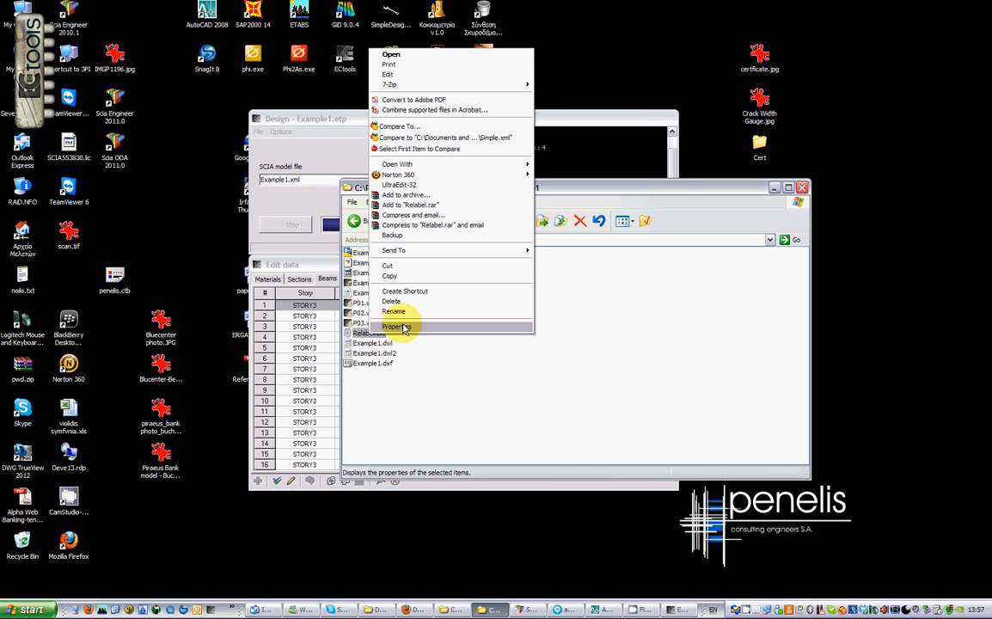
{"action": "mouse_move", "coordinate": [425, 185]}
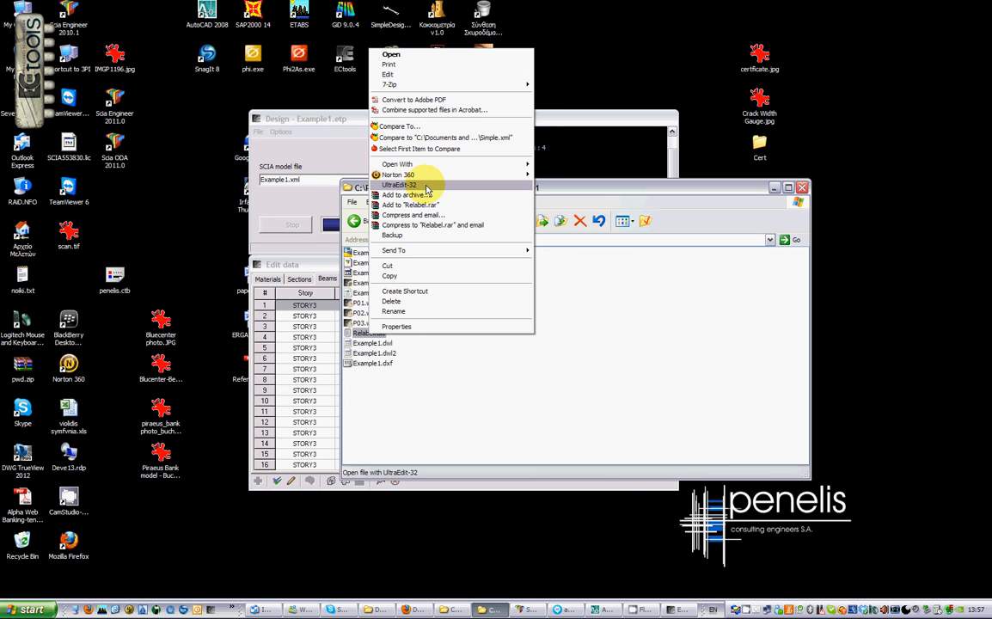
{"action": "left_click", "coordinate": [399, 185]}
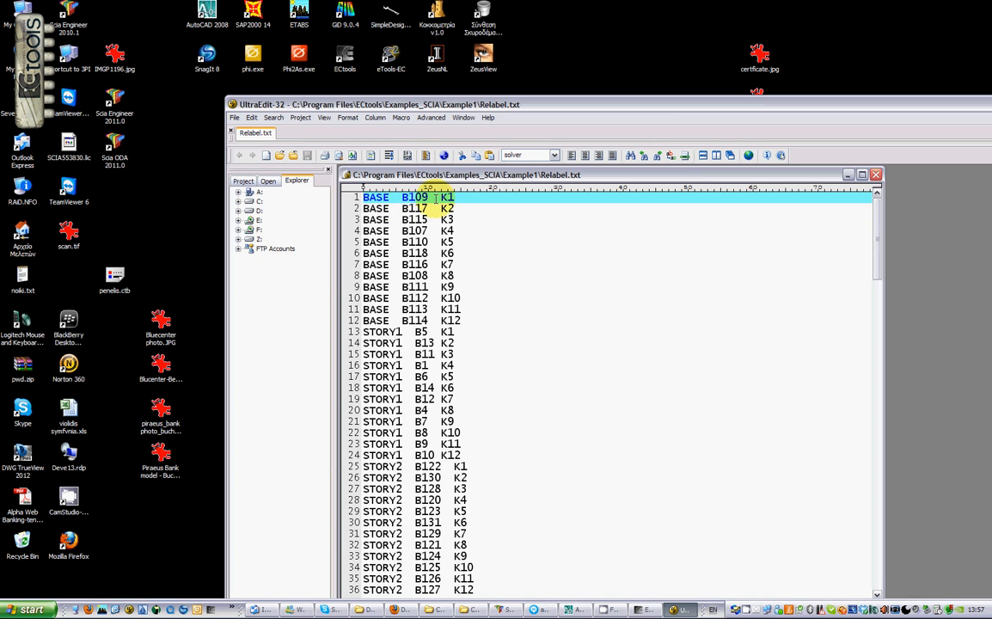
- Scroll through the beam relabelling table, then start a new section from the Sections list
{"action": "scroll", "scroll_direction": "down", "scroll_amount": 3}
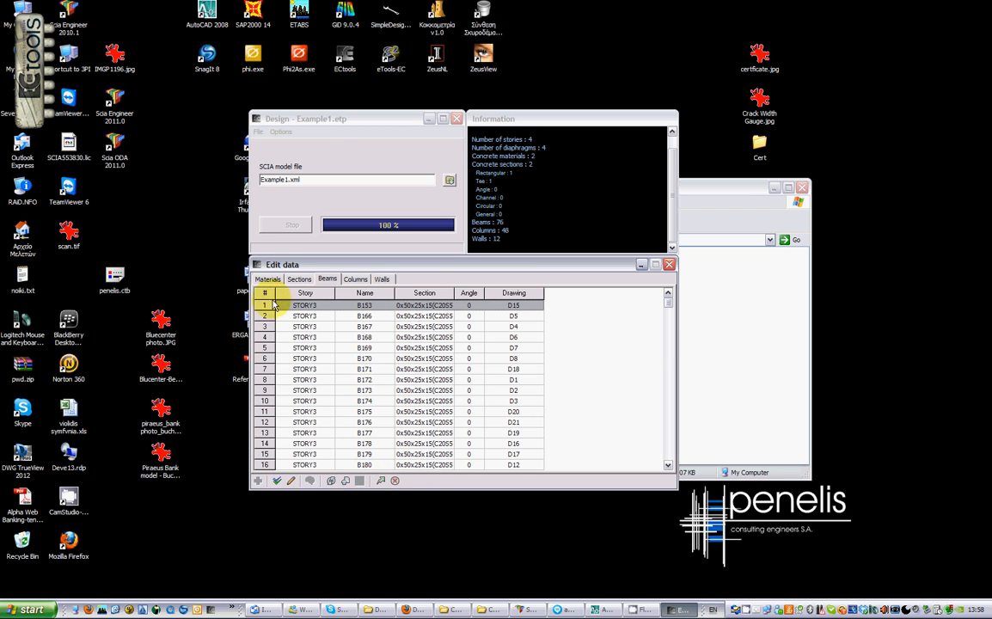
{"action": "left_click", "coordinate": [299, 279]}
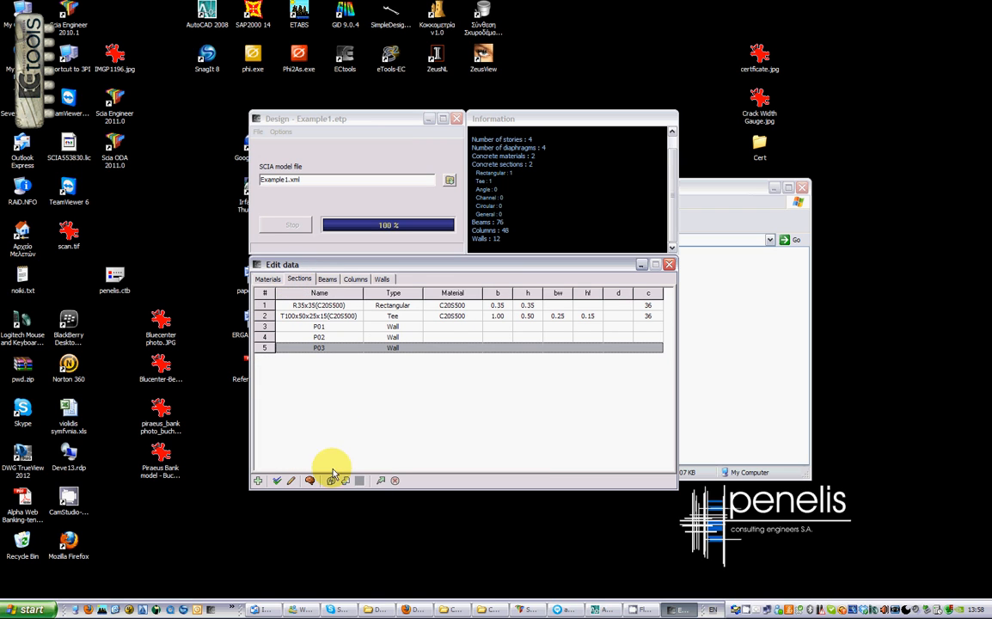
{"action": "mouse_move", "coordinate": [325, 385]}
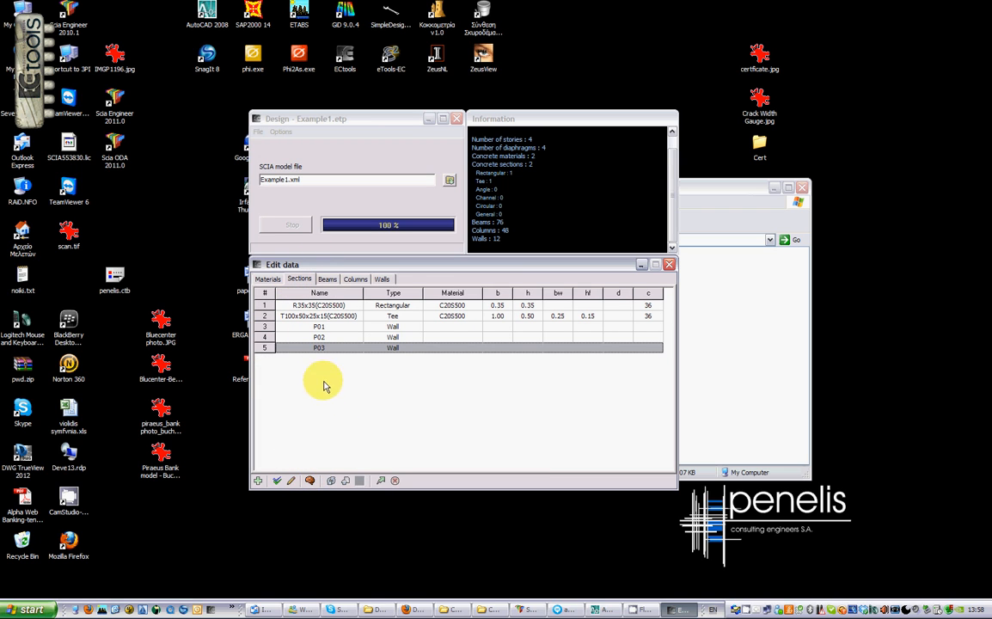
{"action": "left_click", "coordinate": [257, 481]}
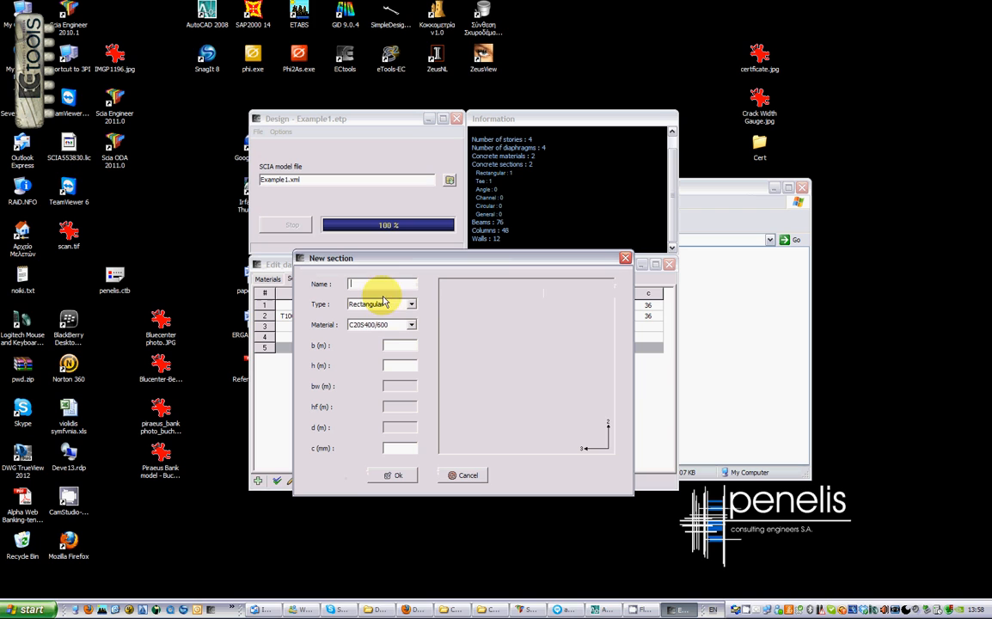
- Create channel section ctest with b 0.5, h 0.9, bw 0.2, hf 0.15 m, cover 35 mm
{"action": "left_click", "coordinate": [411, 304]}
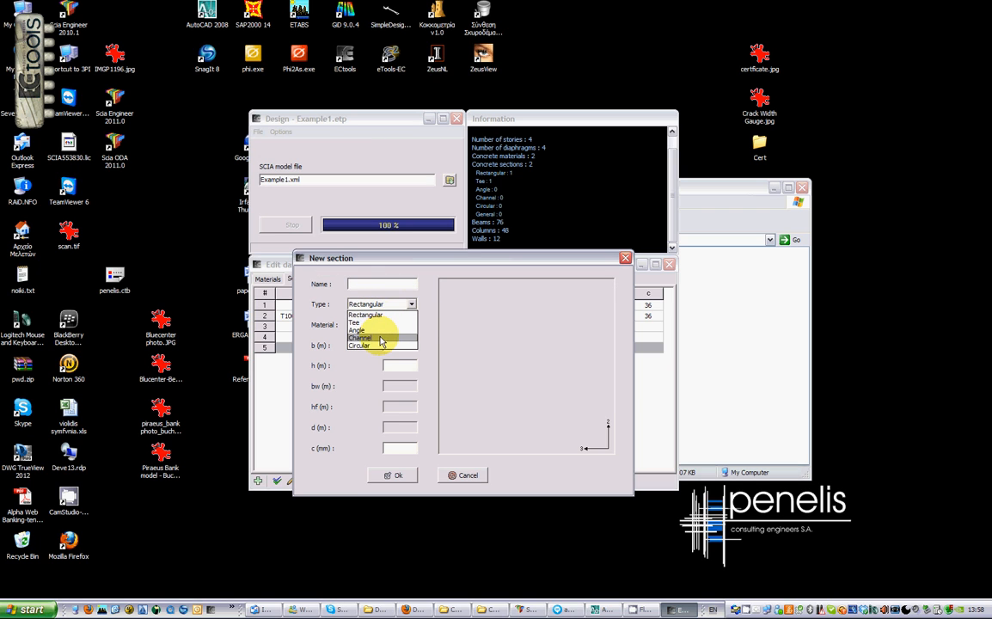
{"action": "left_click", "coordinate": [360, 337]}
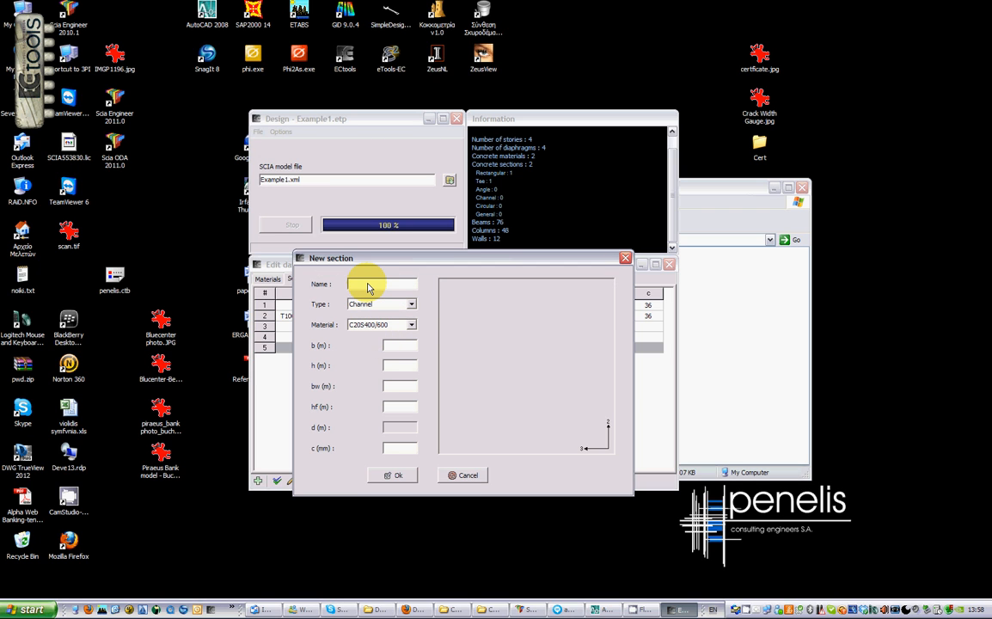
{"action": "type", "text": "ctest"}
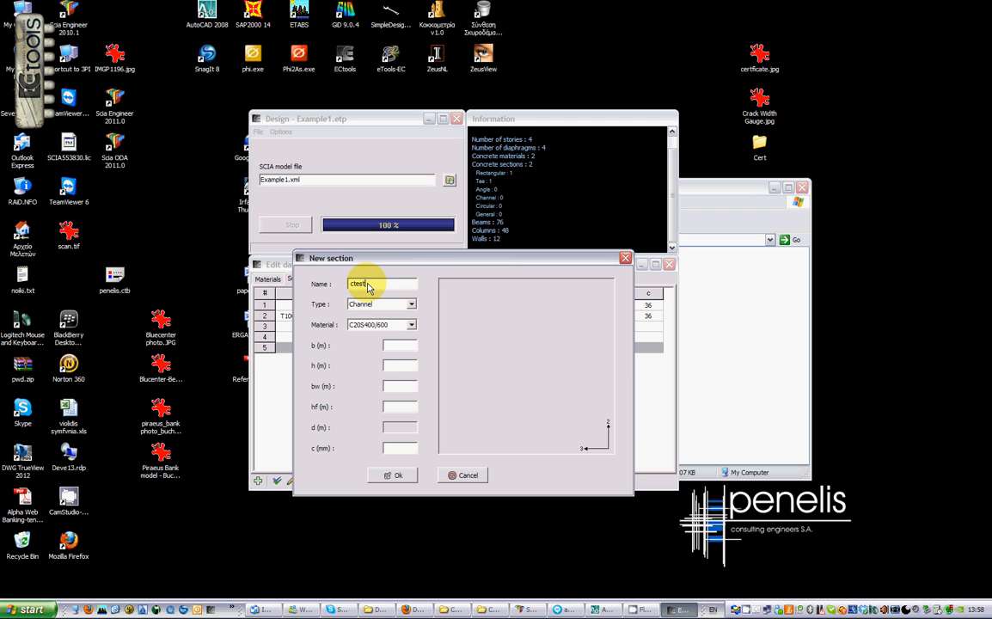
{"action": "left_click", "coordinate": [400, 344]}
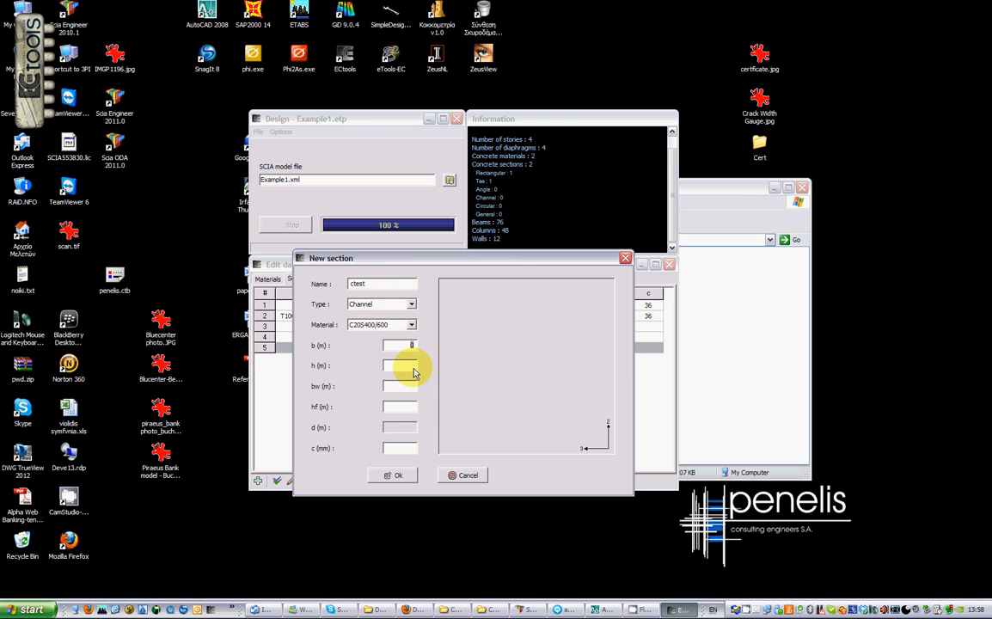
{"action": "mouse_move", "coordinate": [397, 427]}
{"action": "type", "text": ".5"}
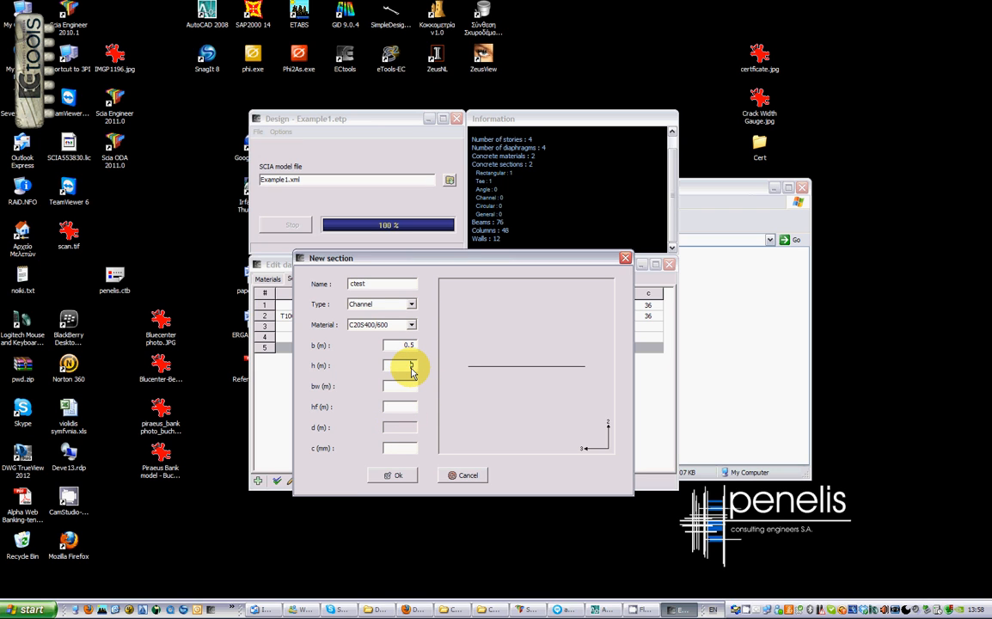
{"action": "type", "text": "0.9"}
{"action": "type", "text": "0.2"}
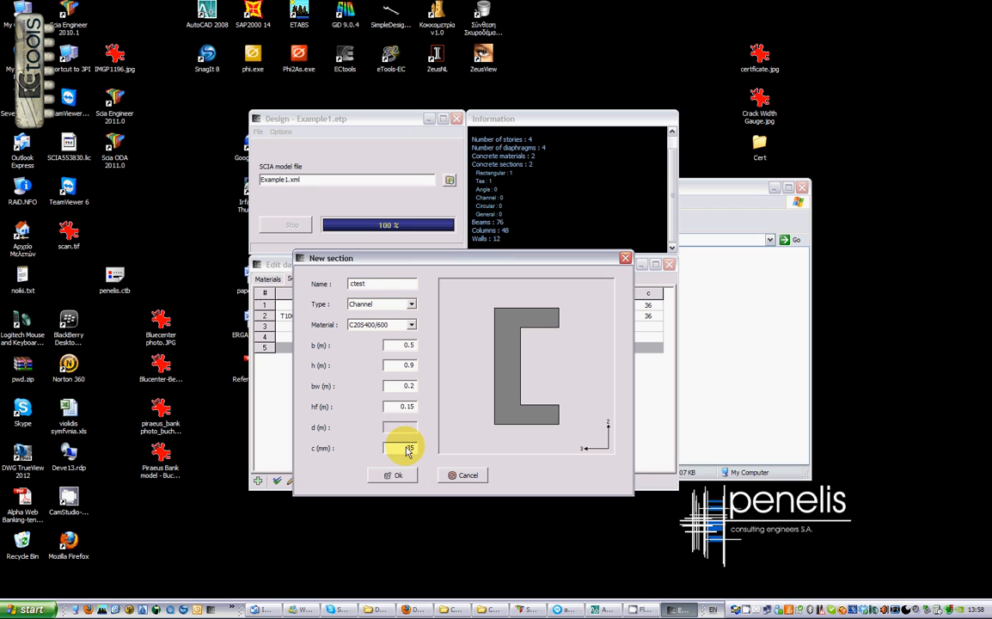
{"action": "left_click", "coordinate": [393, 474]}
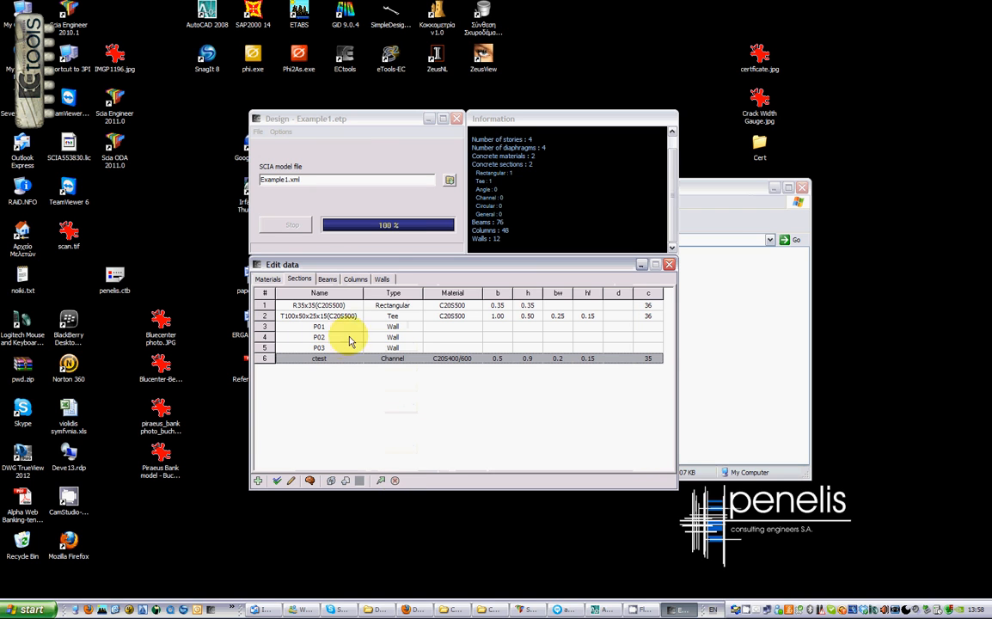
- Switch between the column and wall data tables, finishing on the Beams table
{"action": "left_click", "coordinate": [355, 279]}
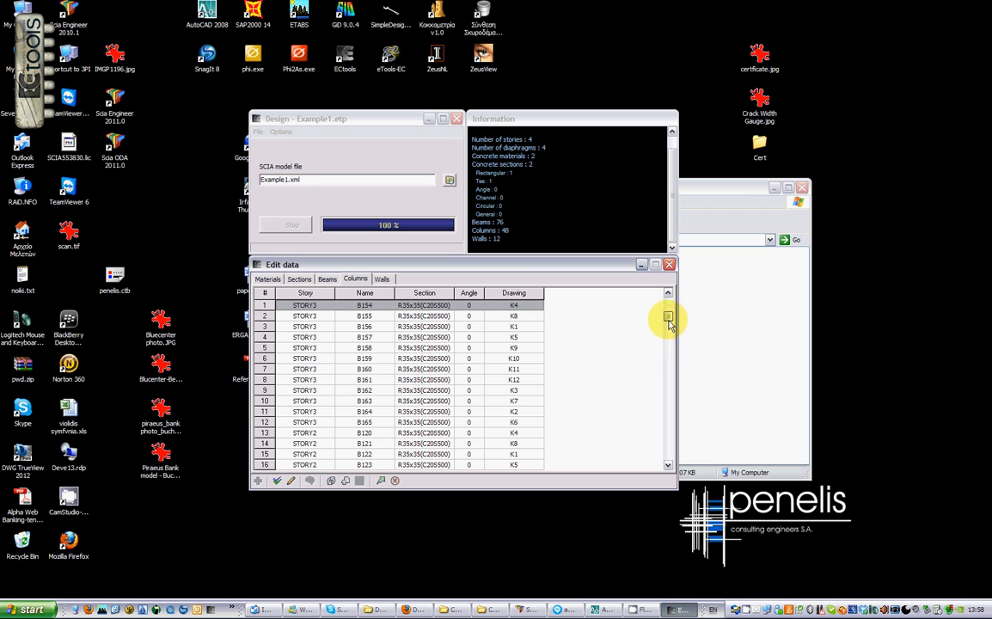
{"action": "left_click", "coordinate": [327, 279]}
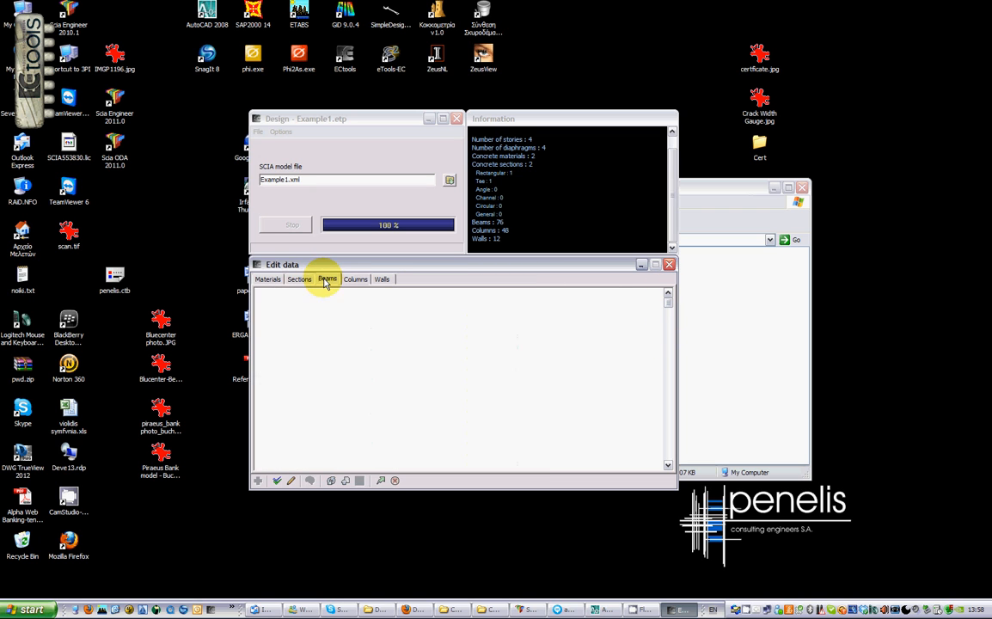
{"action": "left_click", "coordinate": [355, 278]}
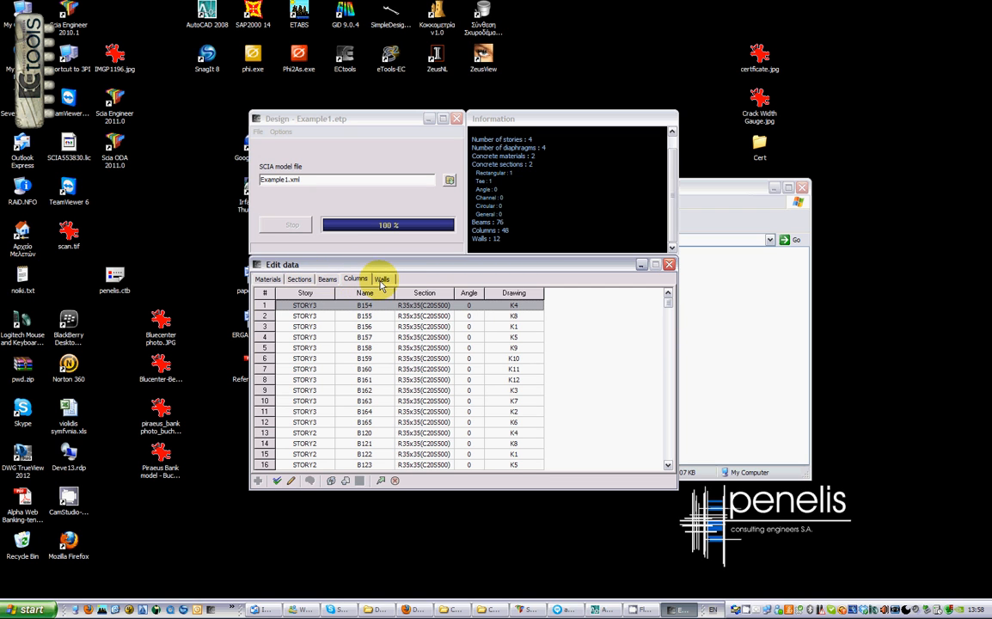
{"action": "left_click", "coordinate": [328, 278]}
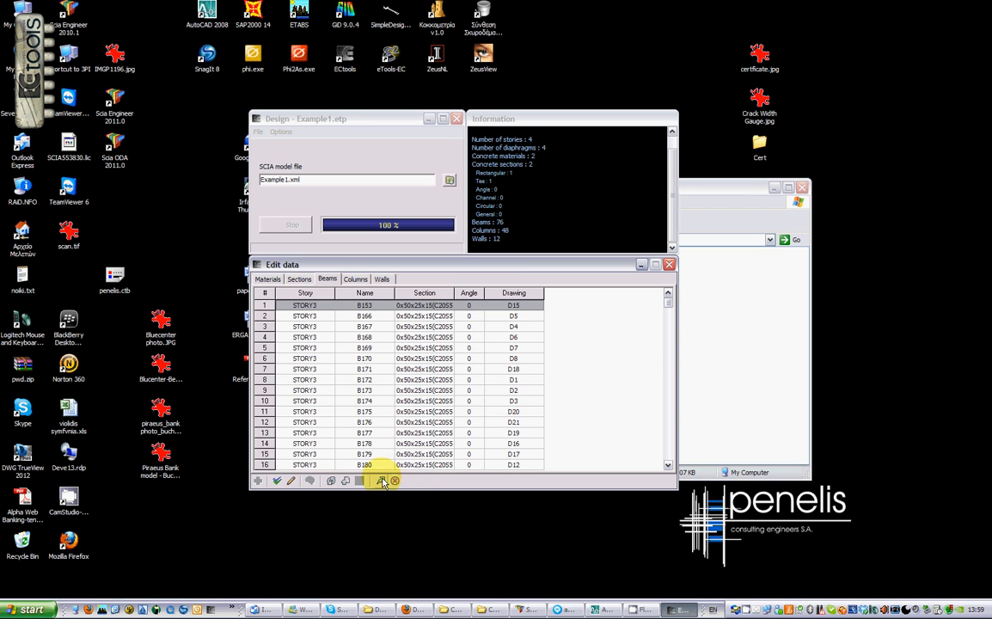
- Run the design with G, Q, EX, EY cases and GRAV as non-seismic
{"action": "left_click", "coordinate": [384, 481]}
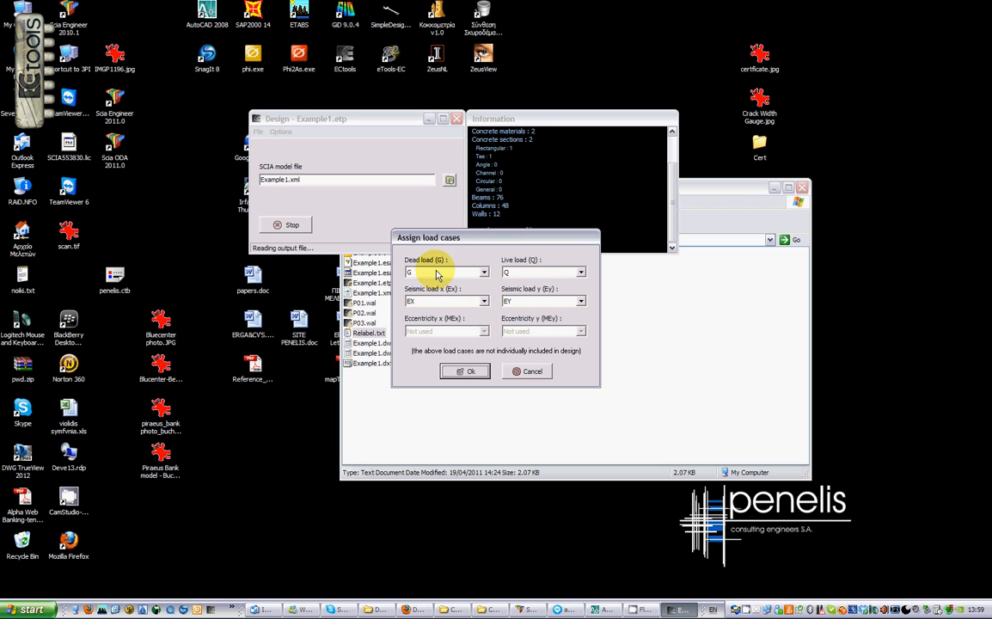
{"action": "mouse_move", "coordinate": [472, 311]}
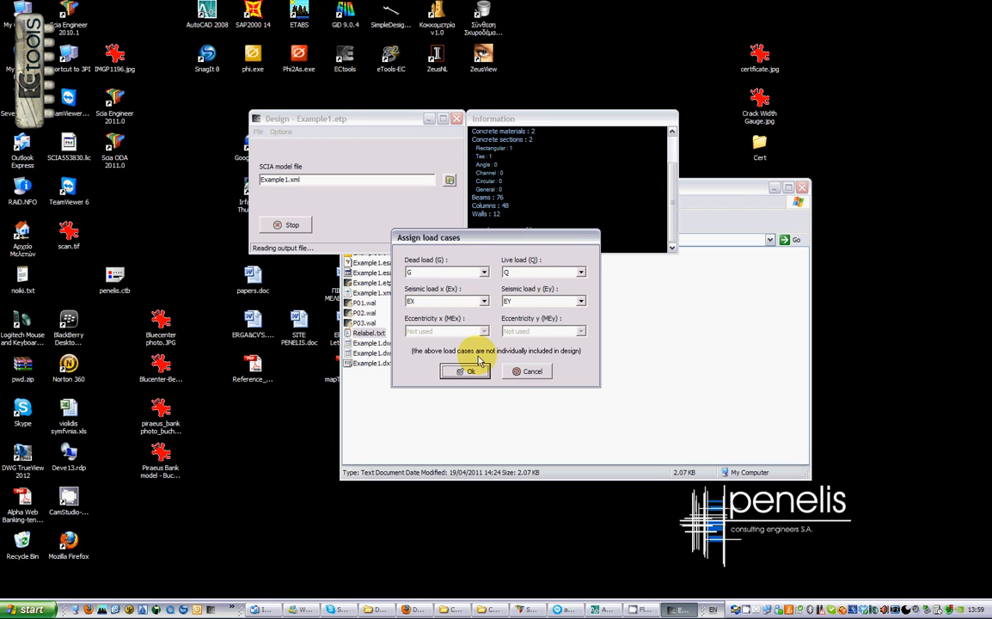
{"action": "left_click", "coordinate": [465, 371]}
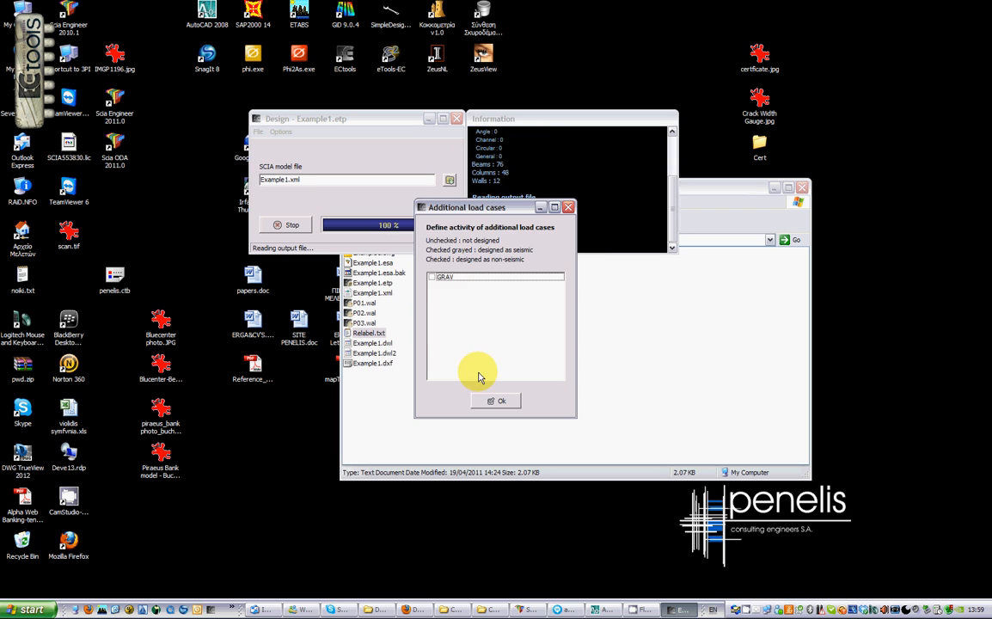
{"action": "mouse_move", "coordinate": [508, 248]}
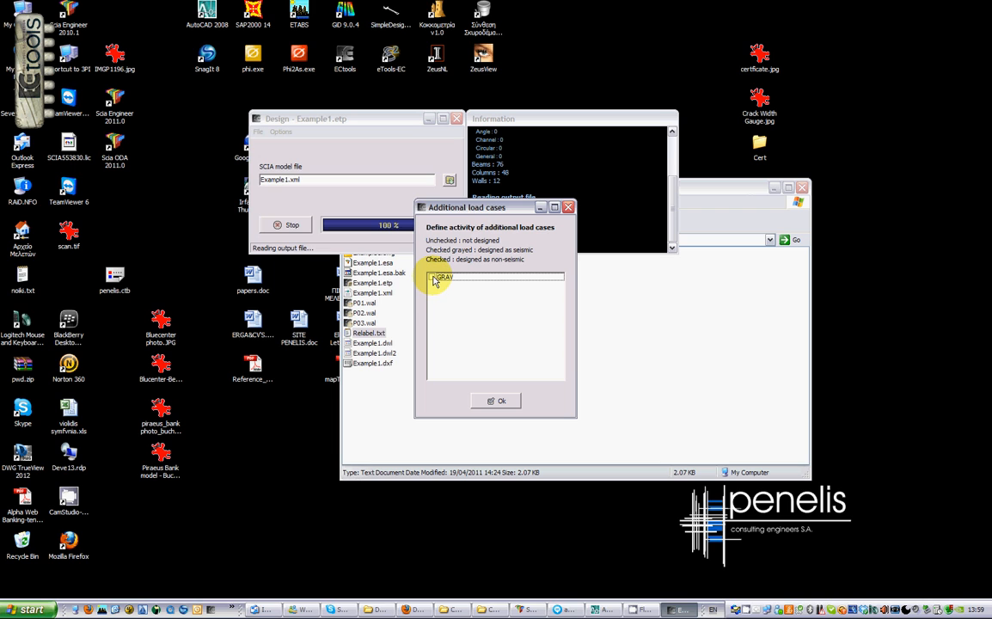
{"action": "left_click", "coordinate": [442, 276]}
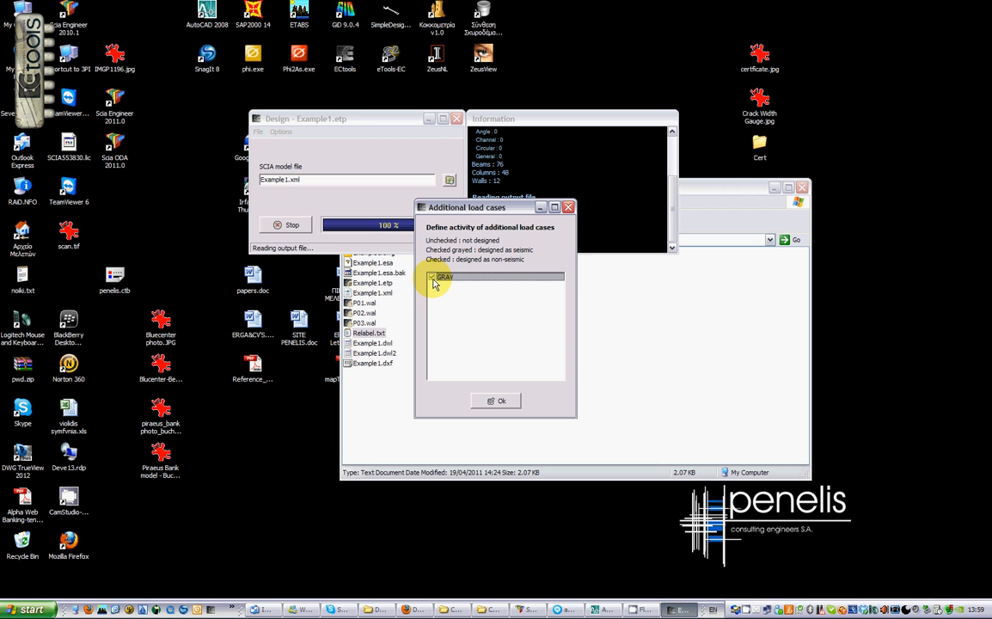
{"action": "left_click", "coordinate": [432, 277]}
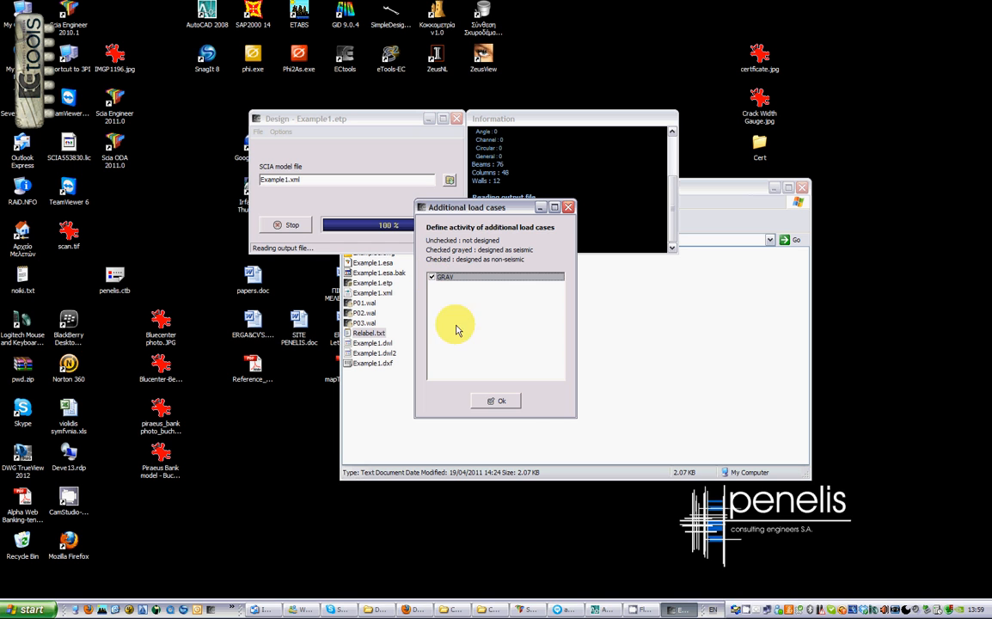
{"action": "left_click", "coordinate": [496, 401]}
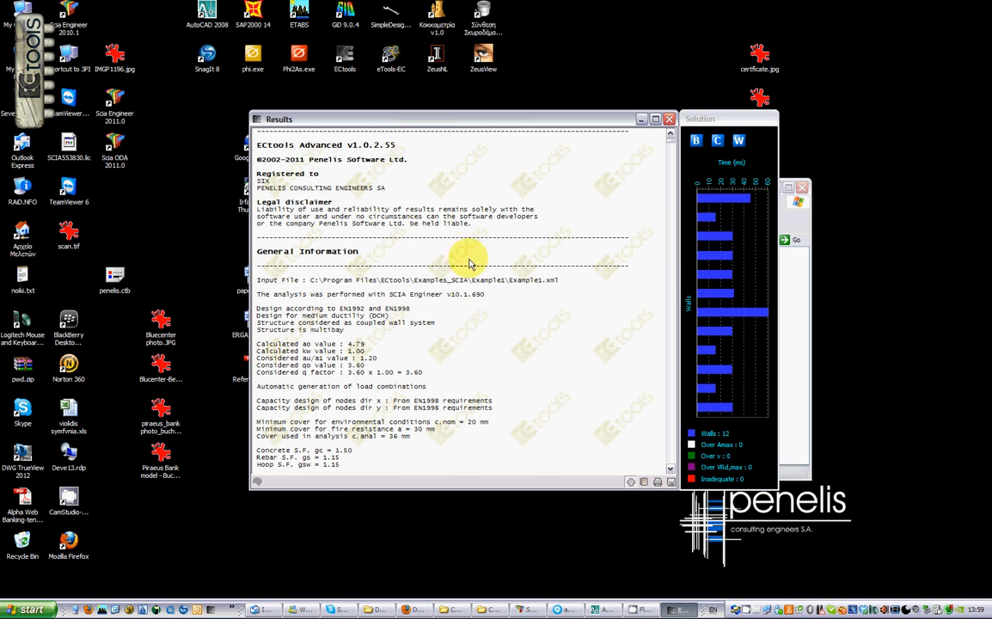
- Scroll the report past EN1998 storey, diaphragm, wall participation and fire-resistance checks to Beam design
{"action": "scroll", "scroll_direction": "down", "scroll_amount": 3}
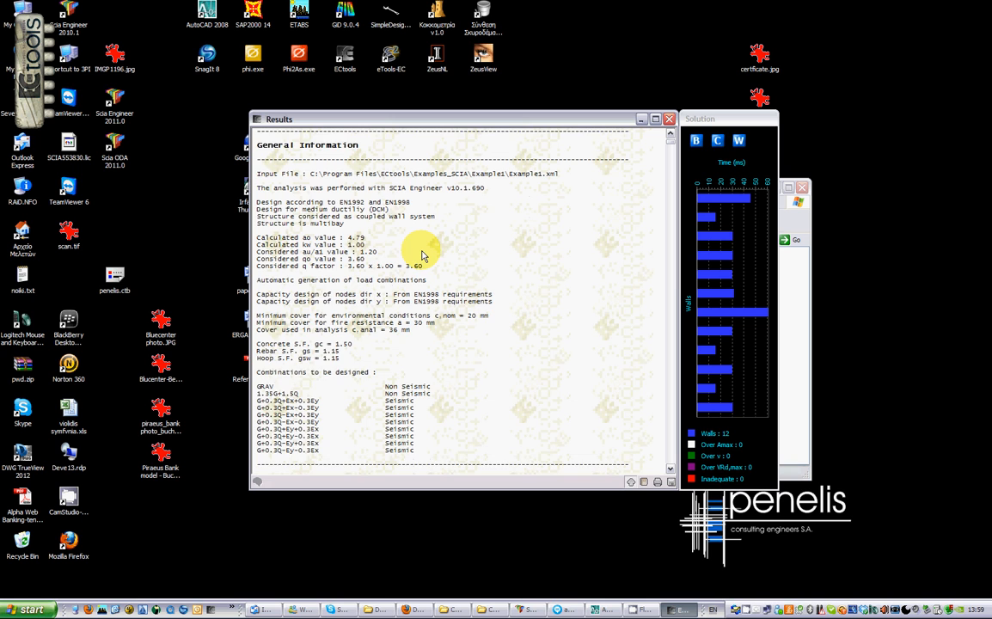
{"action": "scroll", "scroll_direction": "down", "scroll_amount": 3}
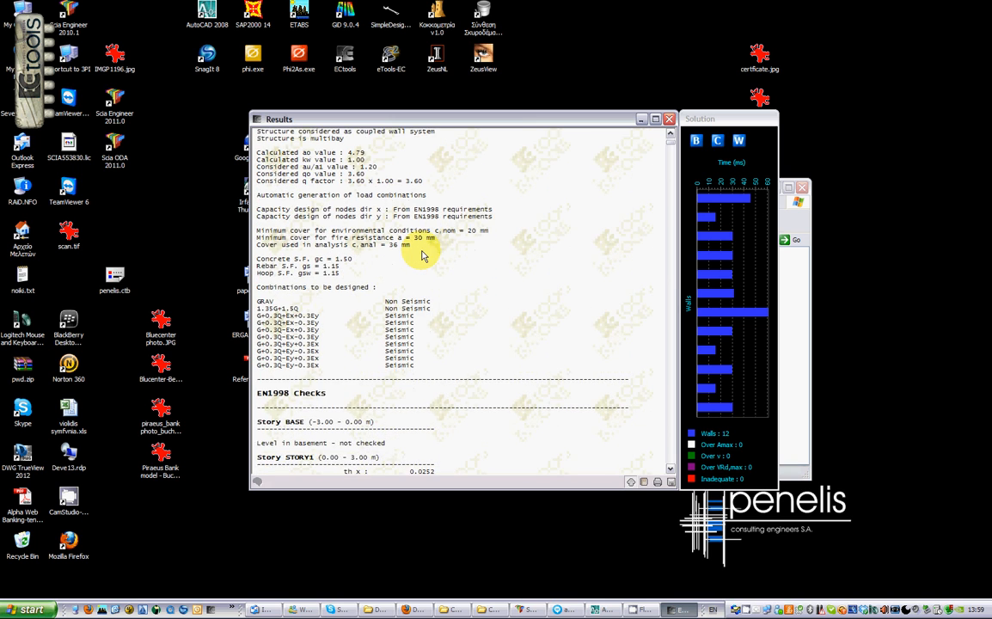
{"action": "scroll", "scroll_direction": "down", "scroll_amount": 3}
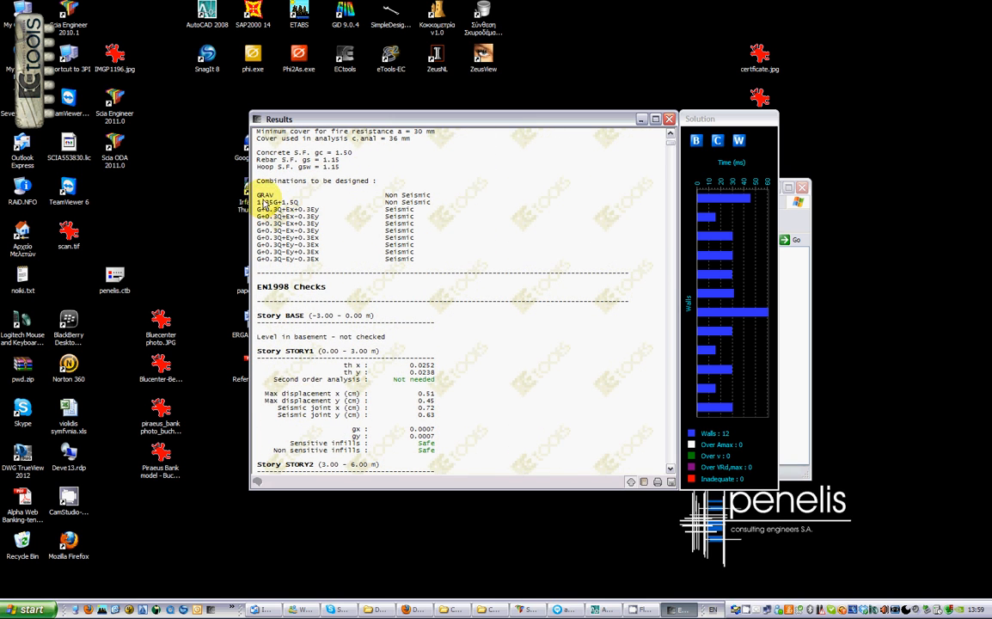
{"action": "scroll", "scroll_direction": "down", "scroll_amount": 3}
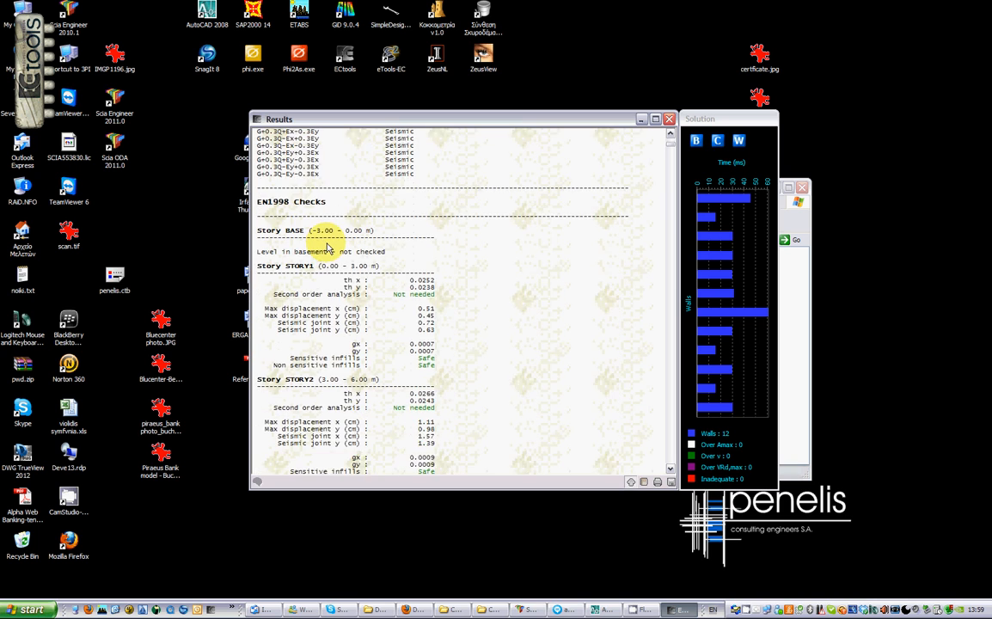
{"action": "scroll", "scroll_direction": "down", "scroll_amount": 3}
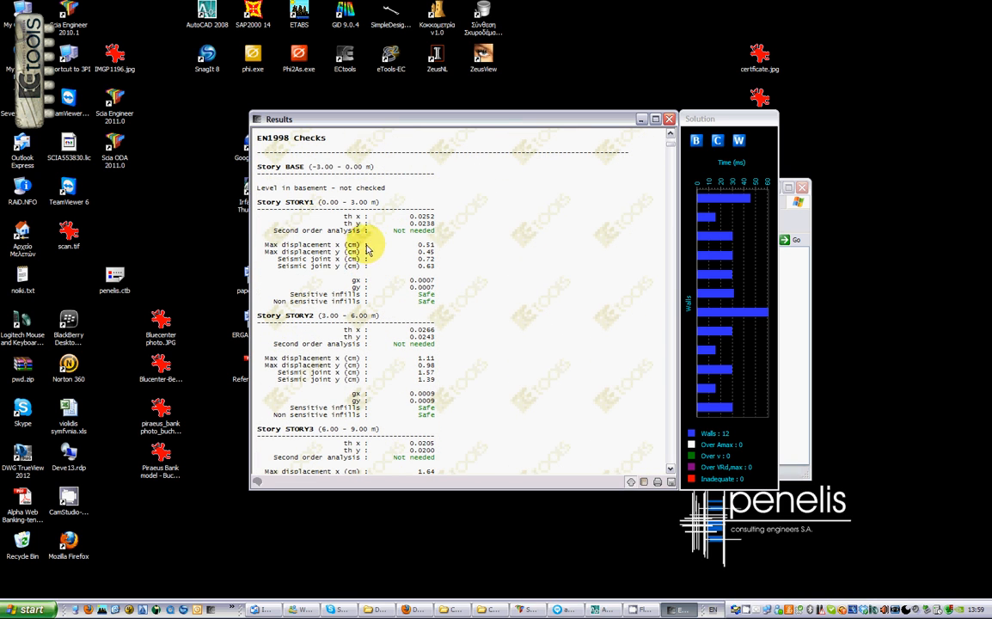
{"action": "mouse_move", "coordinate": [352, 230]}
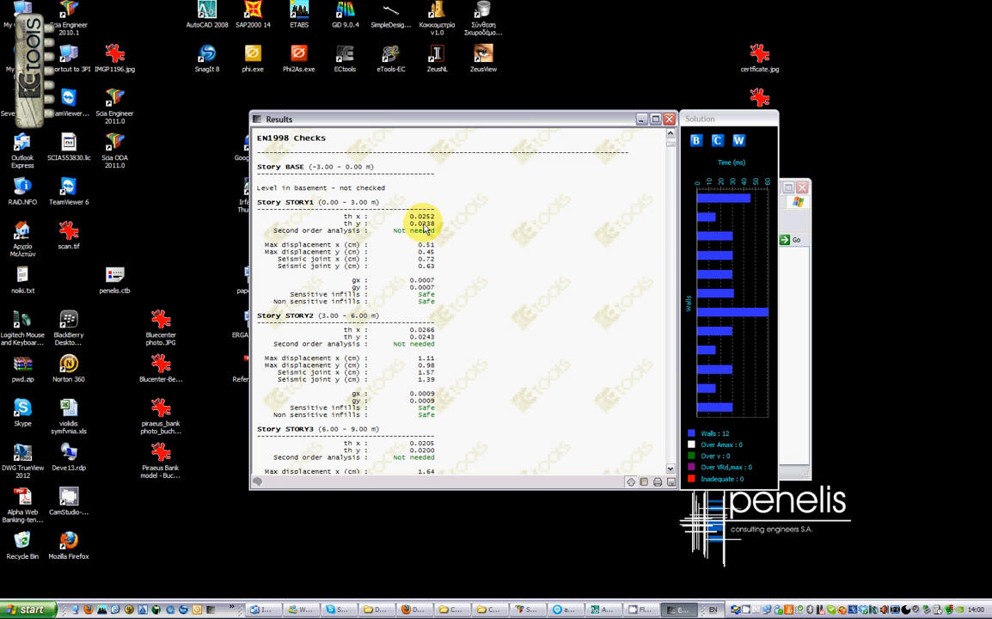
{"action": "mouse_move", "coordinate": [357, 228]}
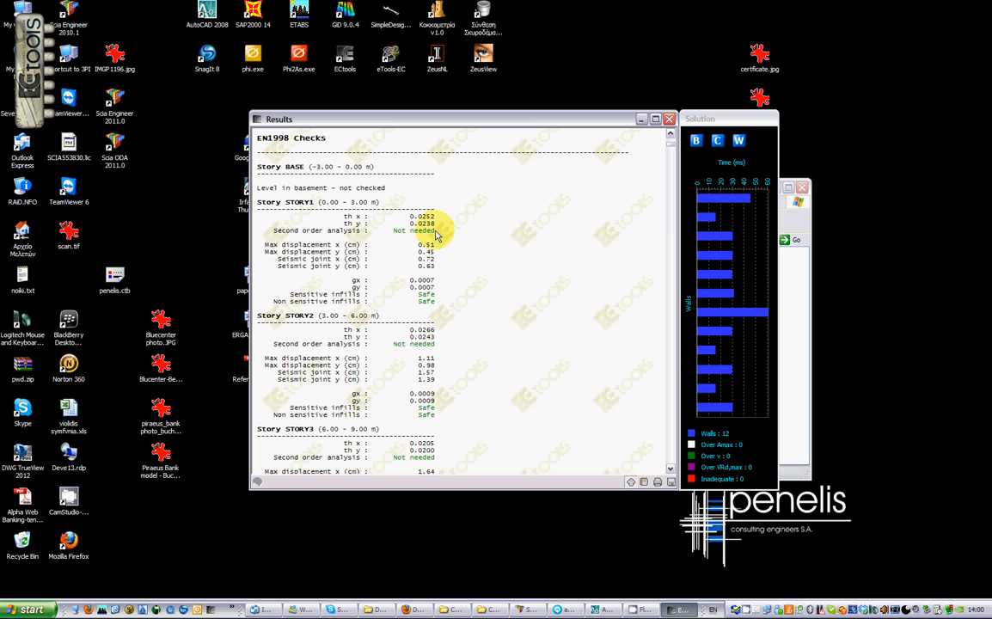
{"action": "mouse_move", "coordinate": [414, 254]}
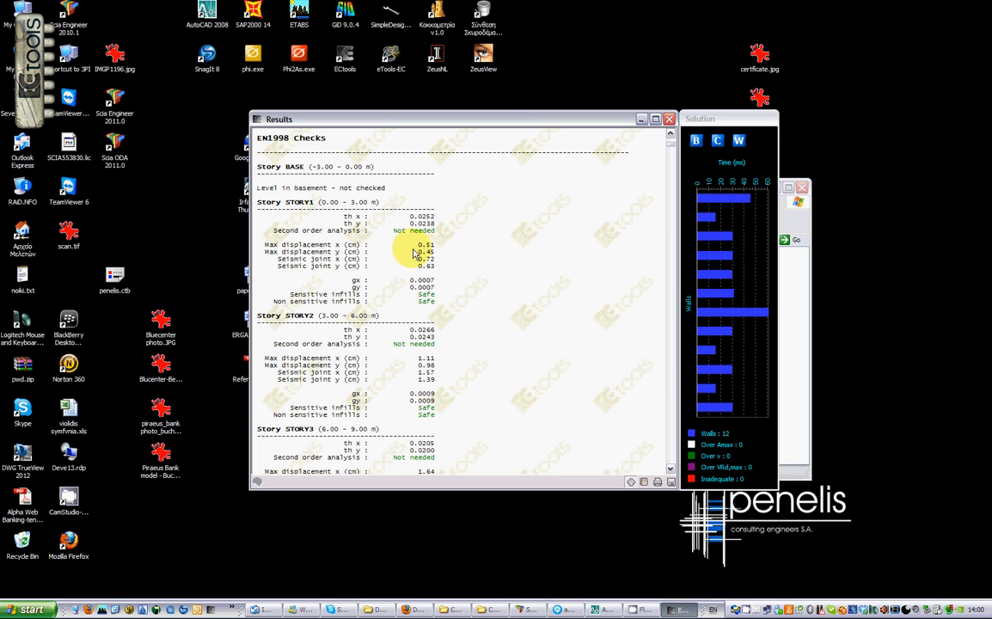
{"action": "mouse_move", "coordinate": [423, 267]}
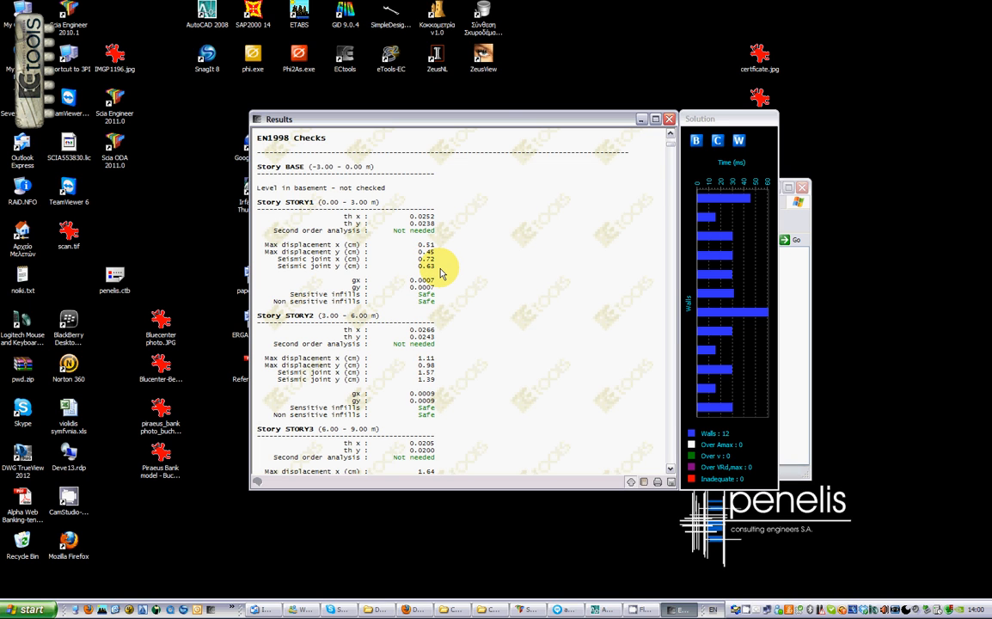
{"action": "mouse_move", "coordinate": [430, 300]}
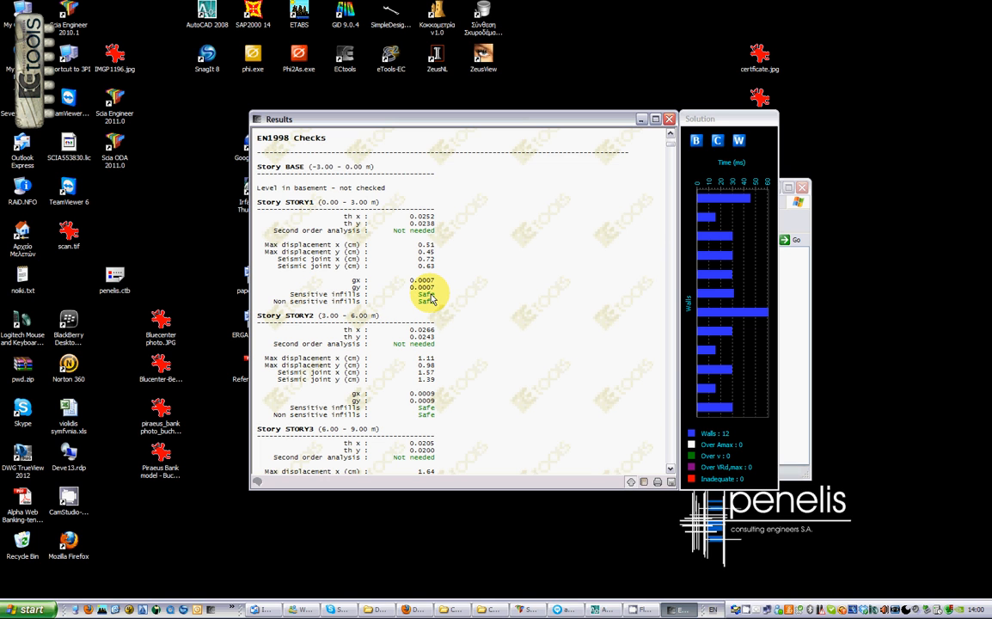
{"action": "mouse_move", "coordinate": [454, 357]}
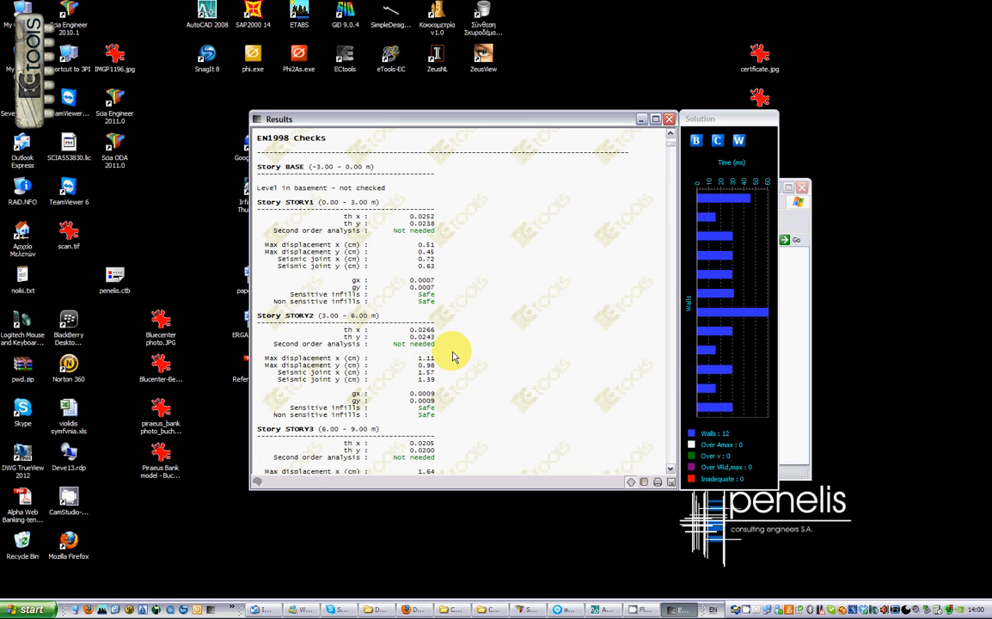
{"action": "scroll", "scroll_direction": "down", "scroll_amount": 3}
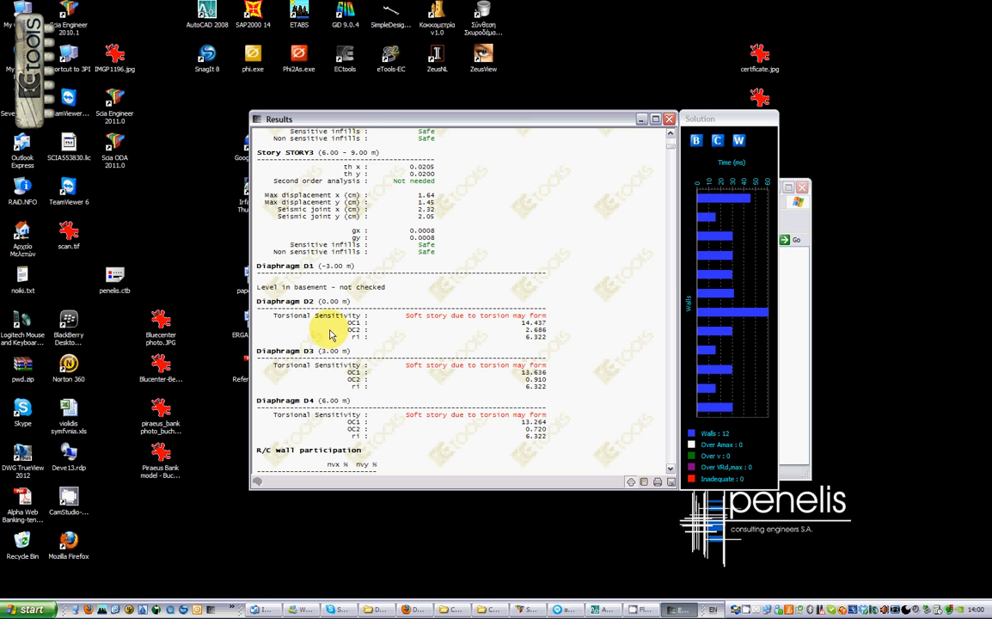
{"action": "mouse_move", "coordinate": [489, 342]}
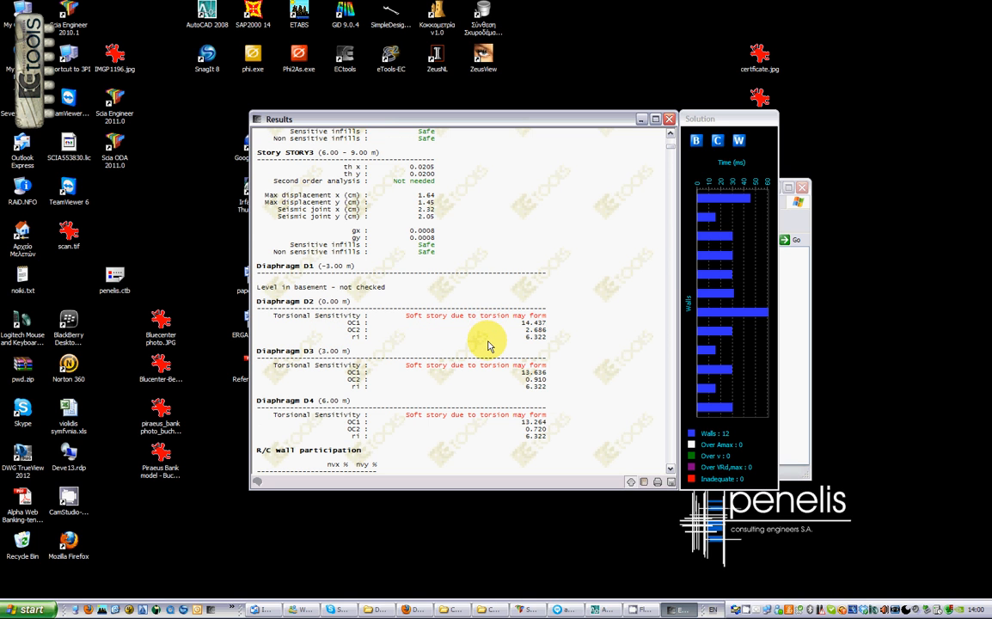
{"action": "scroll", "scroll_direction": "down", "scroll_amount": 3}
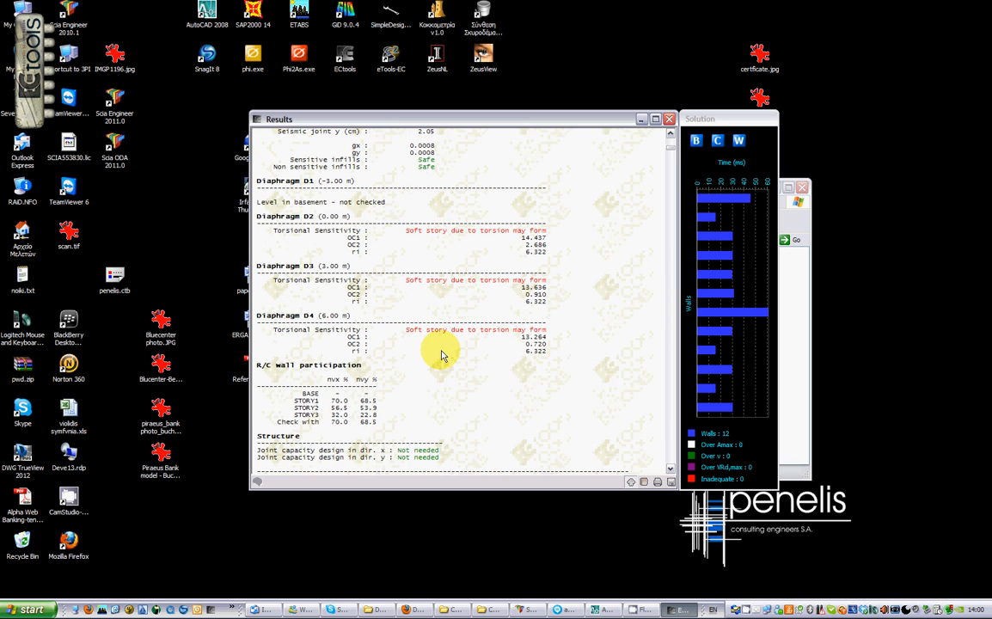
{"action": "scroll", "scroll_direction": "down", "scroll_amount": 3}
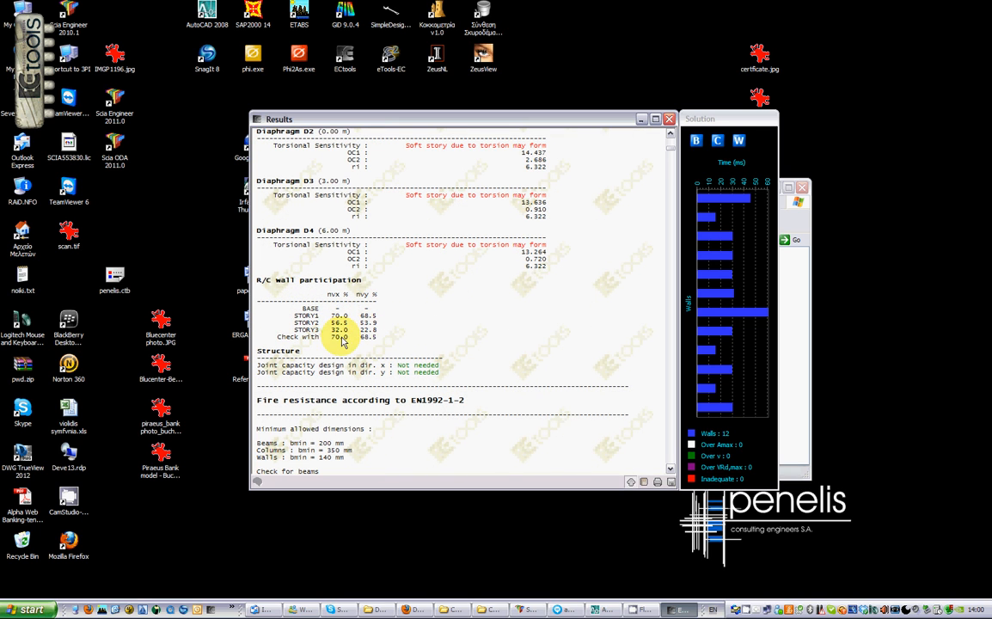
{"action": "scroll", "scroll_direction": "down", "scroll_amount": 3}
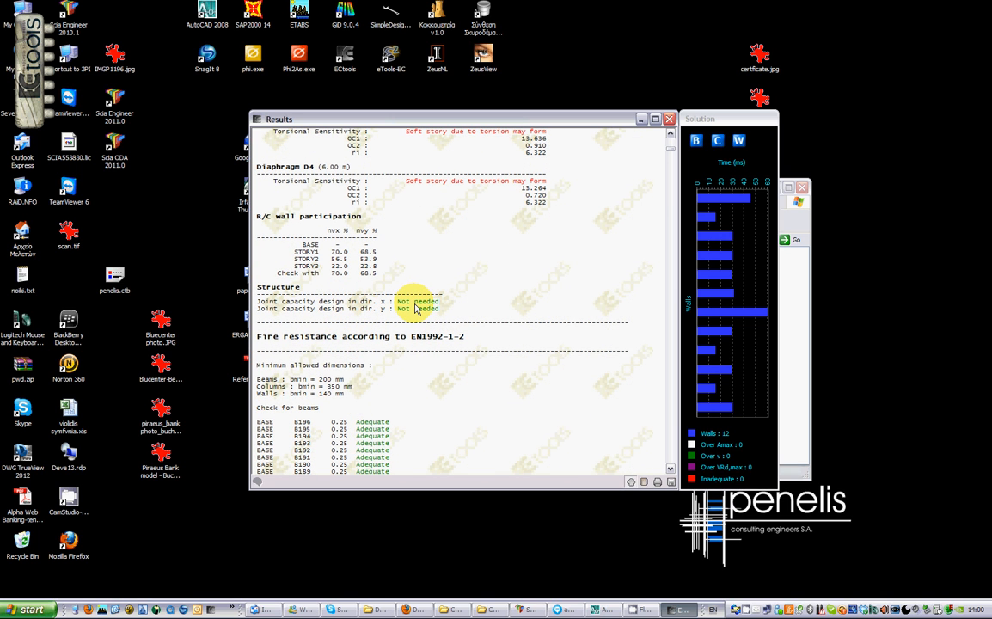
{"action": "scroll", "scroll_direction": "up", "scroll_amount": 3}
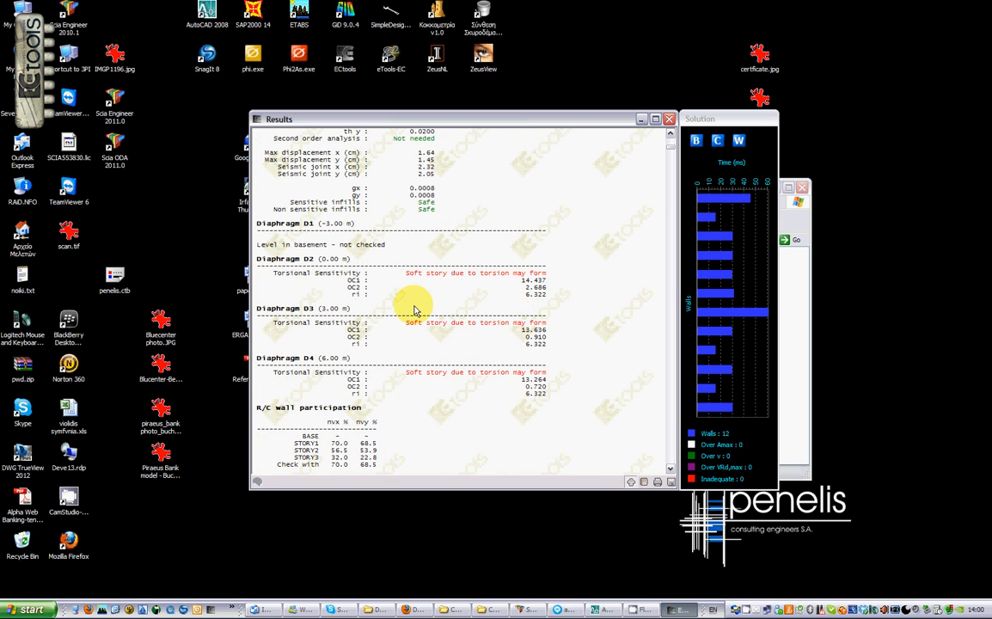
{"action": "scroll", "scroll_direction": "down", "scroll_amount": 3}
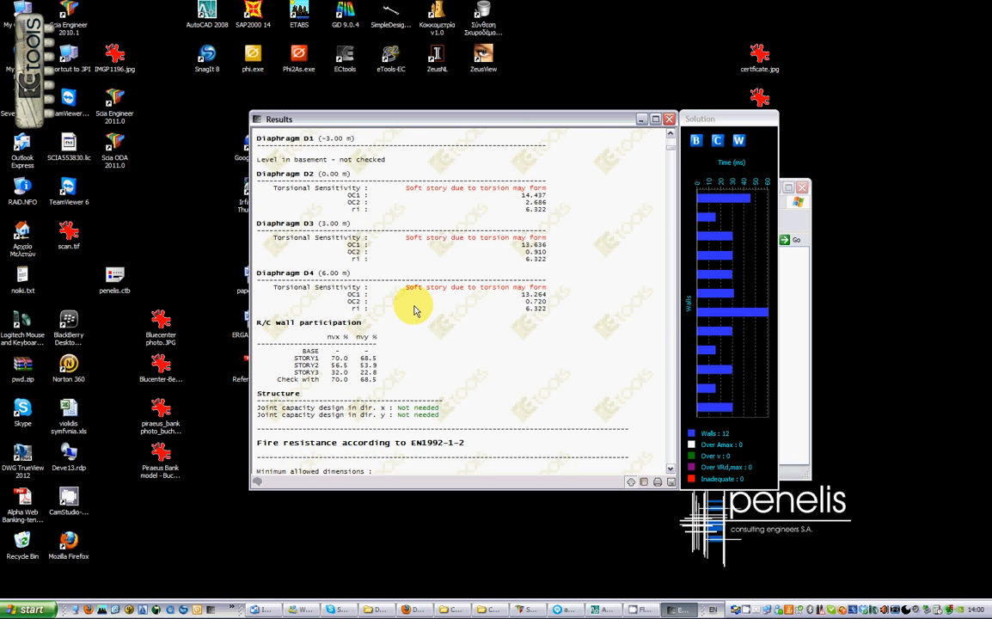
{"action": "scroll", "scroll_direction": "down", "scroll_amount": 3}
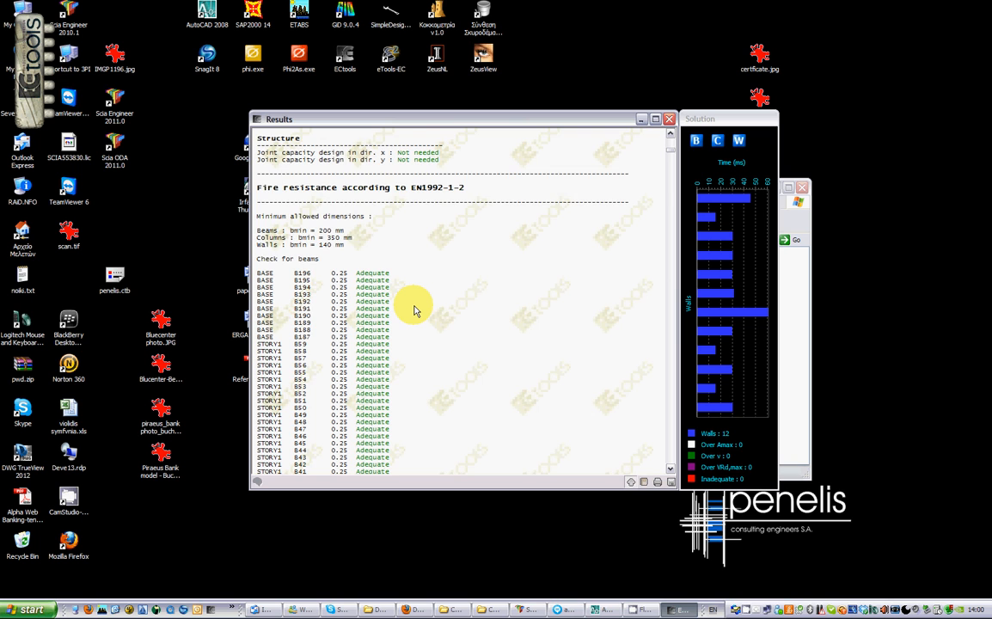
{"action": "scroll", "scroll_direction": "down", "scroll_amount": 3}
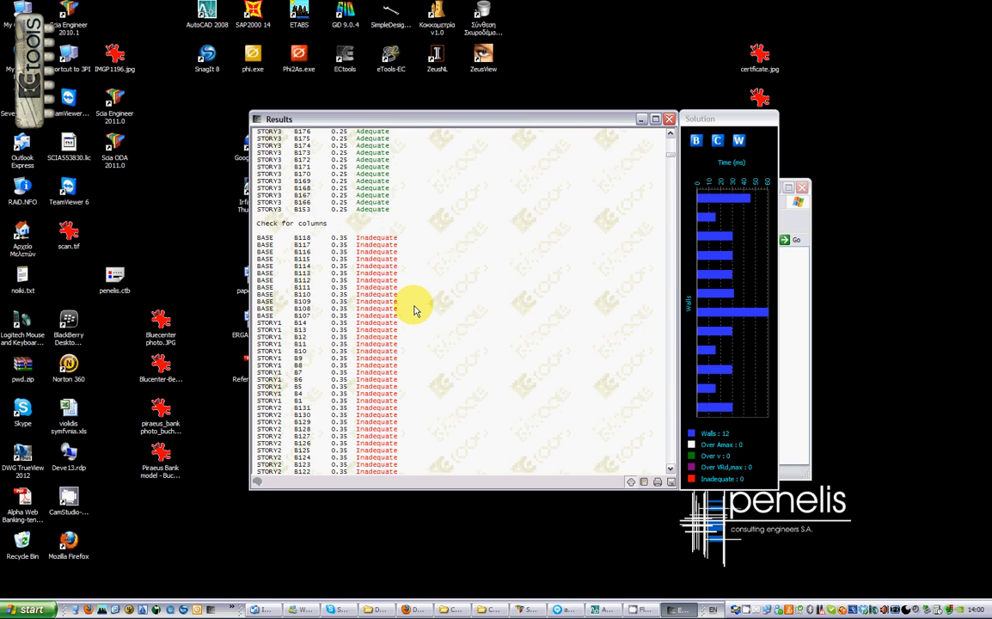
{"action": "scroll", "scroll_direction": "down", "scroll_amount": 3}
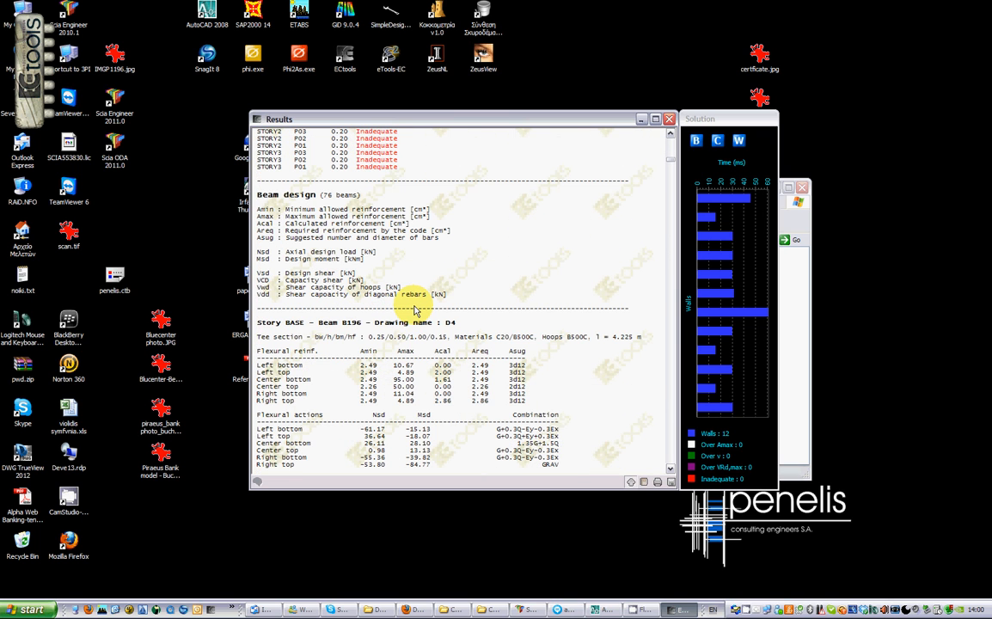
- Scroll to show beam B196's flexural and shear reinforcement, actions and bar sketch
{"action": "scroll", "scroll_direction": "down", "scroll_amount": 3}
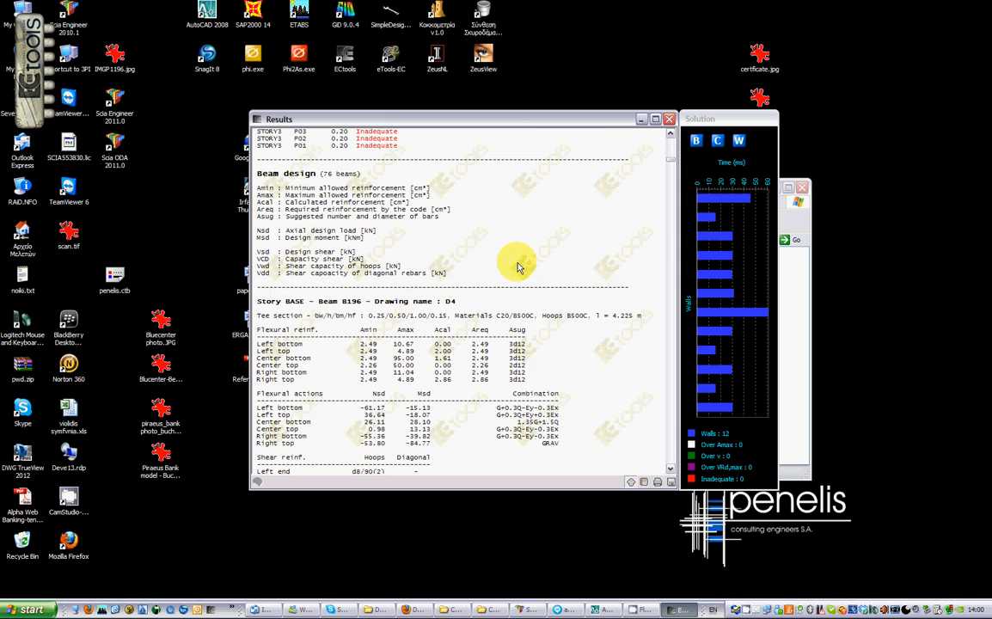
{"action": "scroll", "scroll_direction": "down", "scroll_amount": 3}
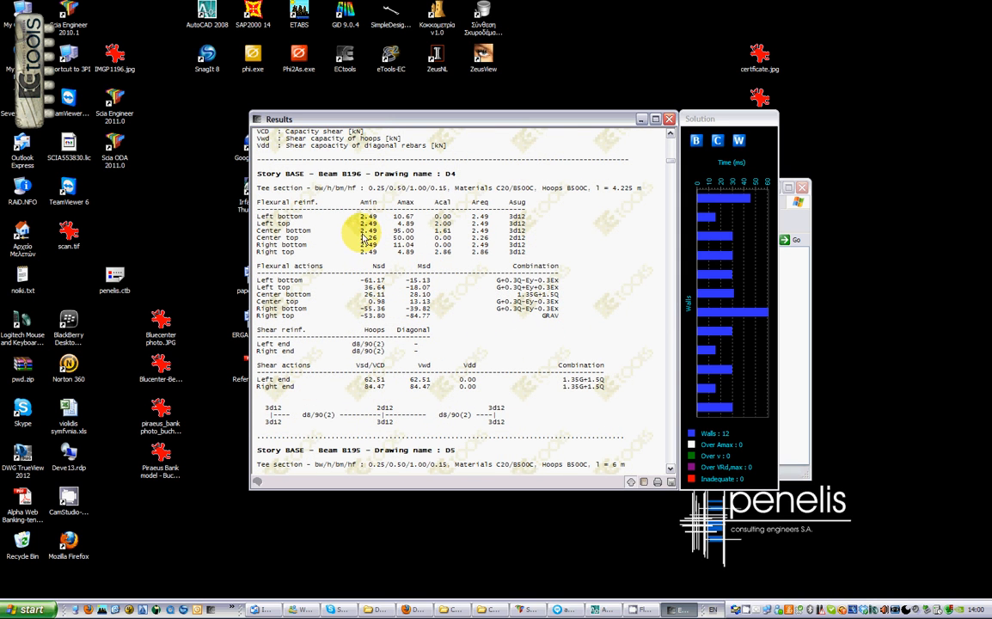
{"action": "mouse_move", "coordinate": [362, 419]}
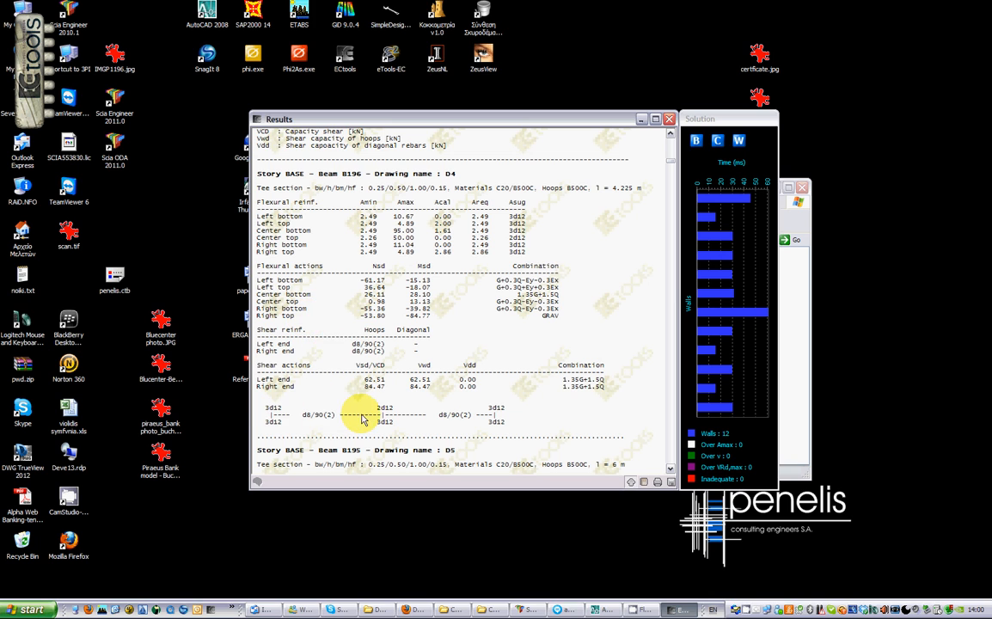
{"action": "mouse_move", "coordinate": [444, 420]}
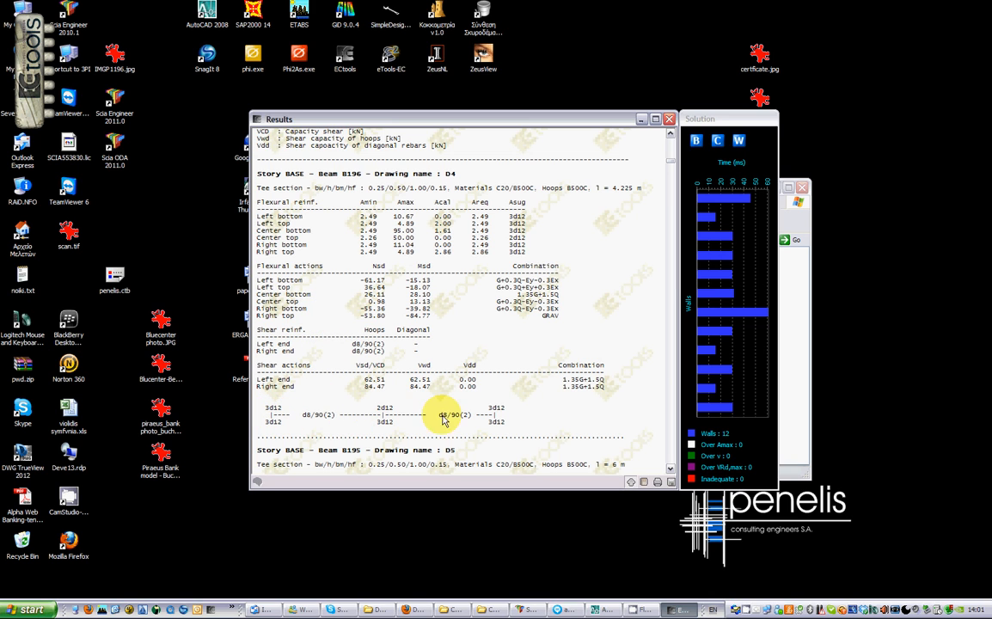
{"action": "mouse_move", "coordinate": [285, 265]}
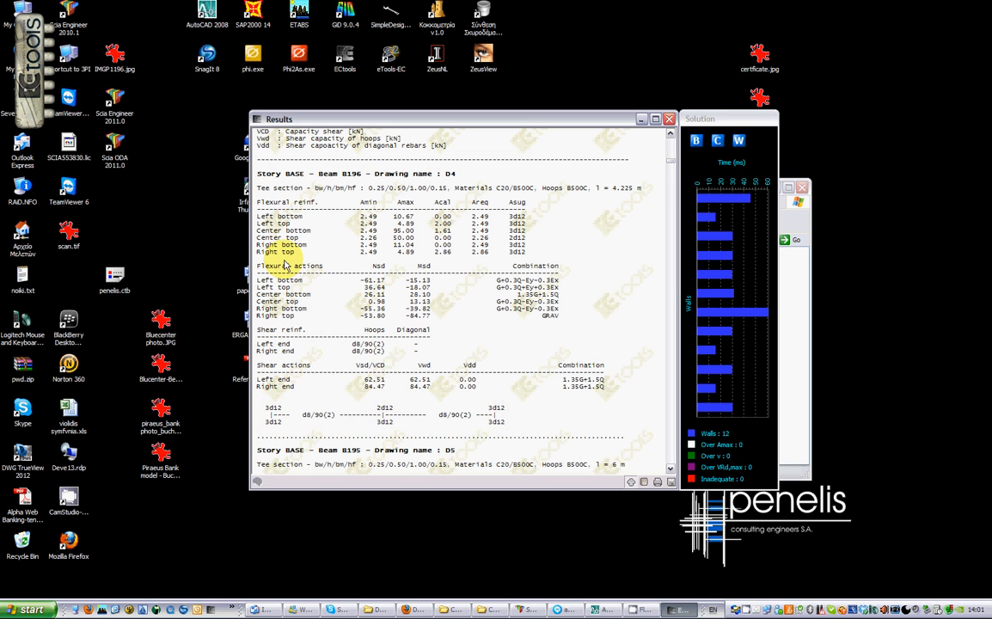
{"action": "mouse_move", "coordinate": [539, 239]}
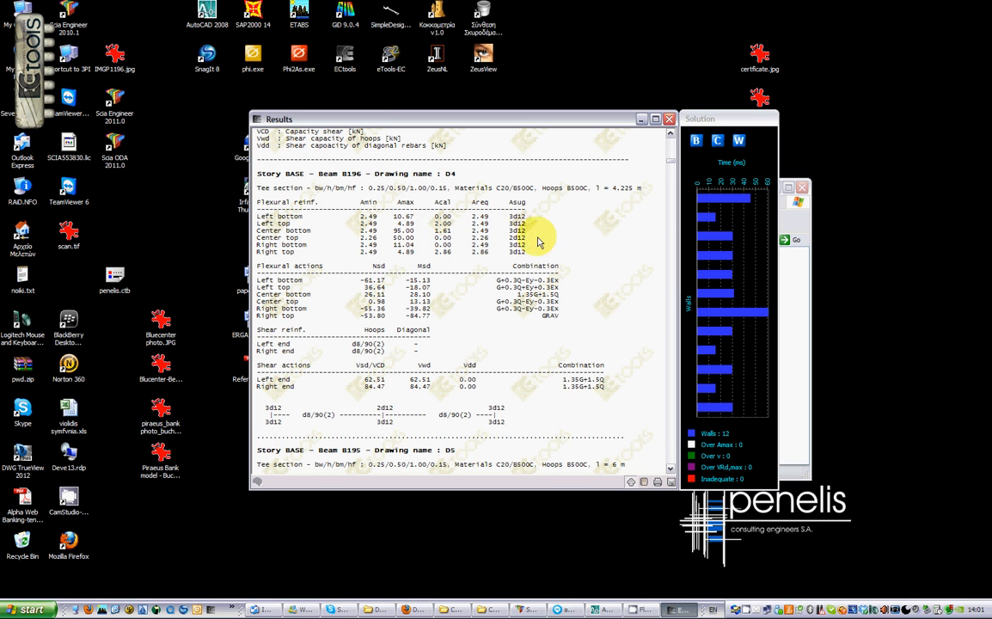
{"action": "mouse_move", "coordinate": [509, 299]}
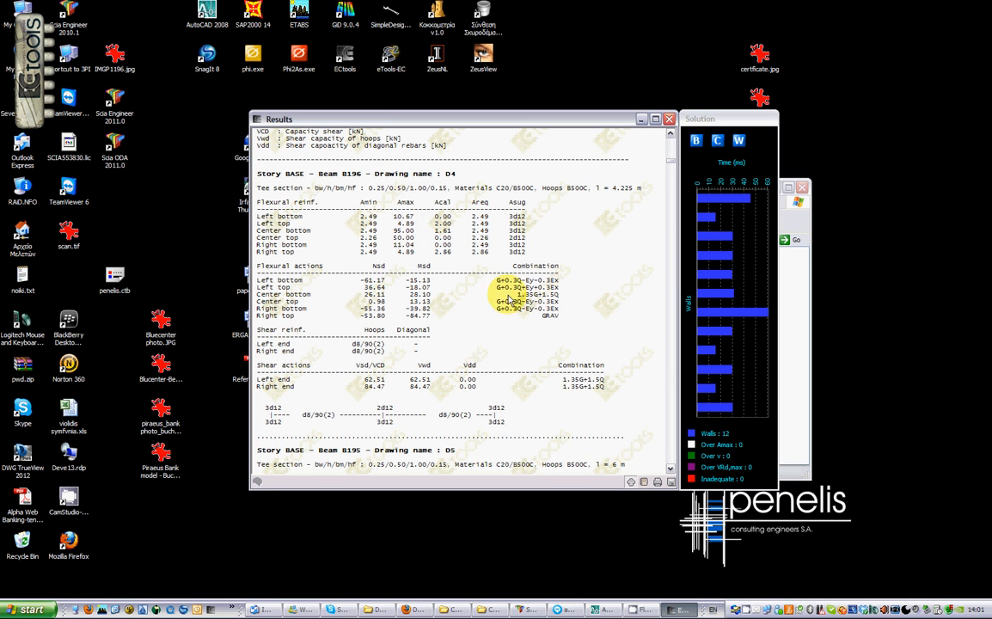
{"action": "mouse_move", "coordinate": [661, 282]}
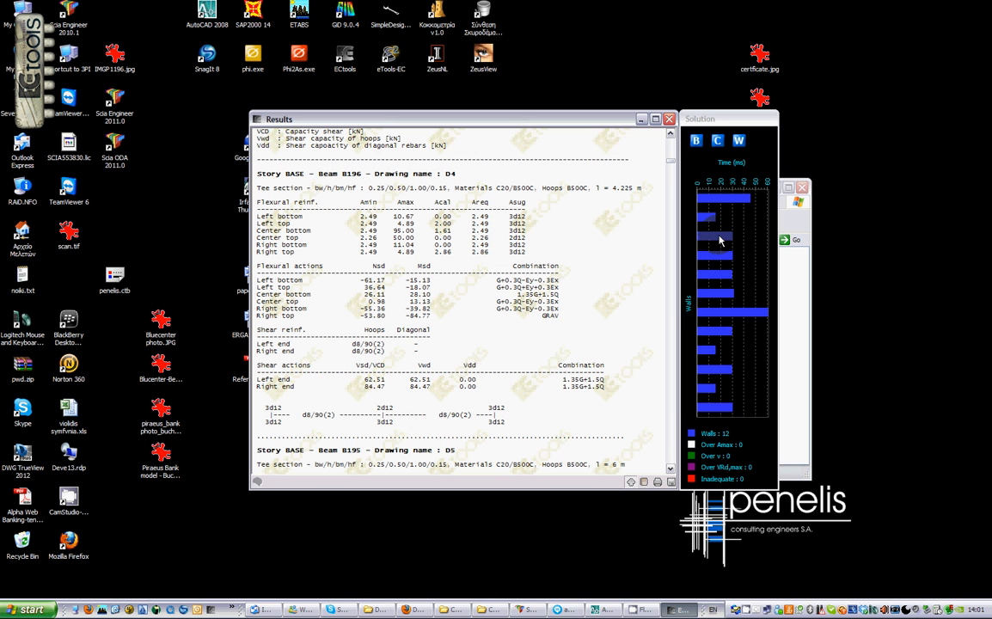
- Show wall P02's results, then open column B13-STORY1's section in Nous (safety factor 1.48)
{"action": "left_click", "coordinate": [713, 274]}
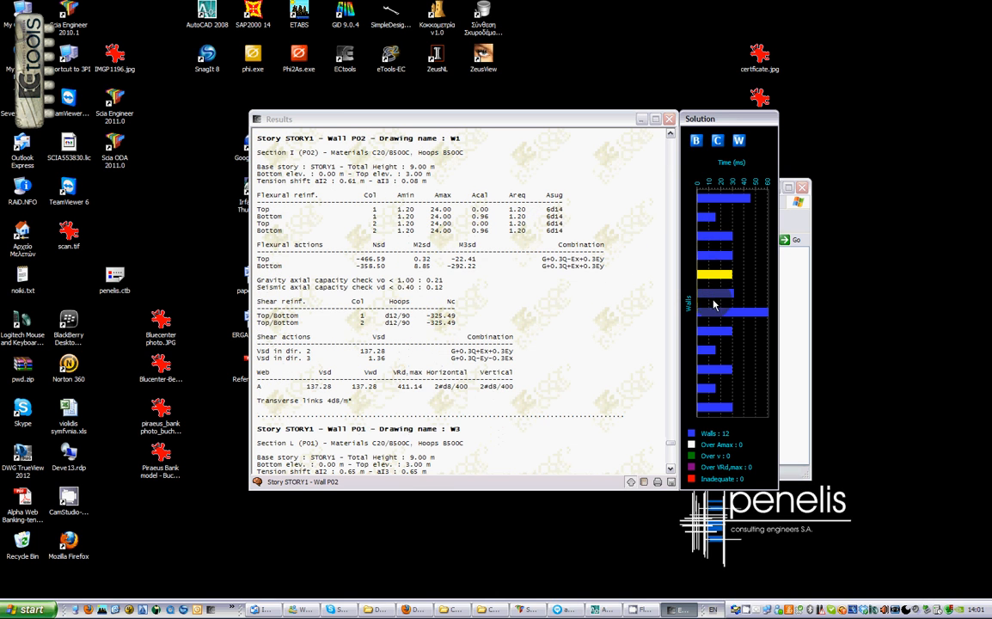
{"action": "left_click", "coordinate": [718, 331]}
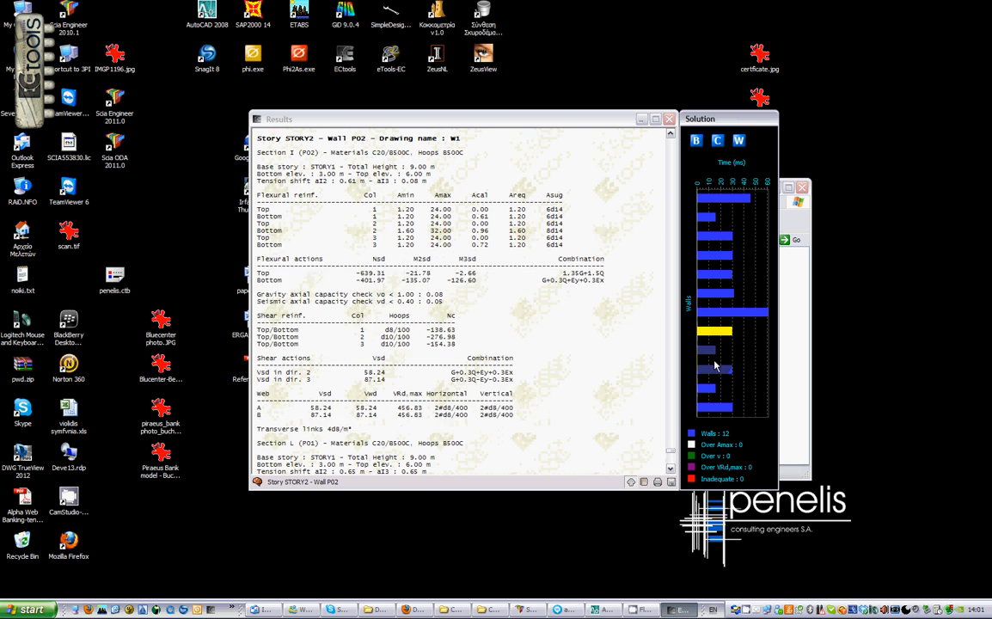
{"action": "left_click", "coordinate": [717, 141]}
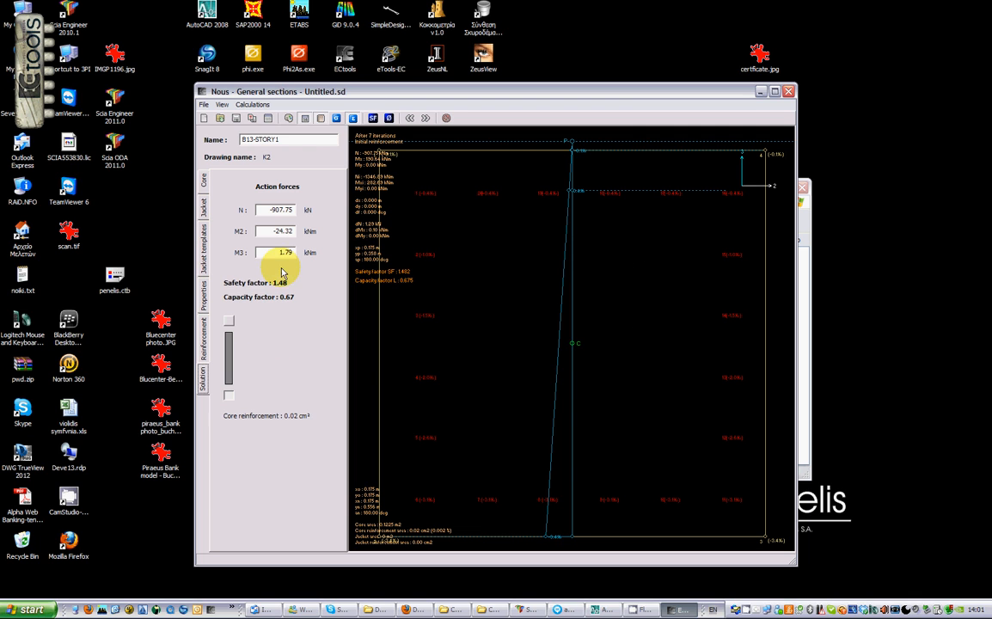
- View column B13's strain and stress diagrams, then close Nous to return to results
{"action": "left_click", "coordinate": [353, 118]}
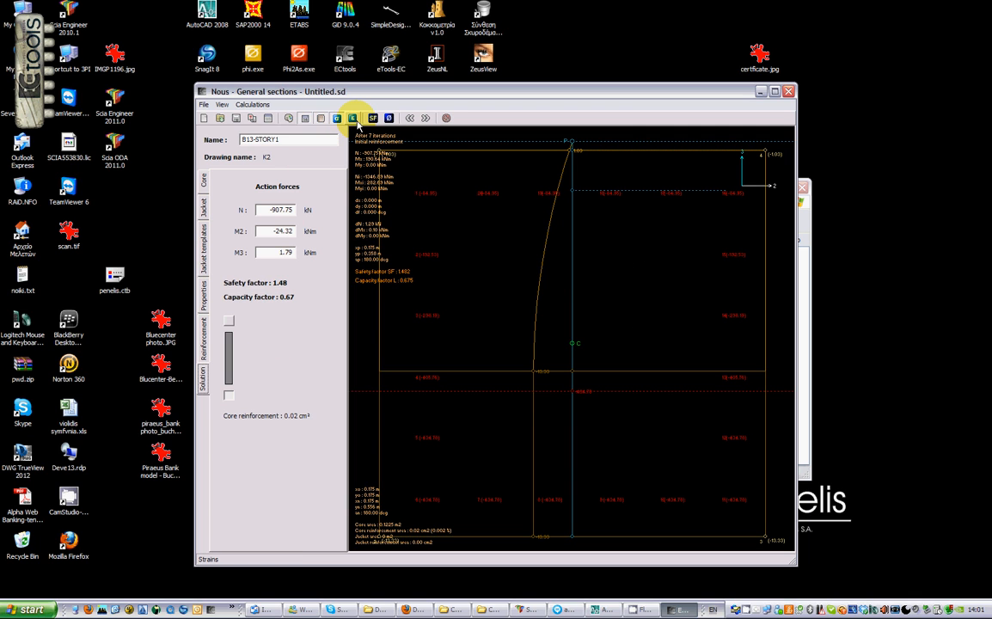
{"action": "left_click", "coordinate": [336, 118]}
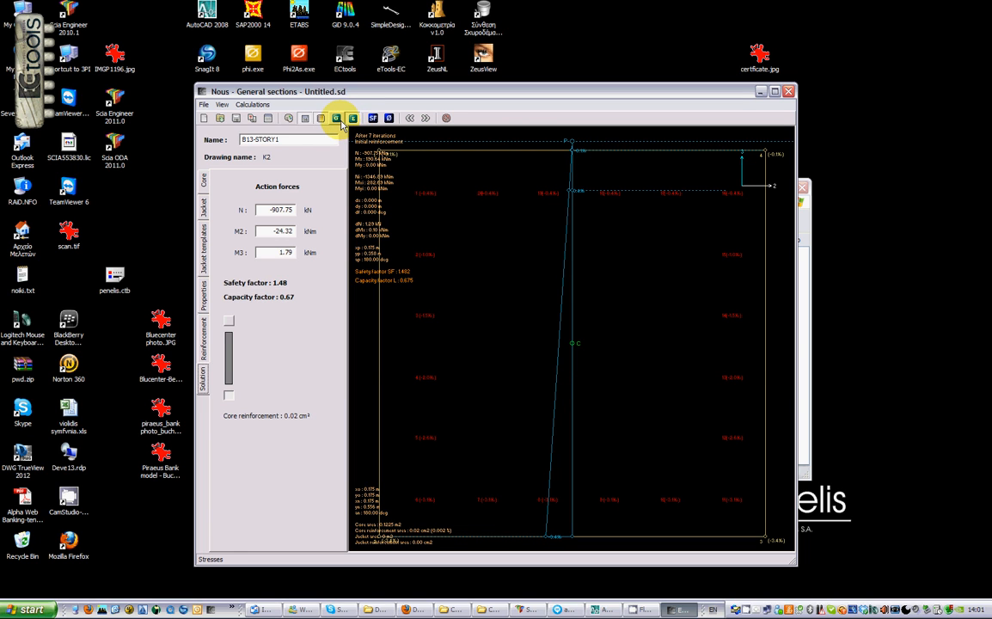
{"action": "left_click", "coordinate": [336, 117]}
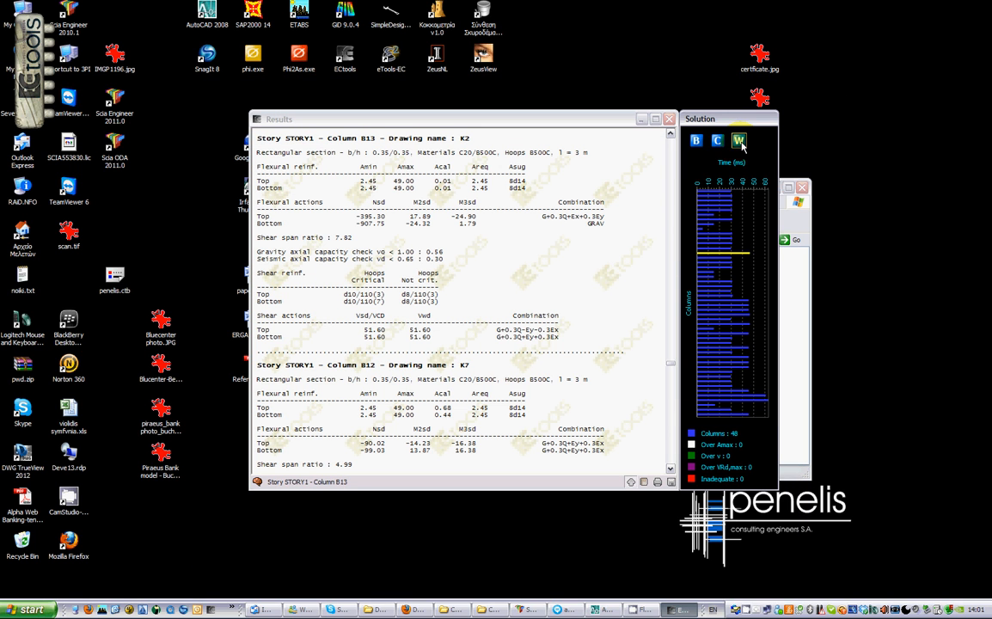
- View and close wall P03's section in Nous, then open Example1.dxf in AutoCAD
{"action": "left_click", "coordinate": [737, 140]}
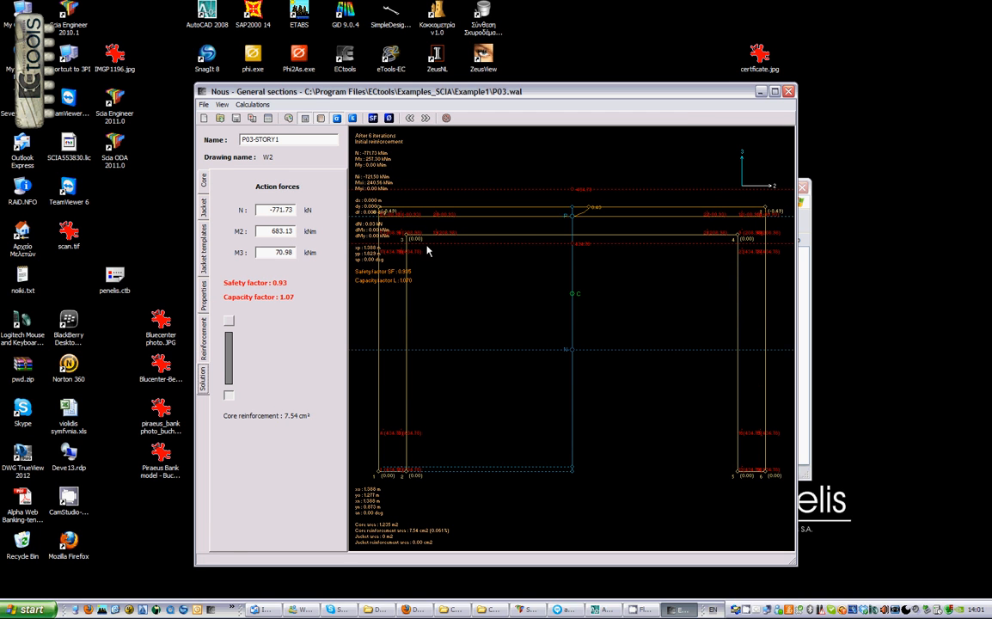
{"action": "left_click", "coordinate": [335, 118]}
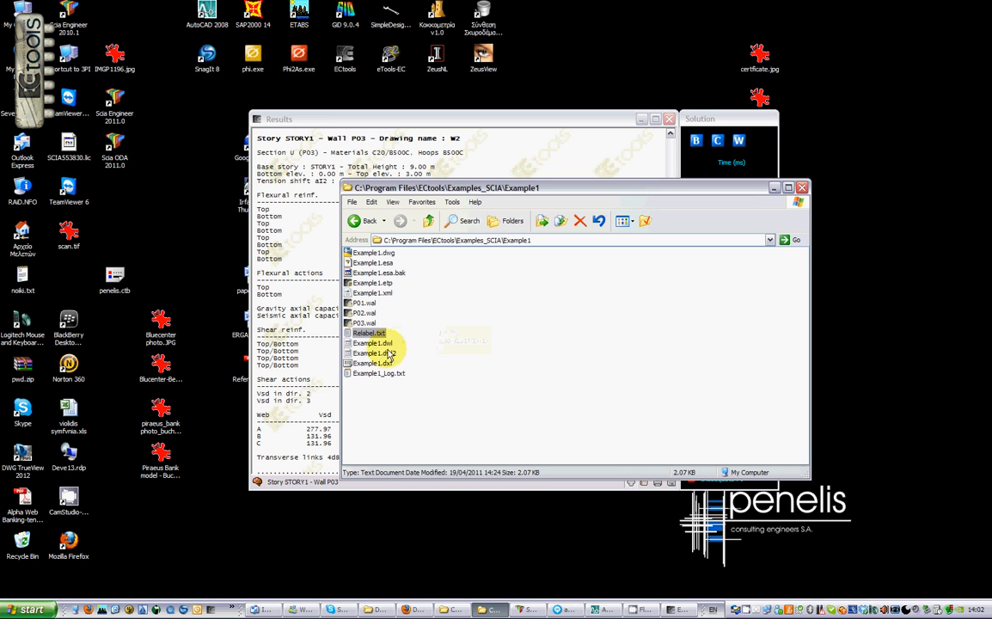
{"action": "mouse_move", "coordinate": [365, 362]}
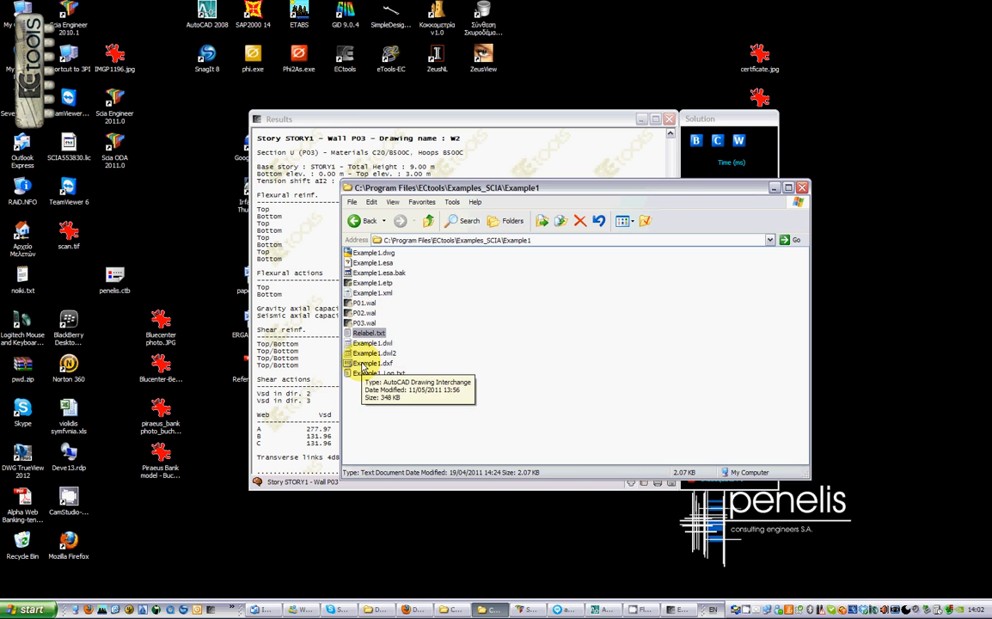
{"action": "double_click", "coordinate": [374, 362]}
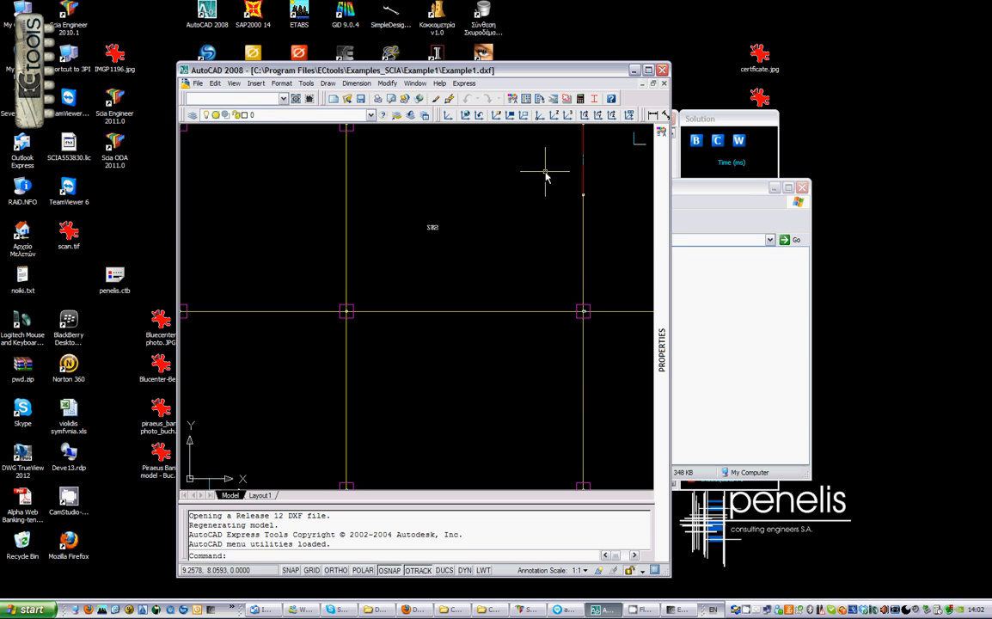
- Maximize AutoCAD and orbit to an overall isometric view of the Example1 frame
{"action": "left_click", "coordinate": [650, 69]}
{"action": "type", "text": "orbit"}
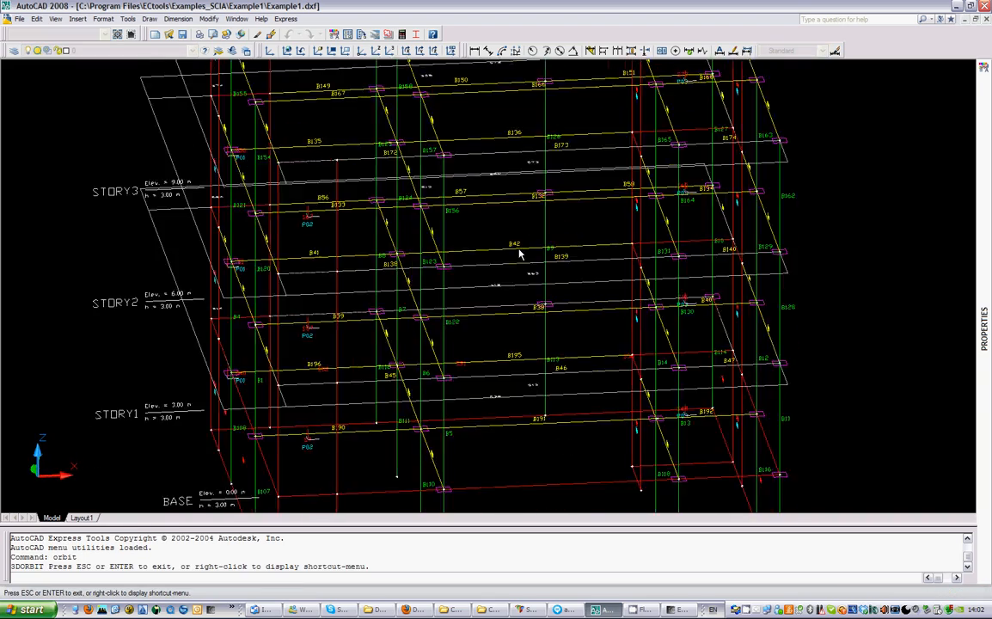
{"action": "left_click_drag", "start_coordinate": [520, 253], "coordinate": [572, 301]}
{"action": "type", "text": "sh"}
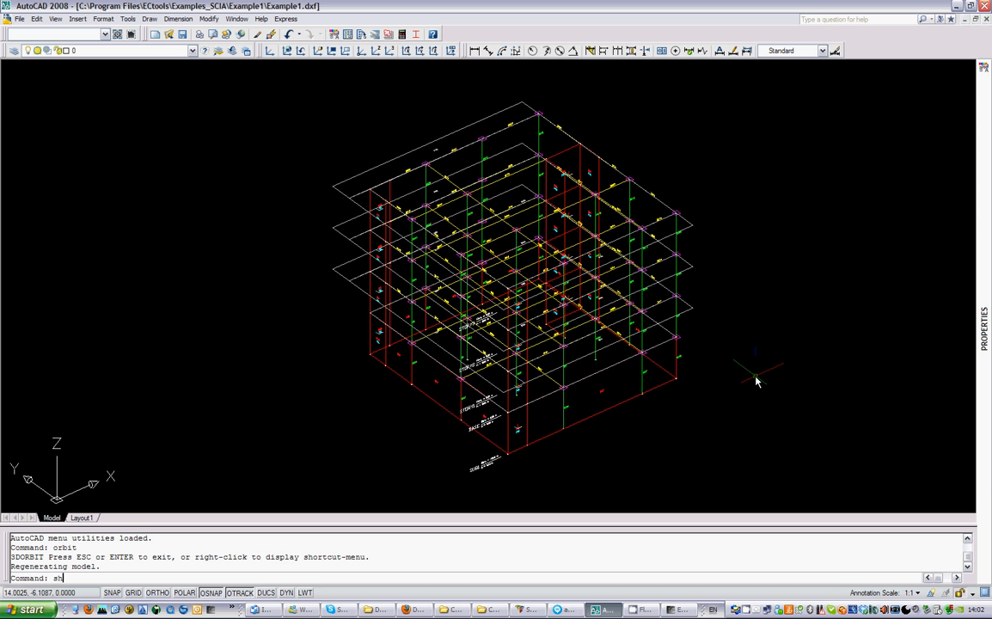
- Shade the model, then orbit from below and around to a close view of wall P03
{"action": "key", "text": "Return"}
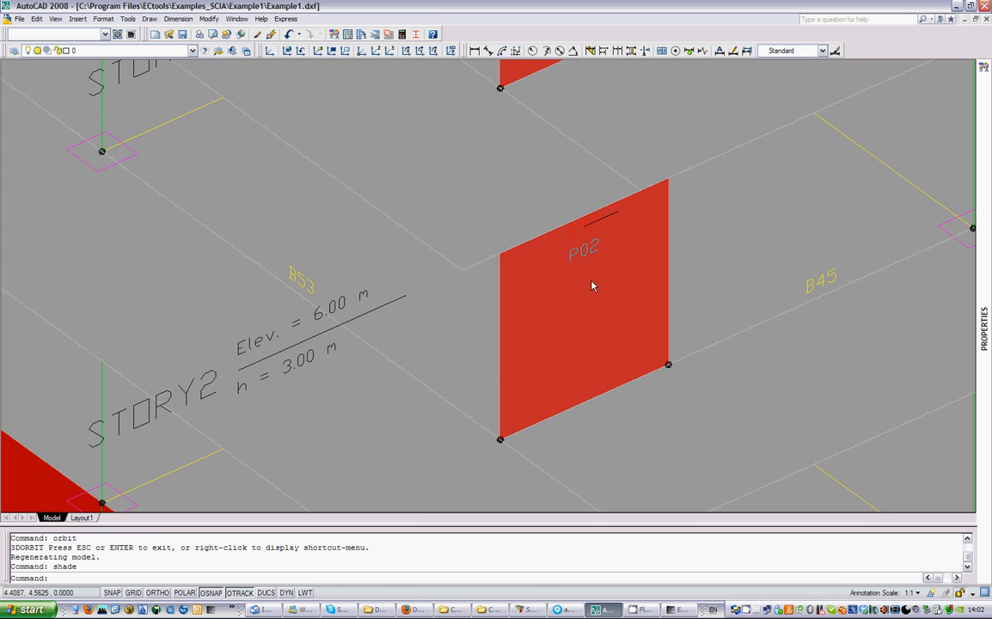
{"action": "left_click_drag", "start_coordinate": [592, 287], "coordinate": [482, 290]}
{"action": "type", "text": "orb"}
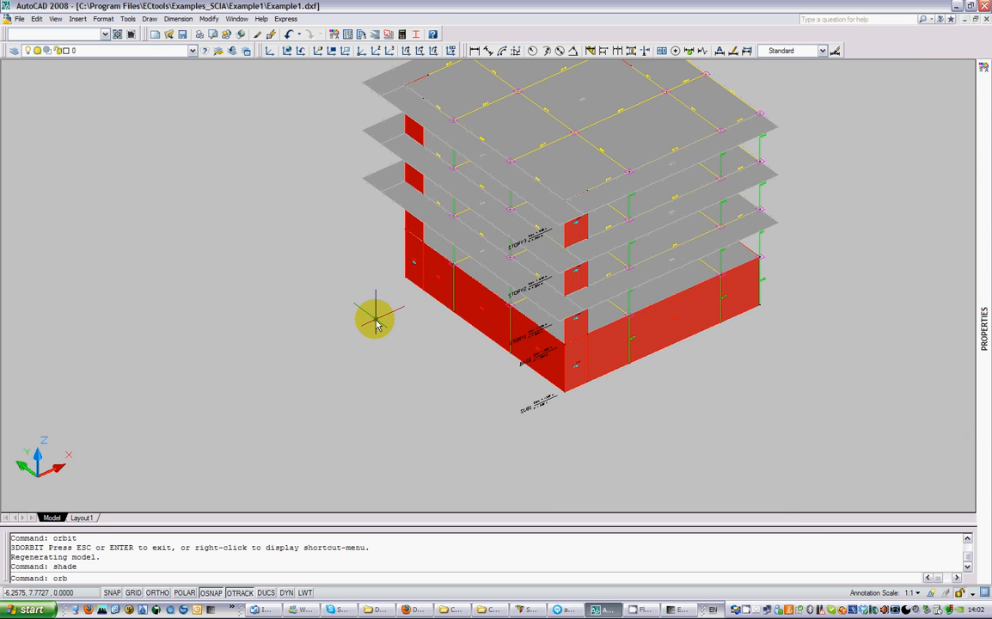
{"action": "left_click_drag", "start_coordinate": [374, 314], "coordinate": [442, 327]}
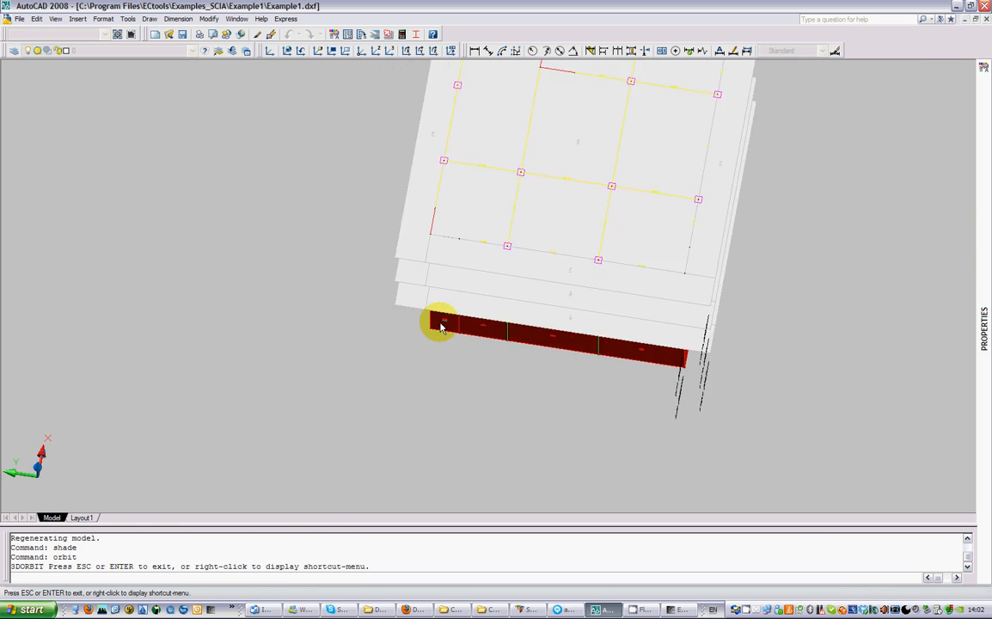
{"action": "left_click_drag", "start_coordinate": [439, 325], "coordinate": [602, 181]}
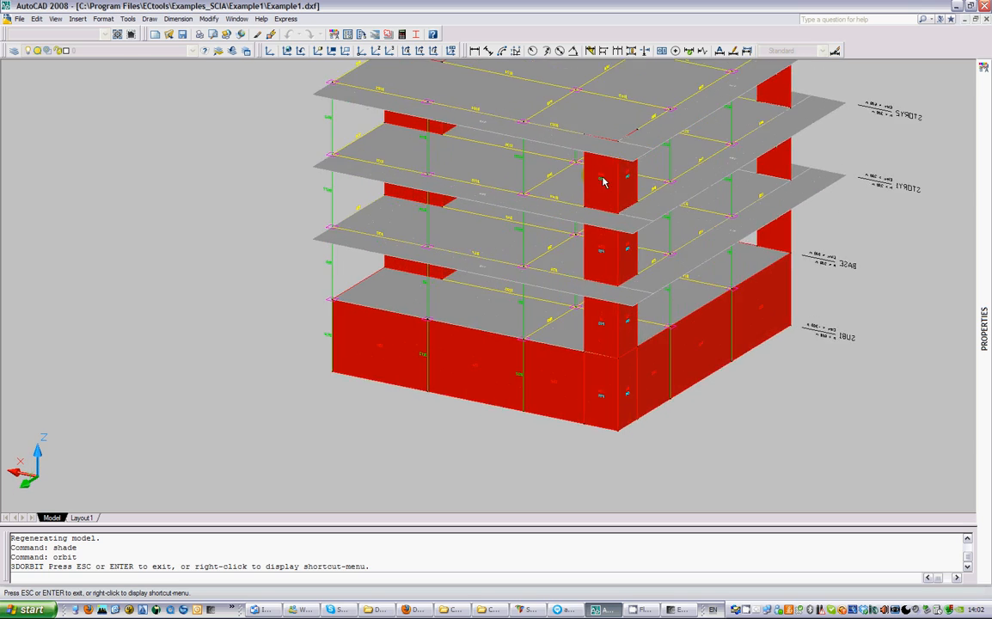
{"action": "left_click_drag", "start_coordinate": [602, 181], "coordinate": [378, 228]}
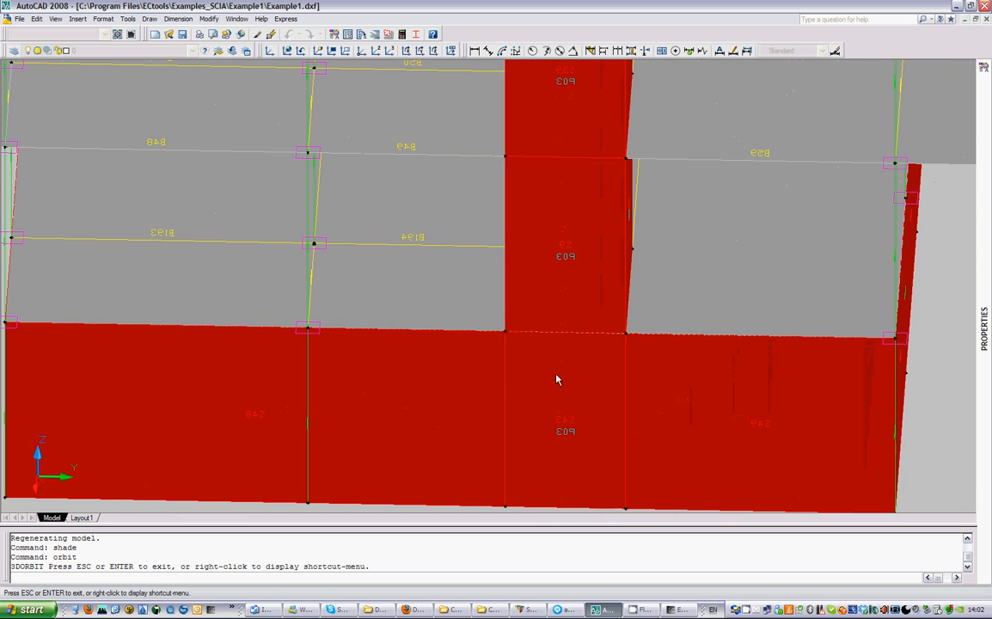
{"action": "left_click_drag", "start_coordinate": [558, 380], "coordinate": [525, 438]}
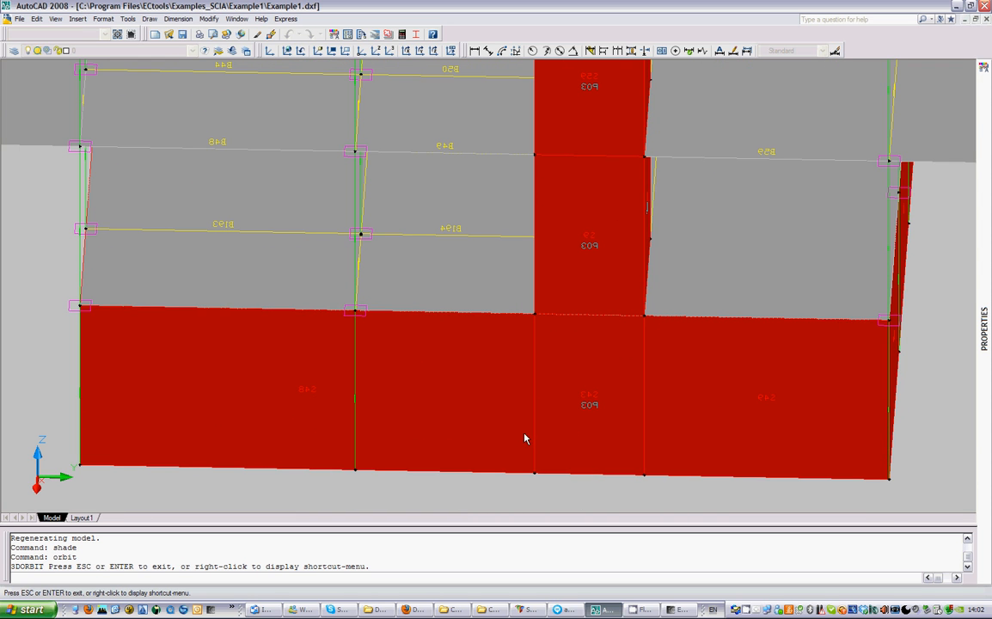
{"action": "mouse_move", "coordinate": [560, 370]}
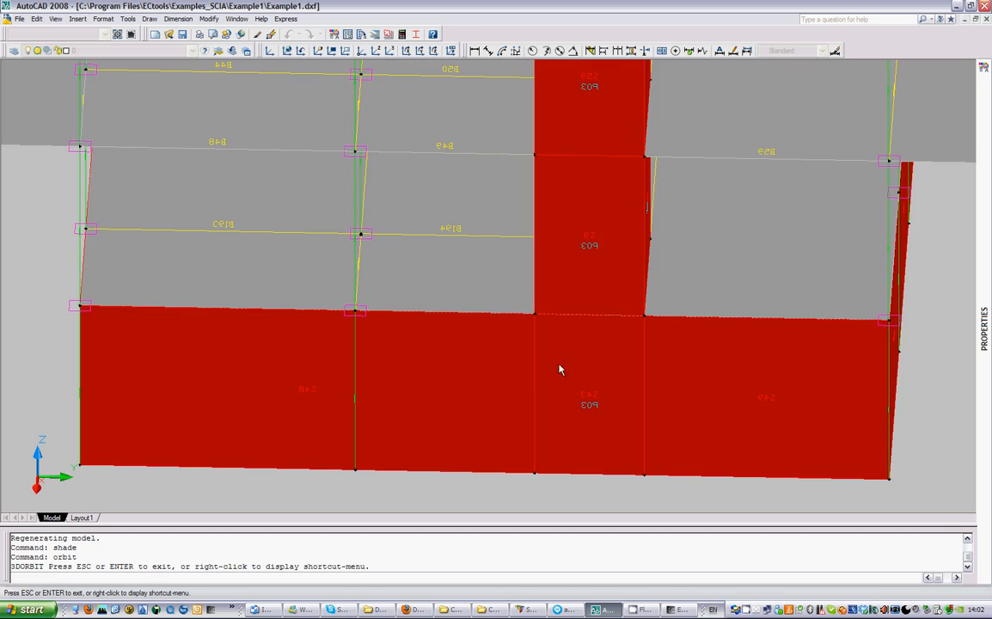
- Orbit past the basement walls and P01 to a centred front elevation
{"action": "left_click_drag", "start_coordinate": [559, 370], "coordinate": [410, 345]}
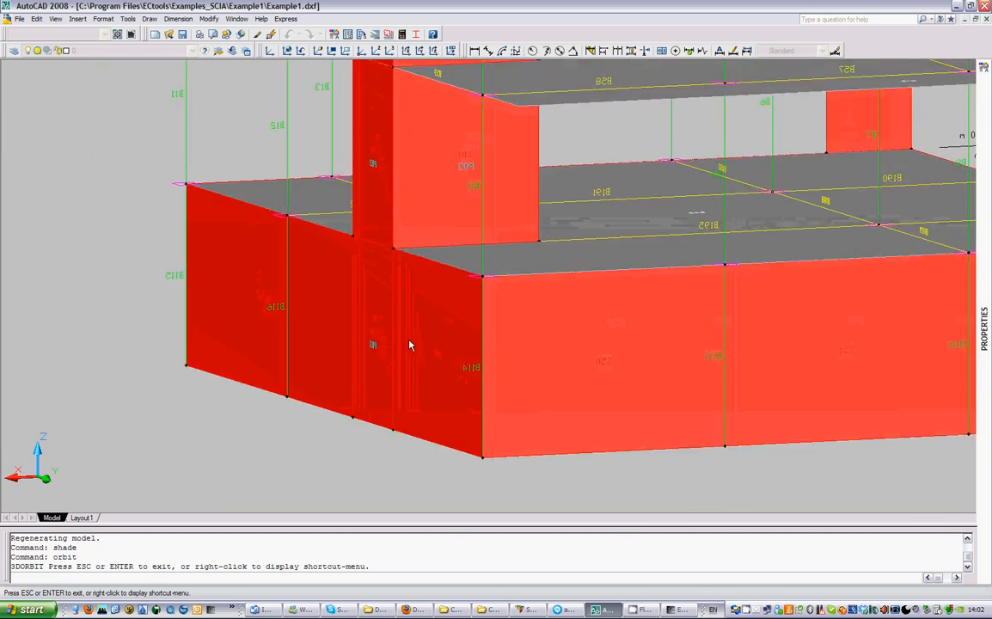
{"action": "left_click_drag", "start_coordinate": [410, 345], "coordinate": [198, 355]}
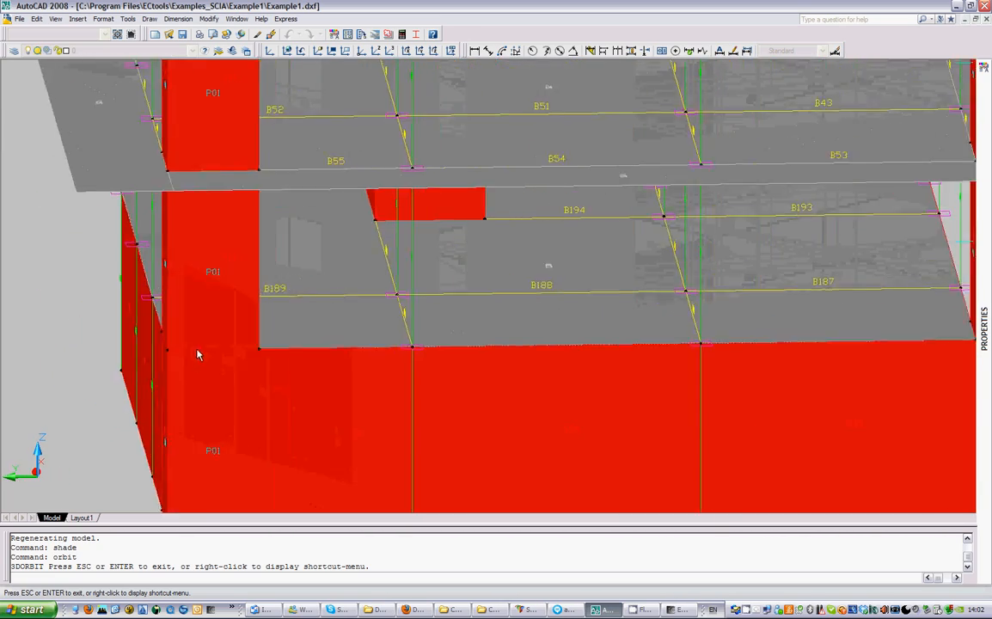
{"action": "left_click_drag", "start_coordinate": [198, 355], "coordinate": [129, 345]}
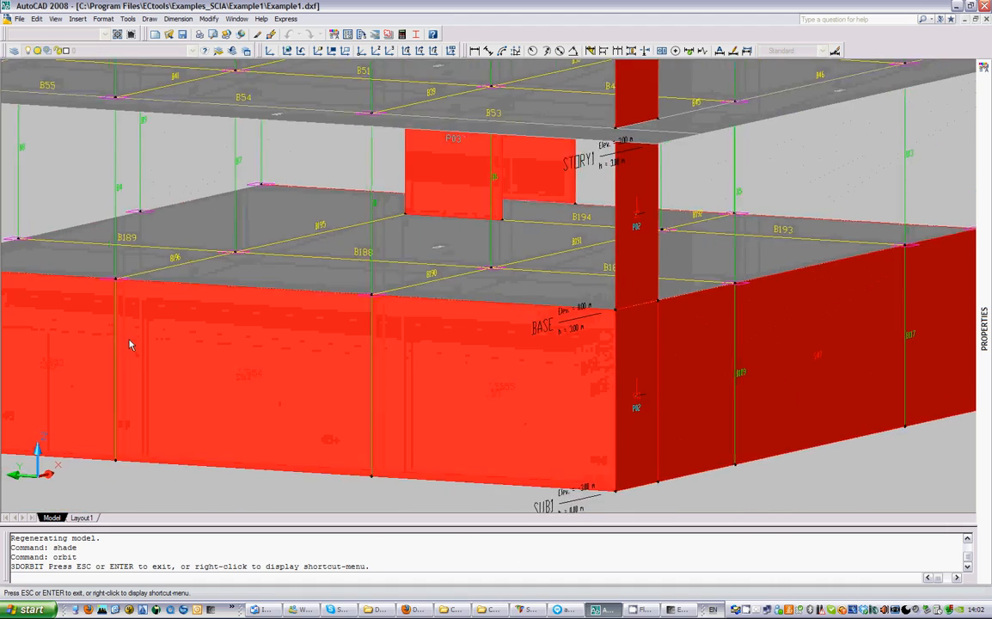
{"action": "left_click_drag", "start_coordinate": [129, 344], "coordinate": [79, 350]}
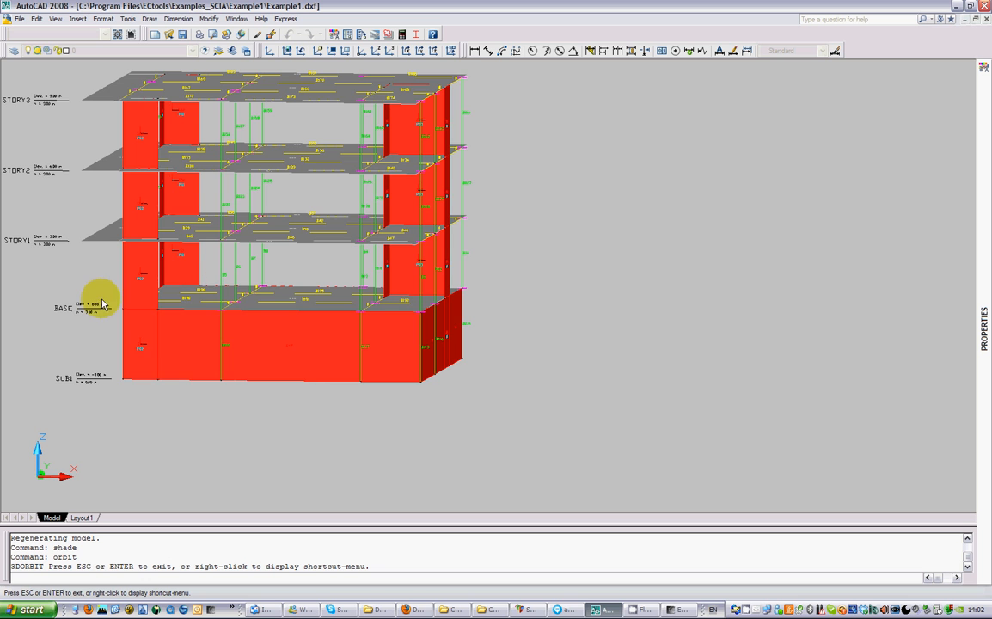
{"action": "left_click_drag", "start_coordinate": [101, 301], "coordinate": [61, 241]}
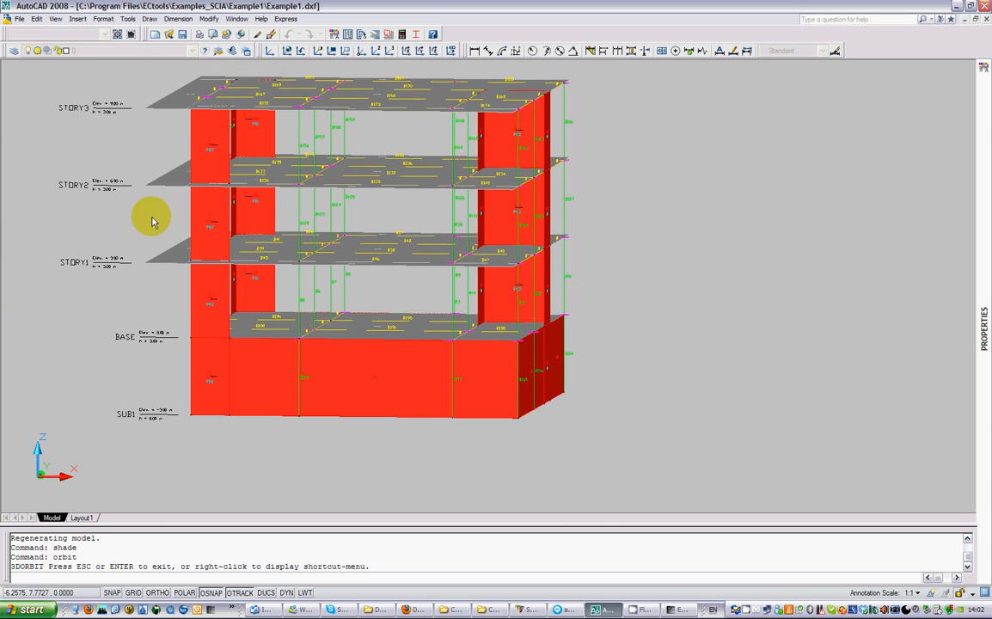
{"action": "mouse_move", "coordinate": [249, 379]}
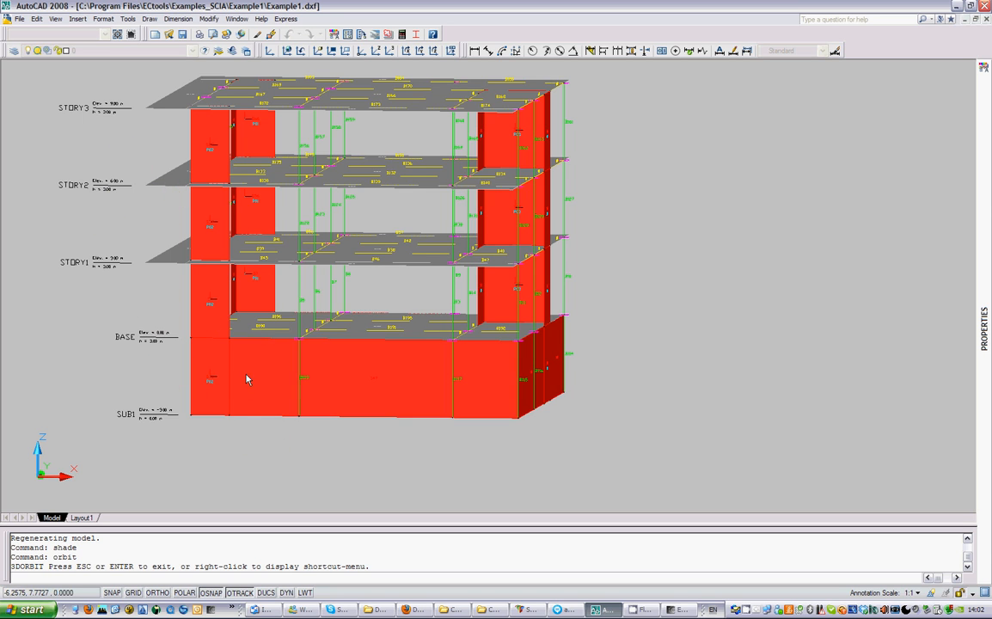
{"action": "mouse_move", "coordinate": [244, 364]}
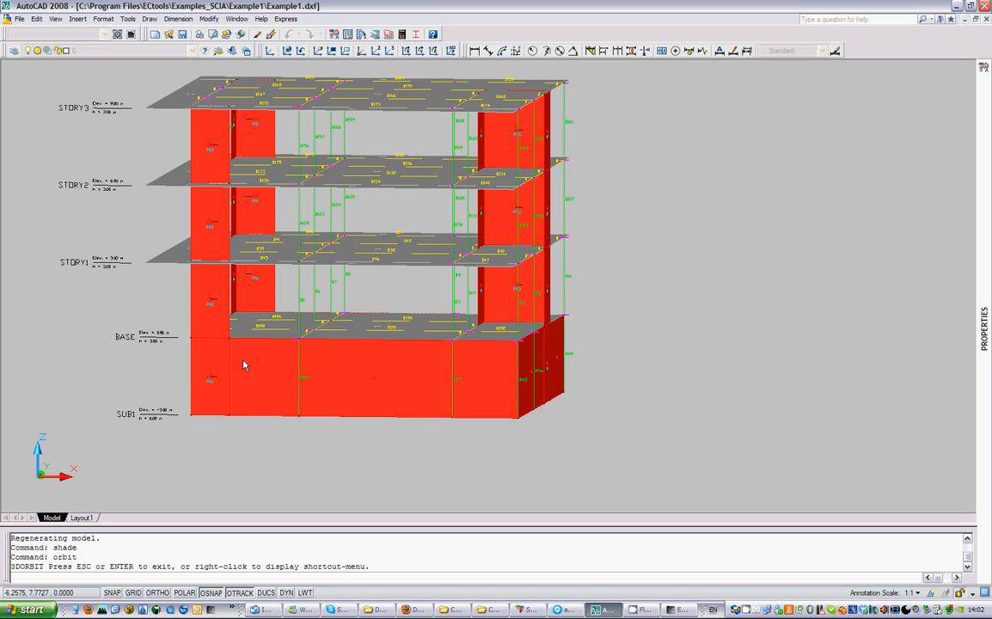